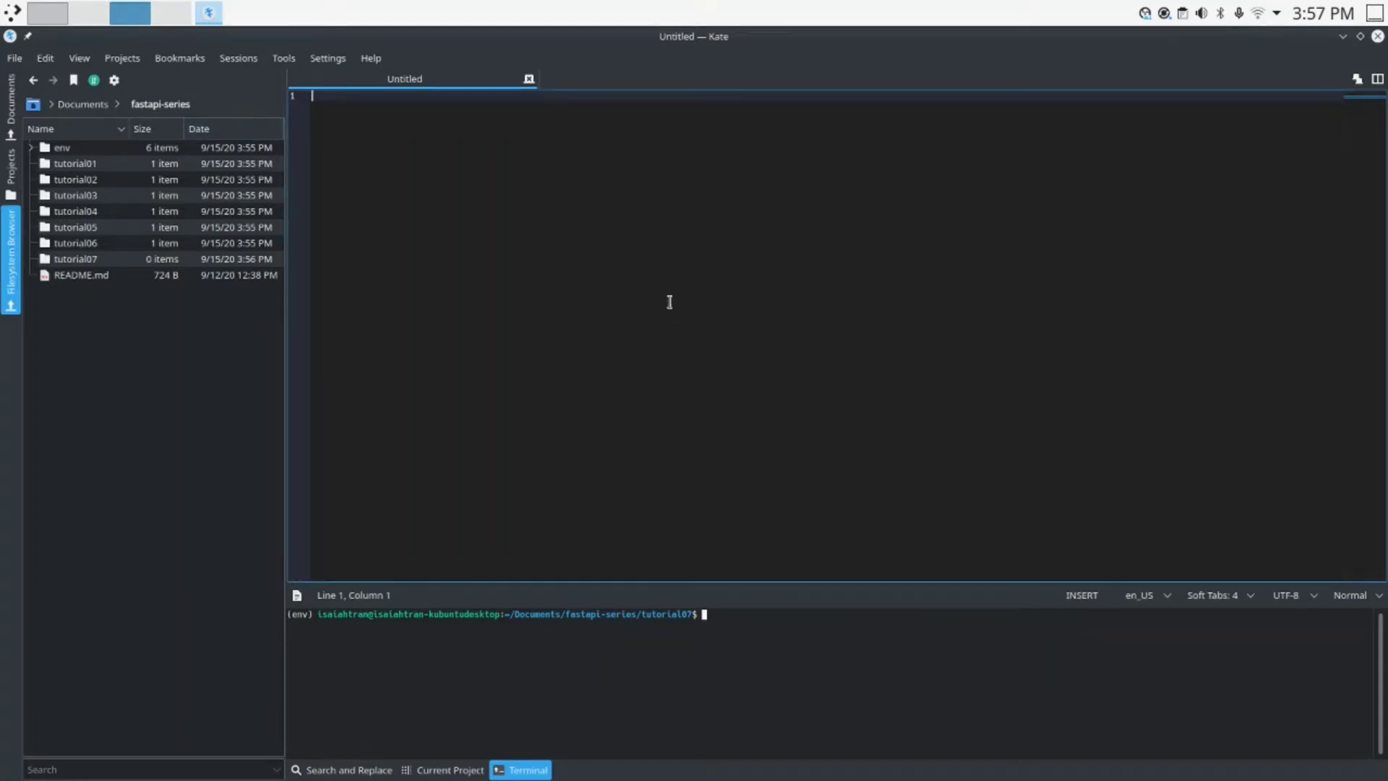
mouse_move(669, 302)
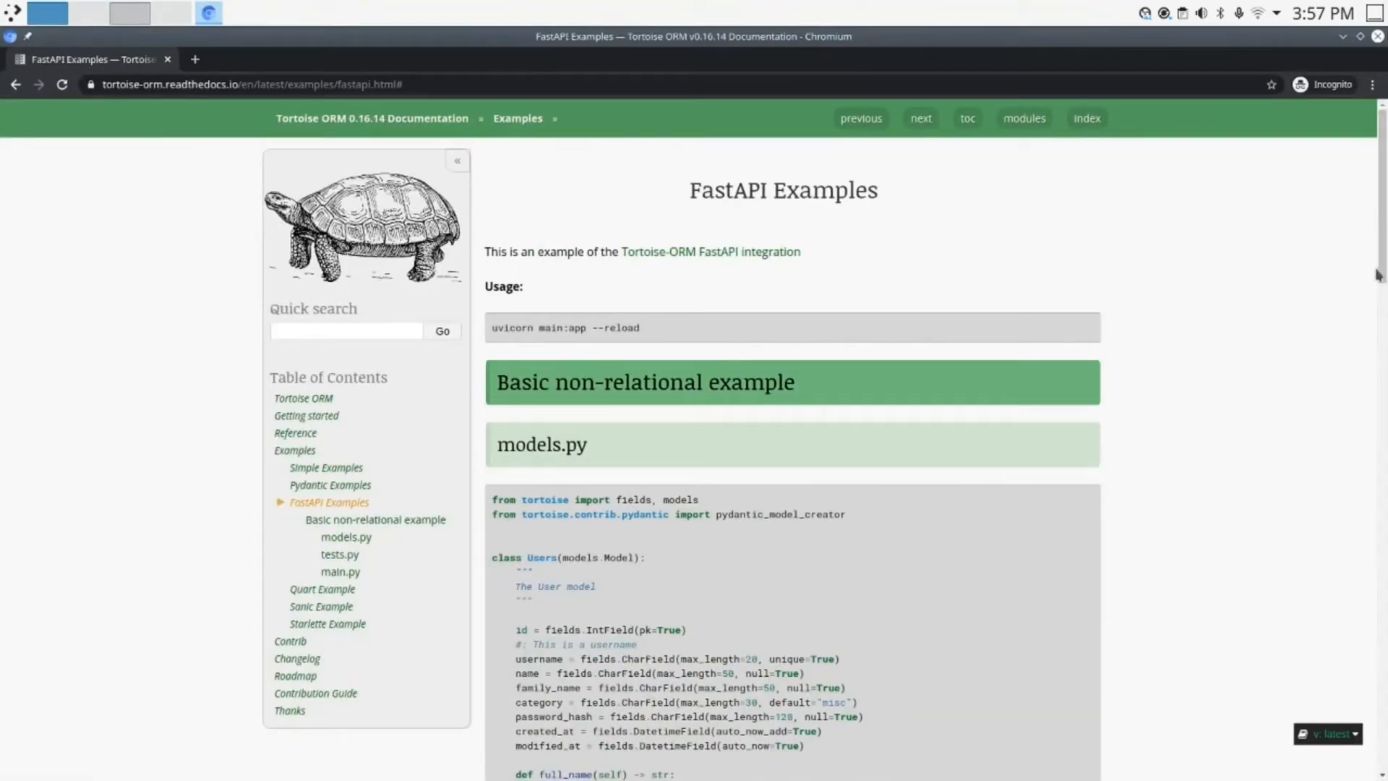
- Create an empty main.py in tutorial07 with touch in the terminal
scroll("down", 3)
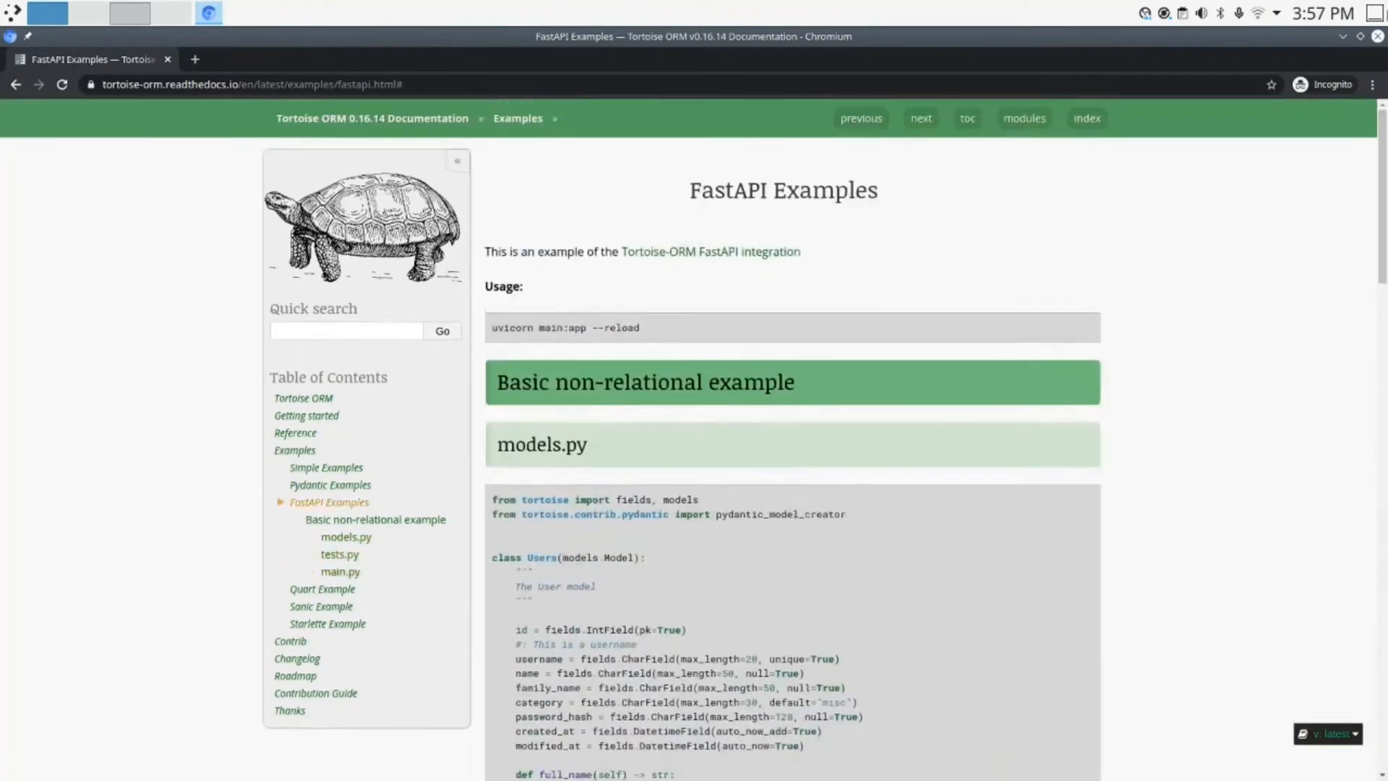
scroll("down", 3)
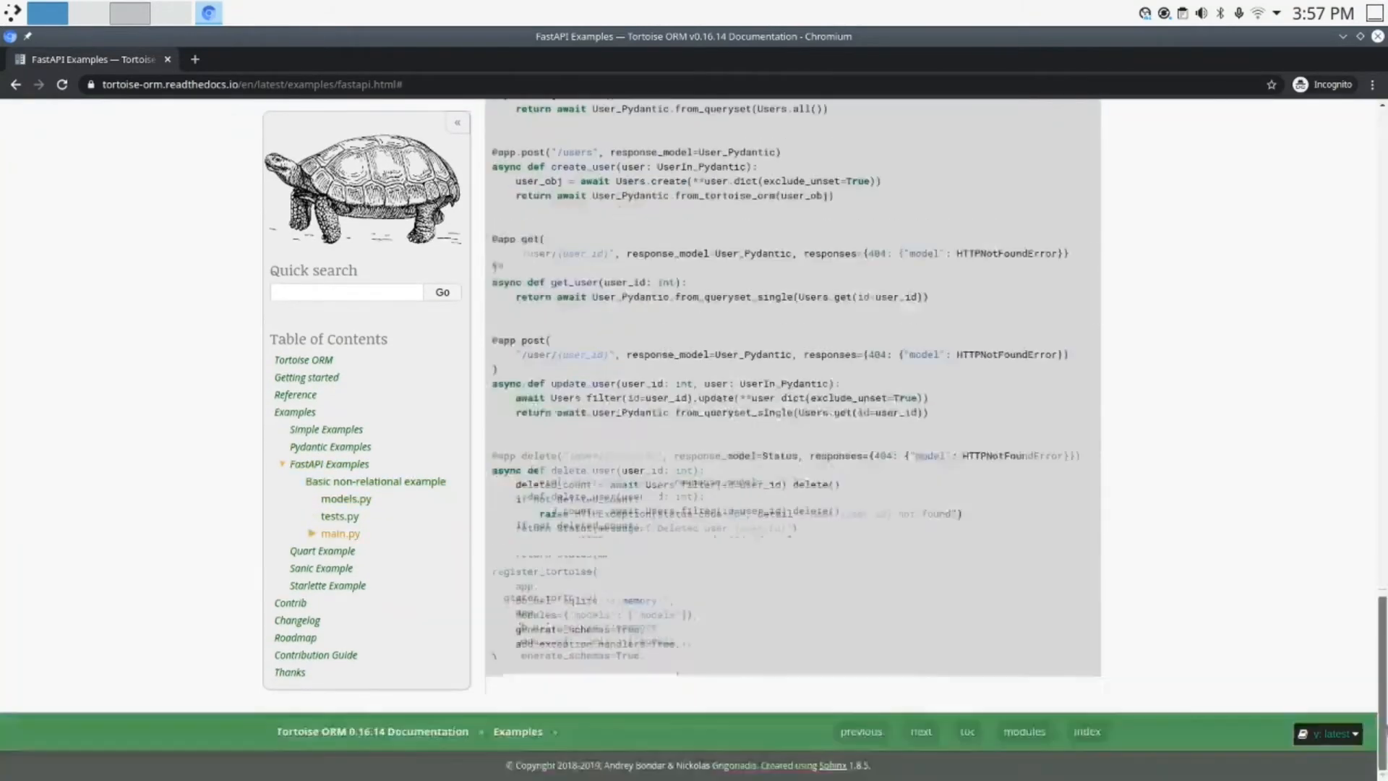
scroll("up", 3)
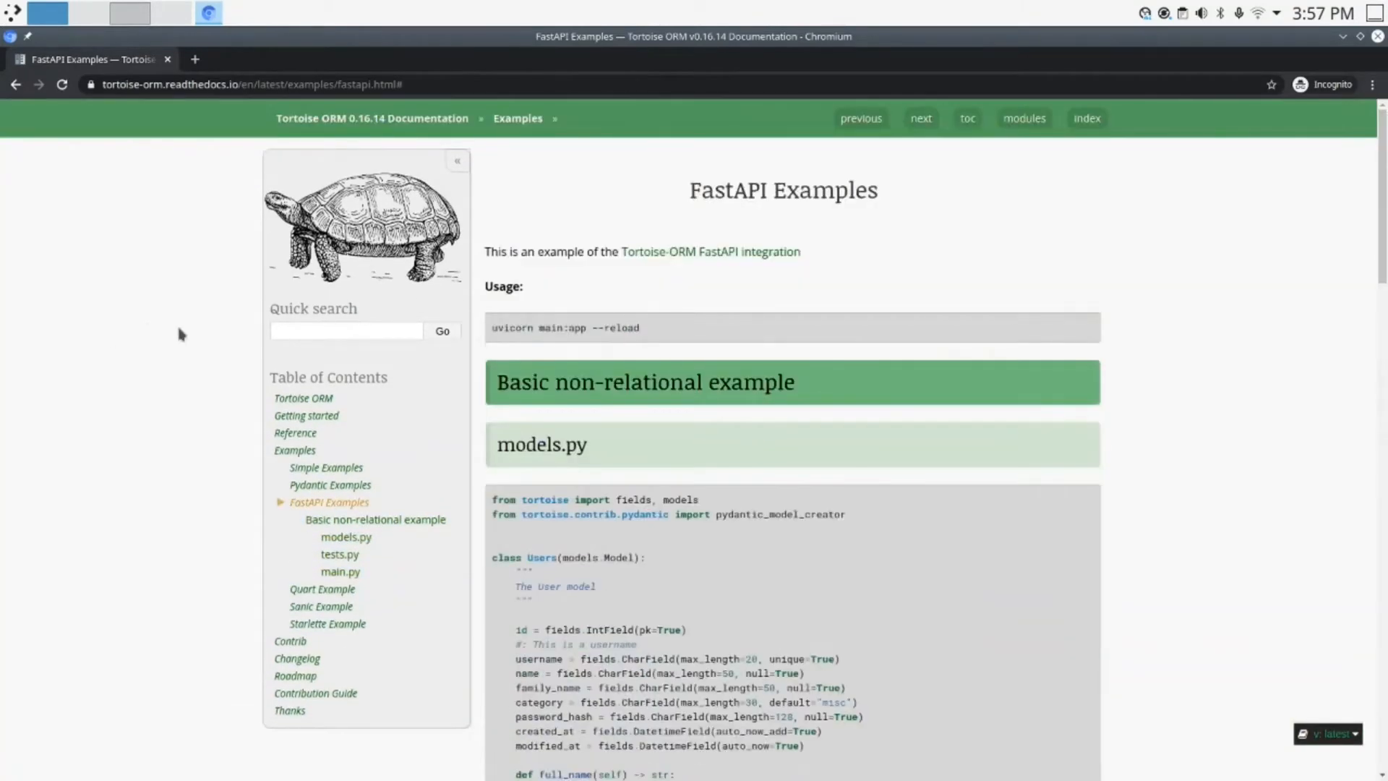
mouse_move(726, 134)
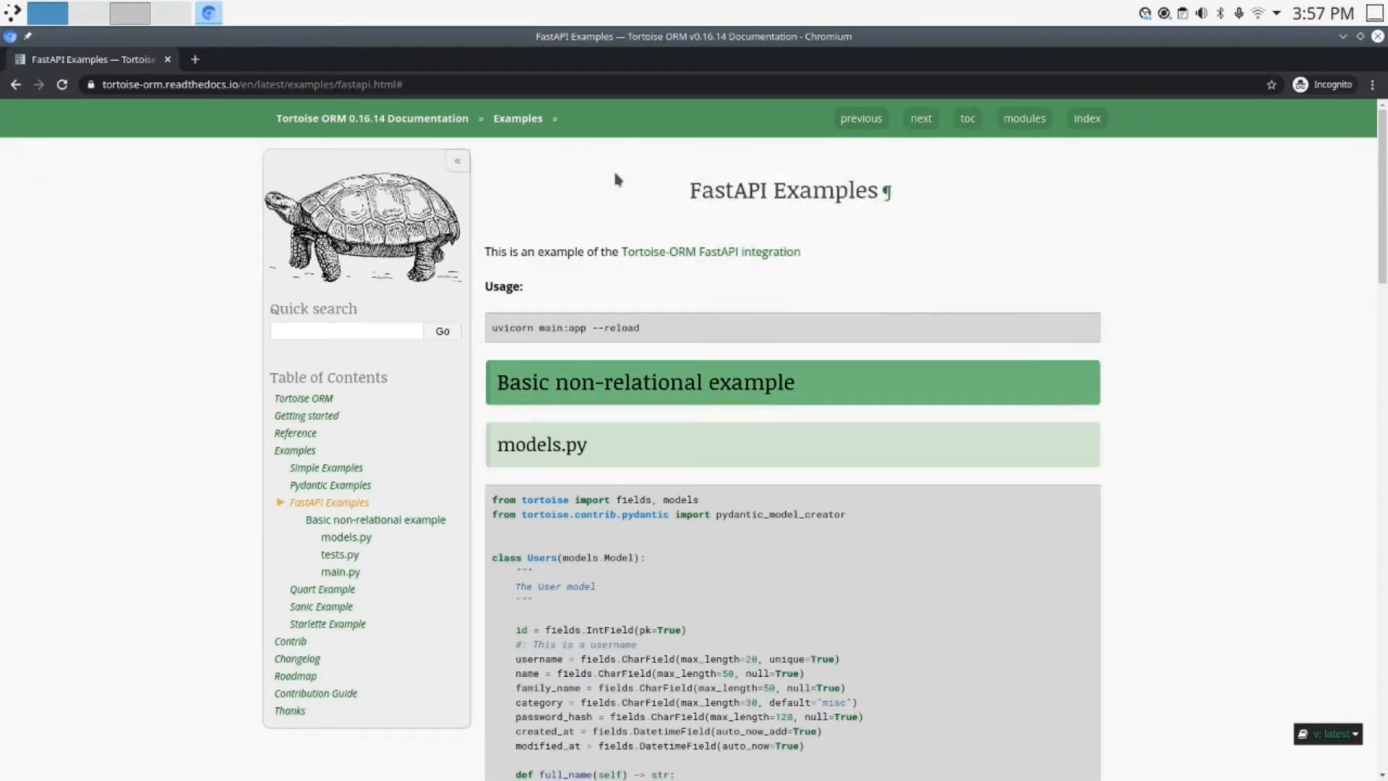
scroll("down", 3)
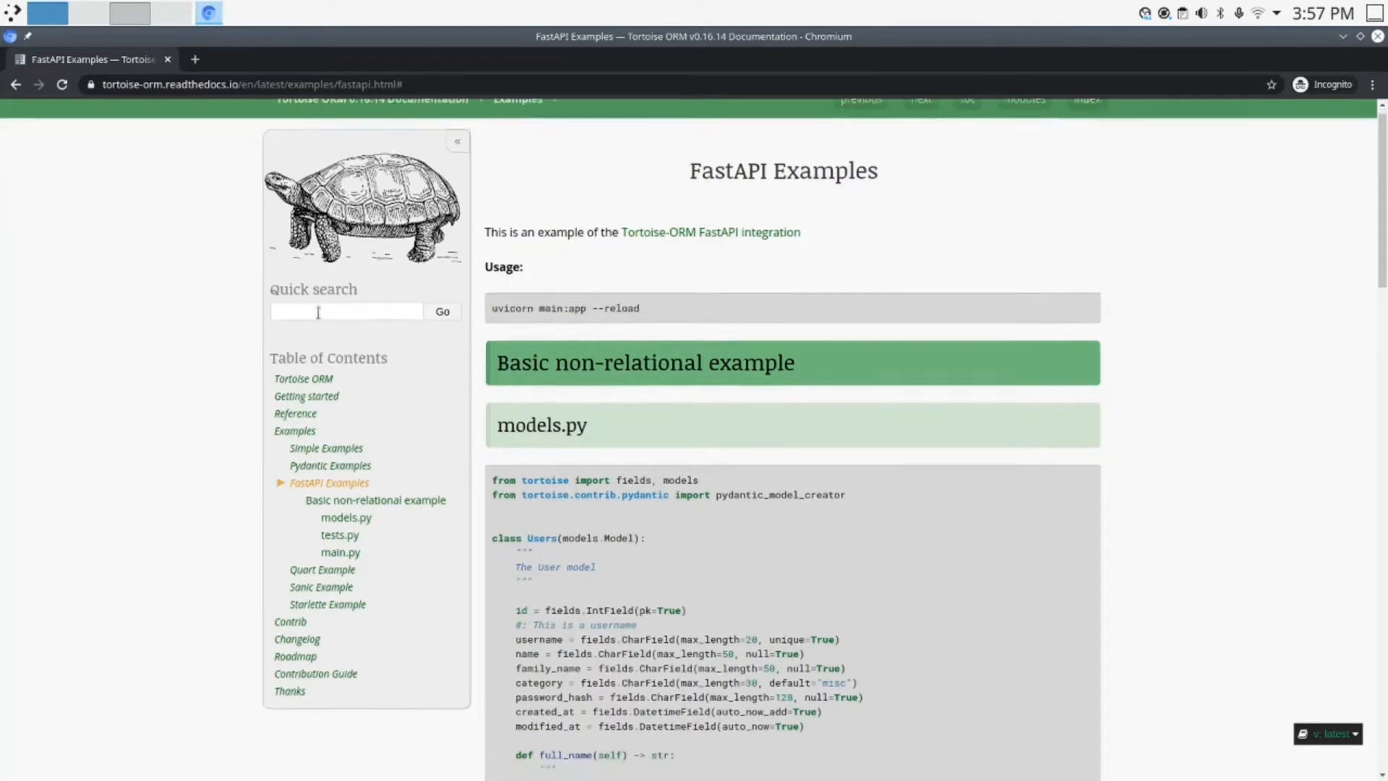
scroll("down", 3)
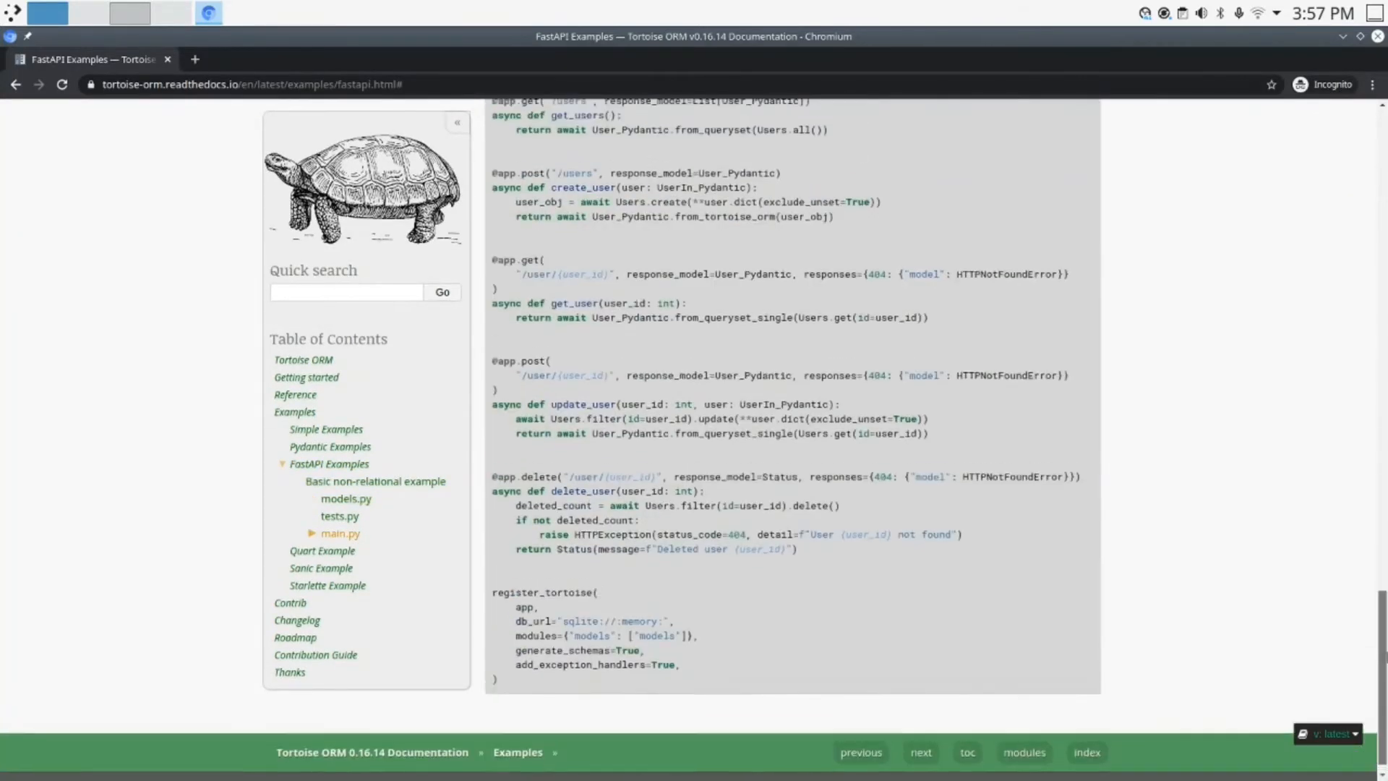
scroll("up", 3)
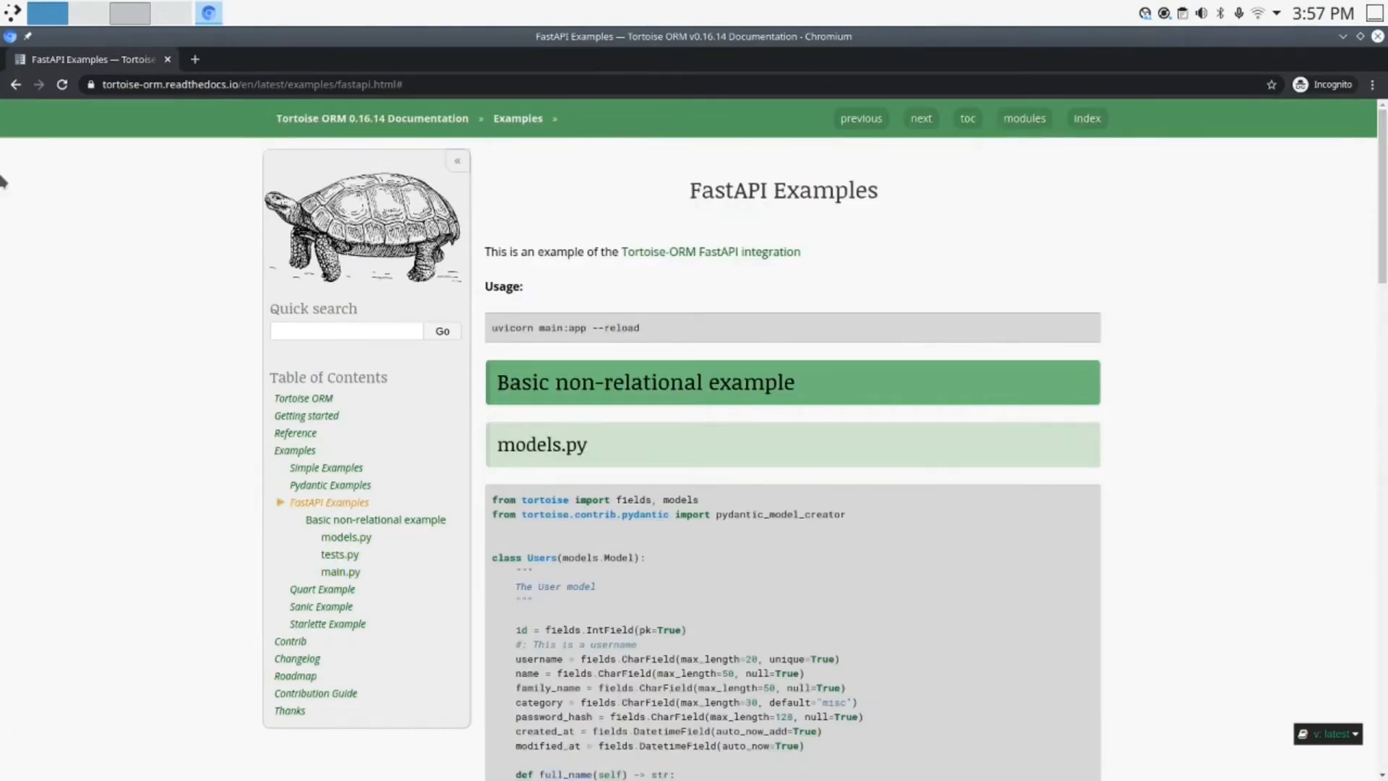
mouse_move(307, 418)
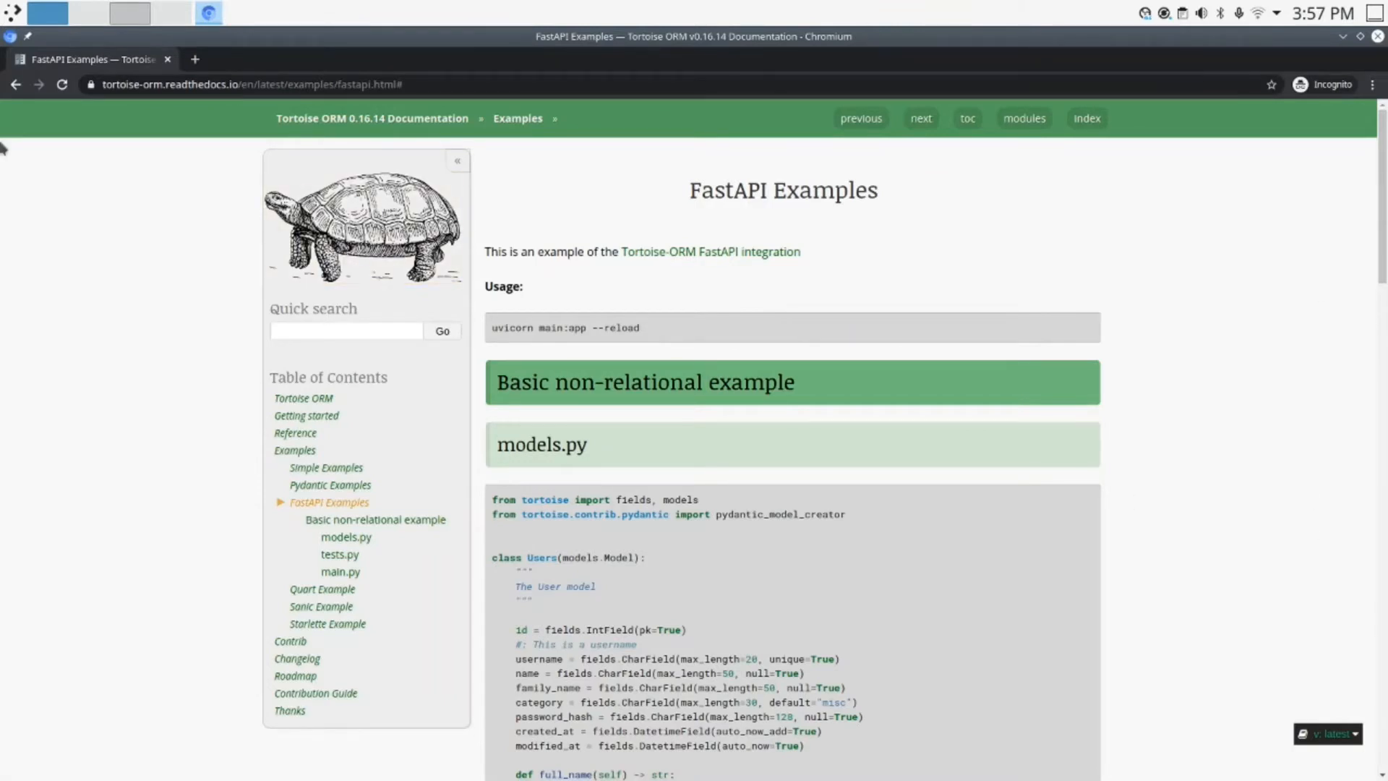
left_click(126, 16)
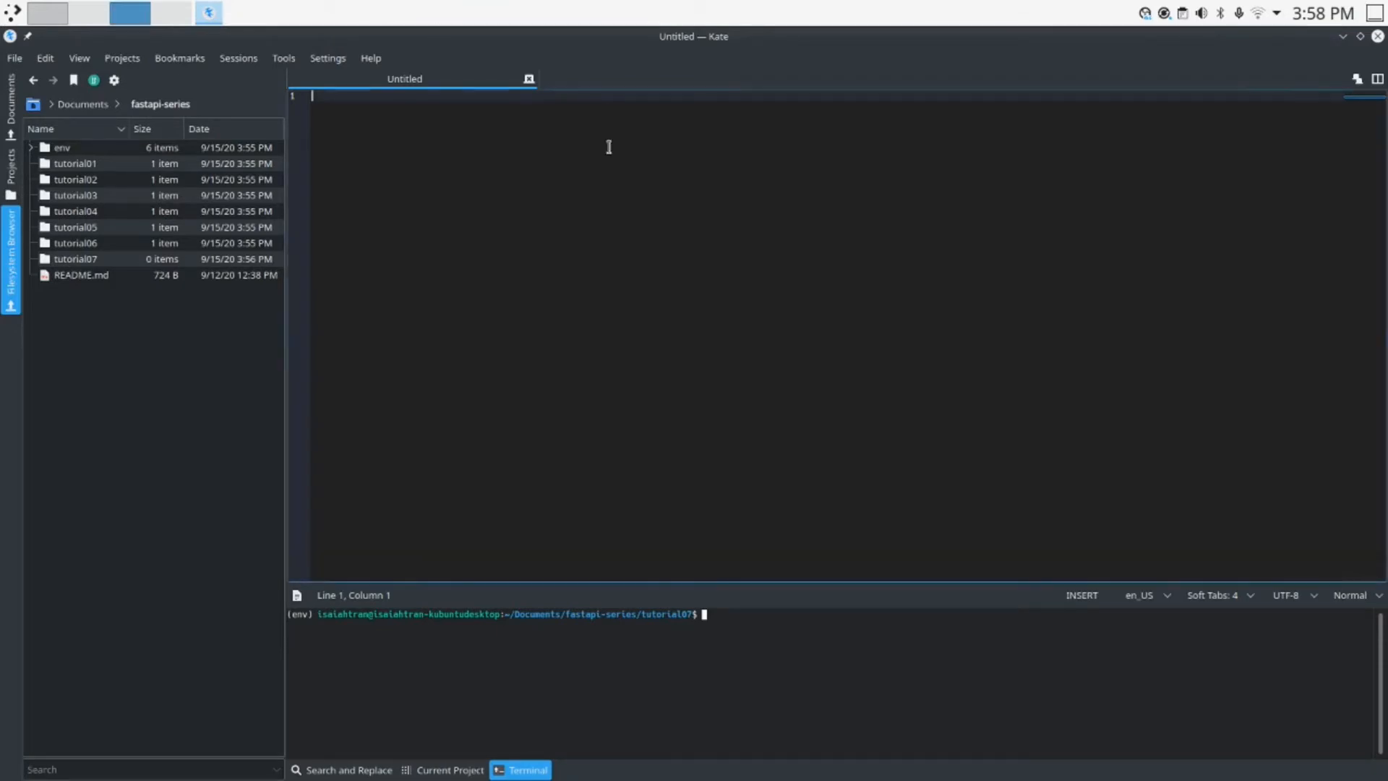
mouse_move(763, 630)
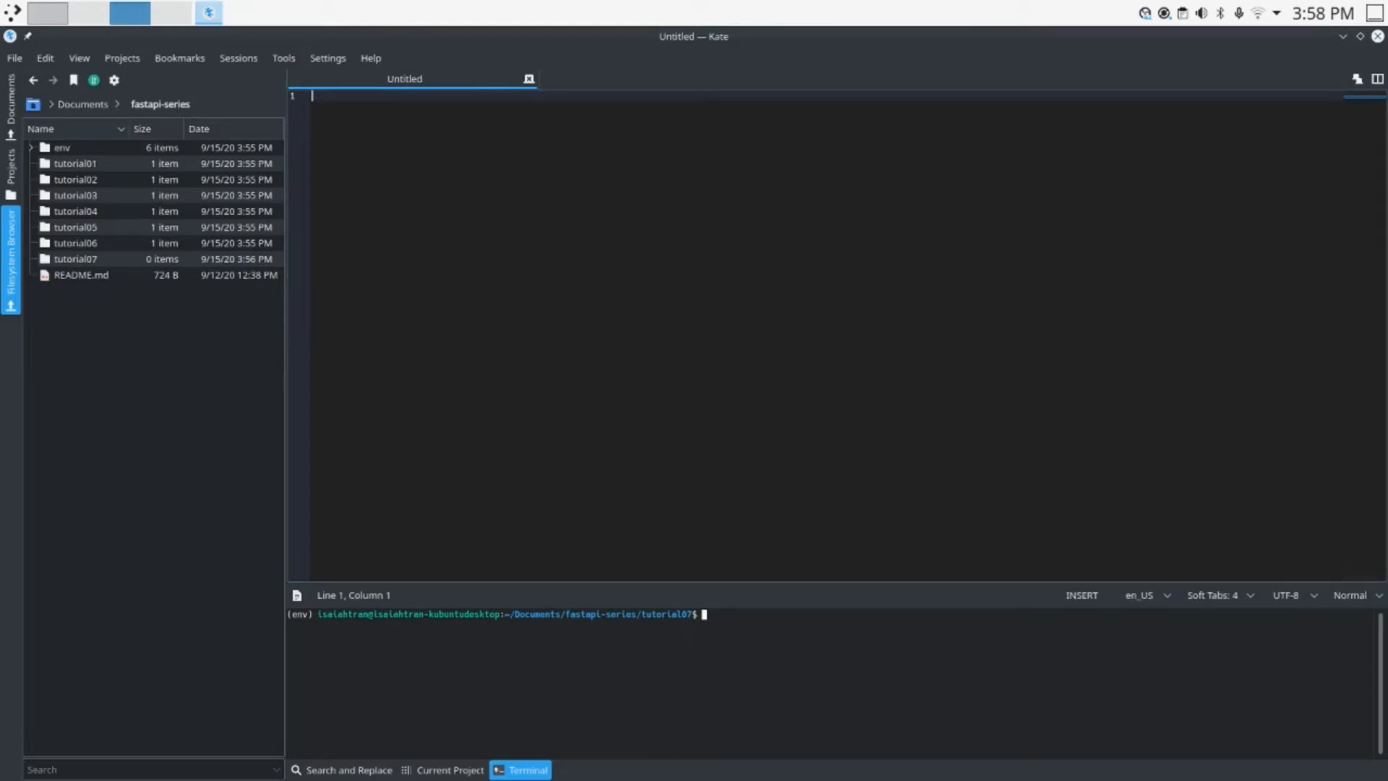
type("touch")
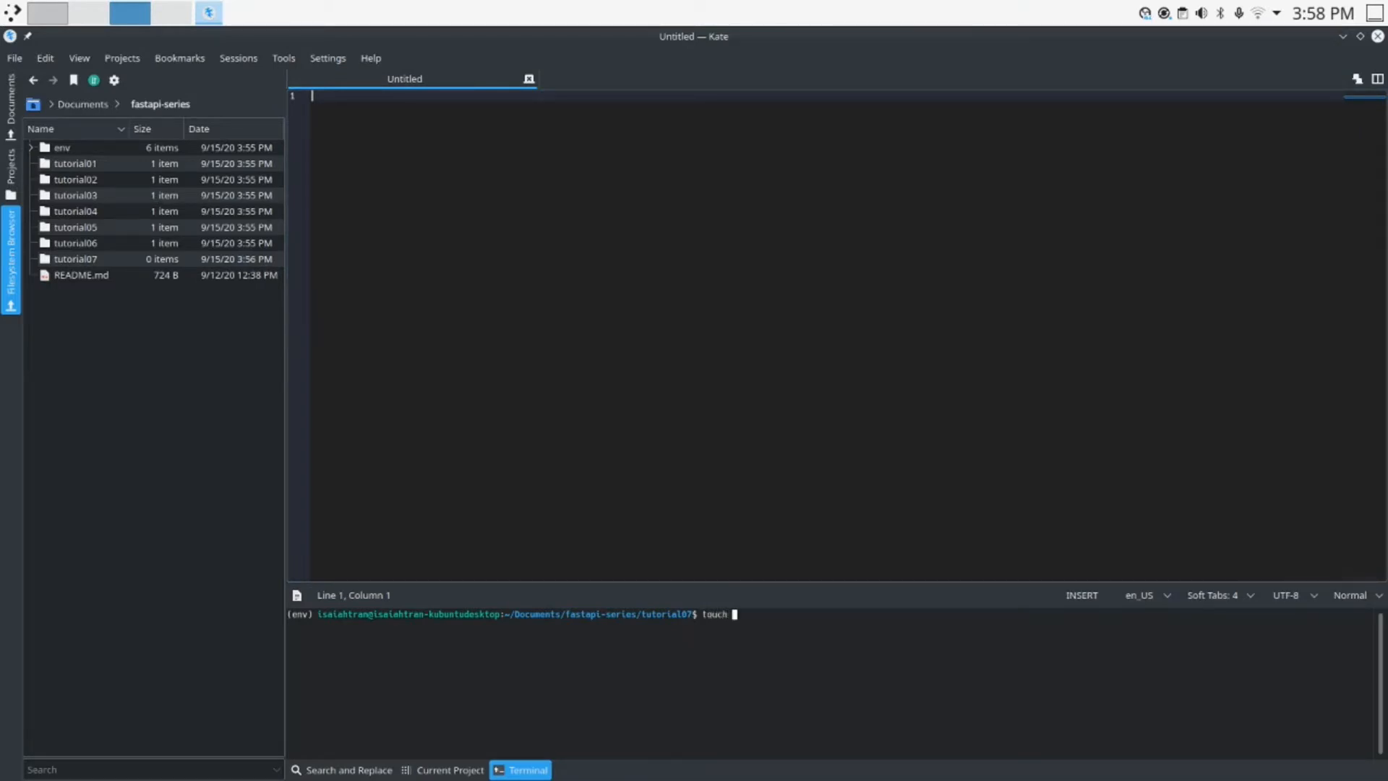
type("main.")
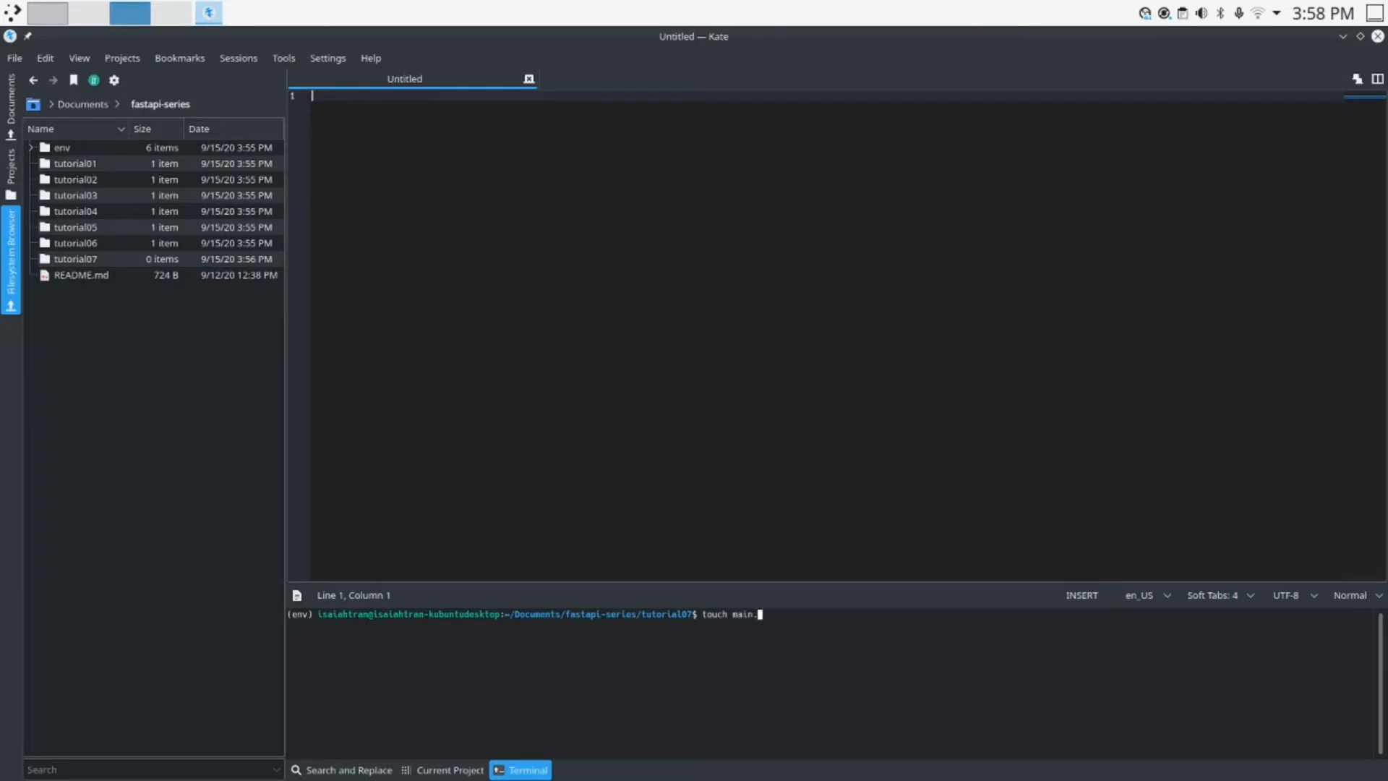
type("py")
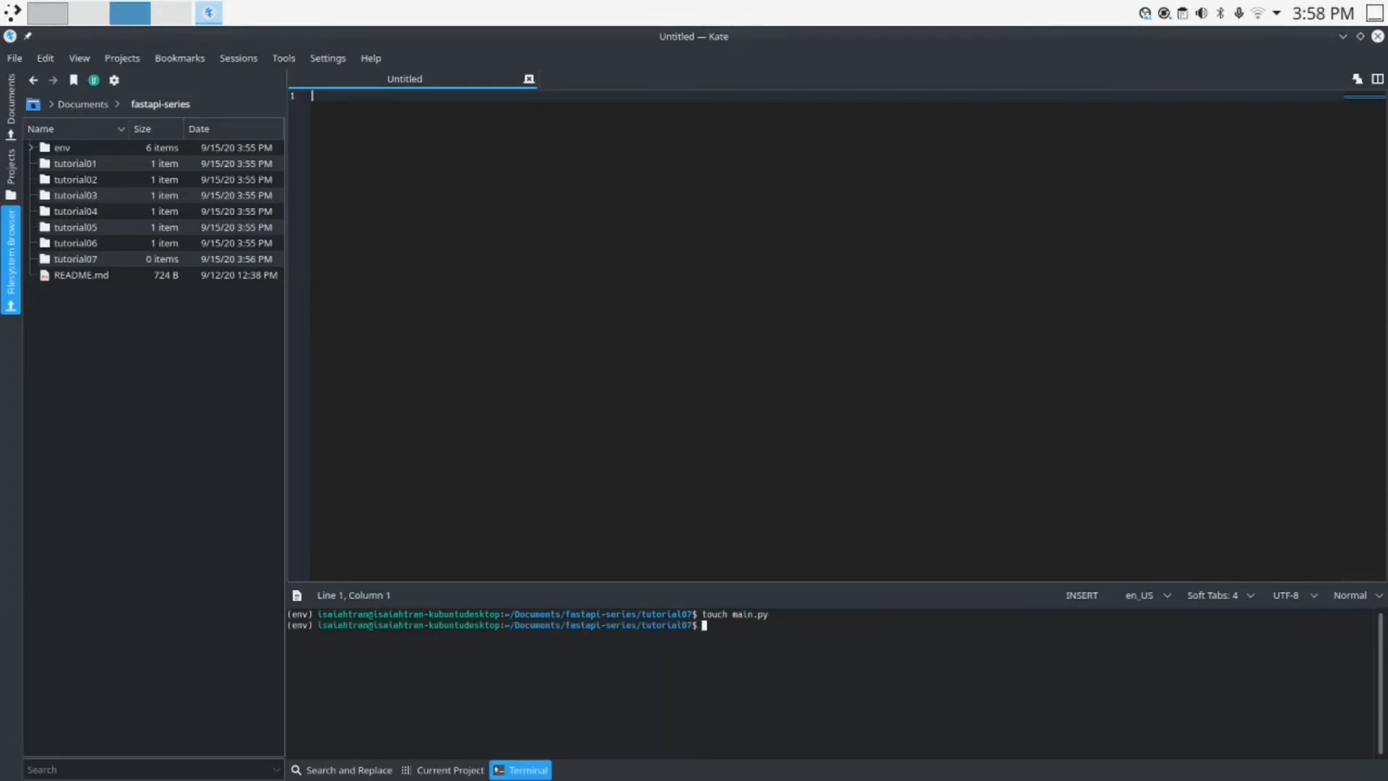
- Create models.py, then open it from the expanded tutorial07 folder
type("touch model")
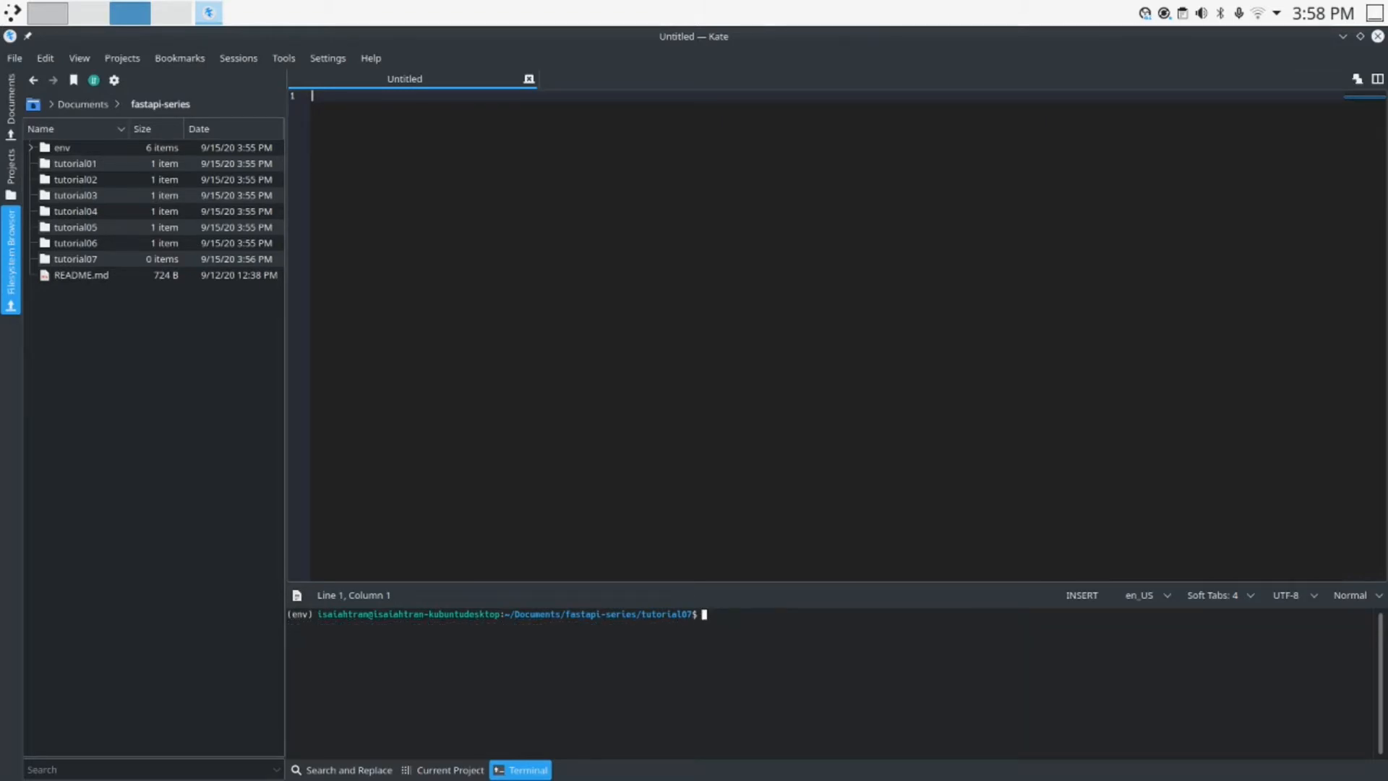
left_click(73, 258)
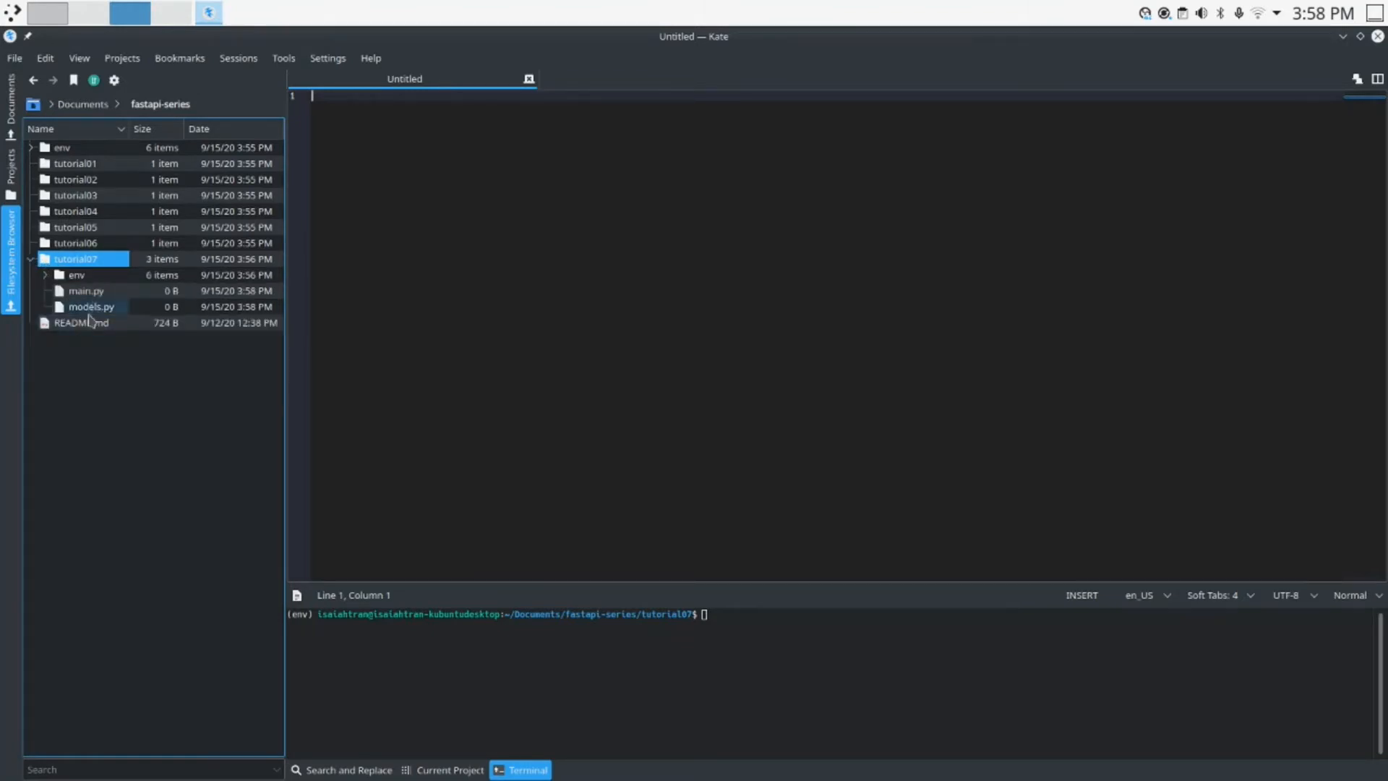
left_click(91, 307)
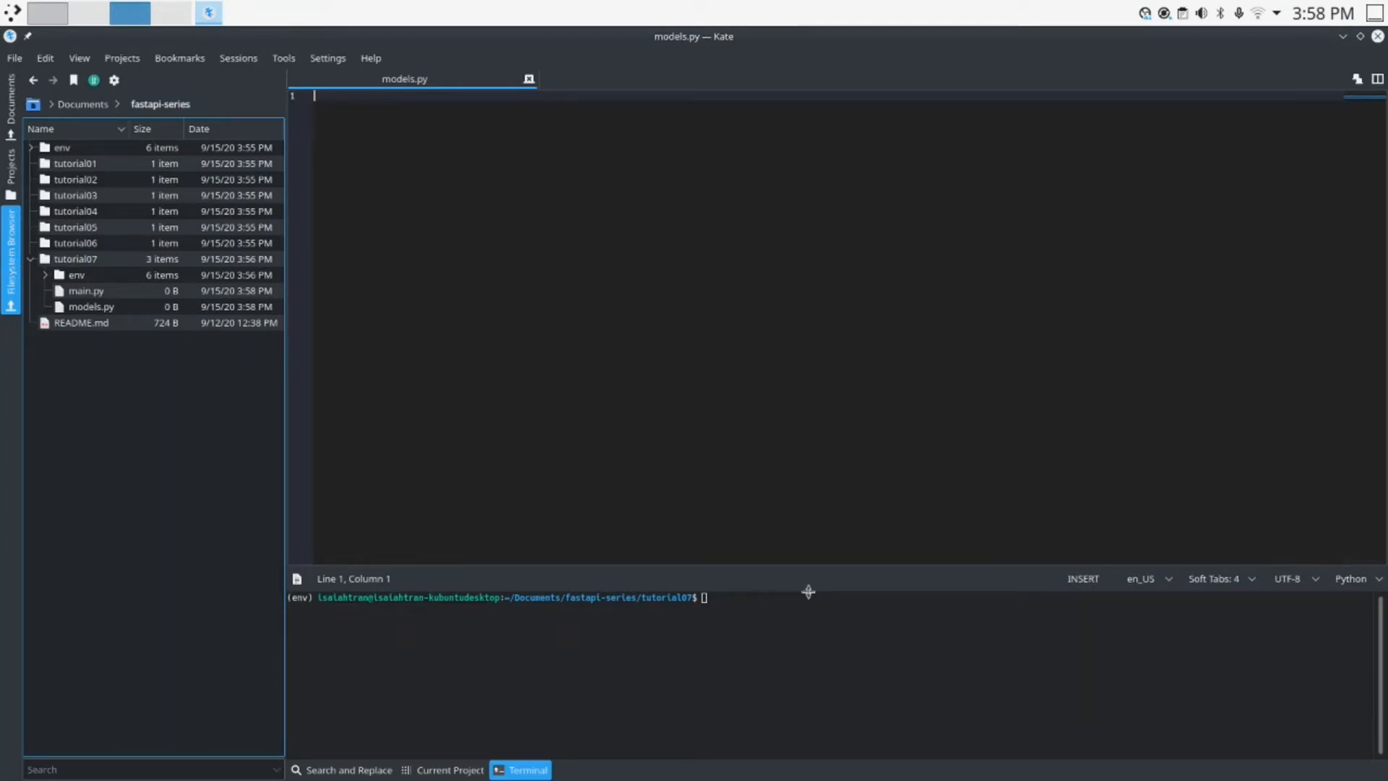
- Install tortoise-orm with pip in the terminal
type("pip")
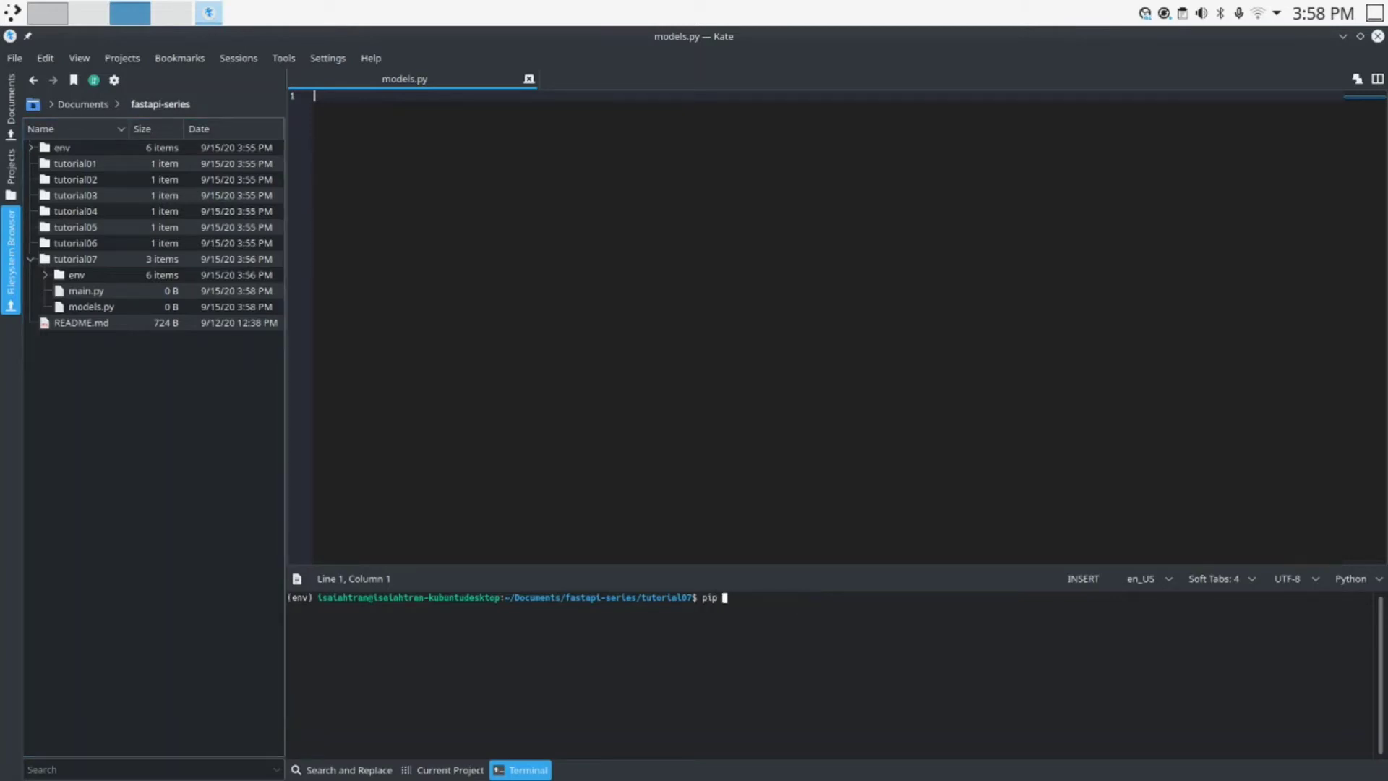
type("install tortoise-")
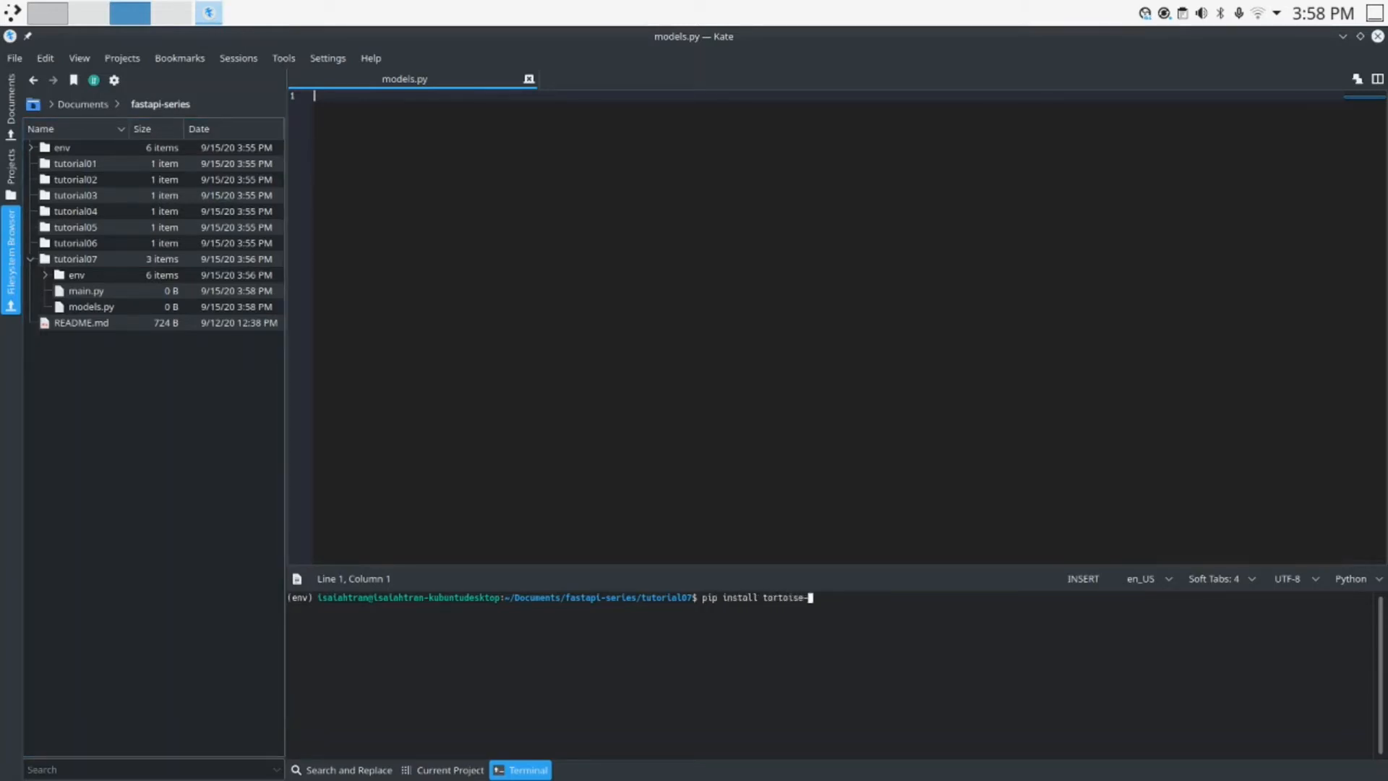
type("orm")
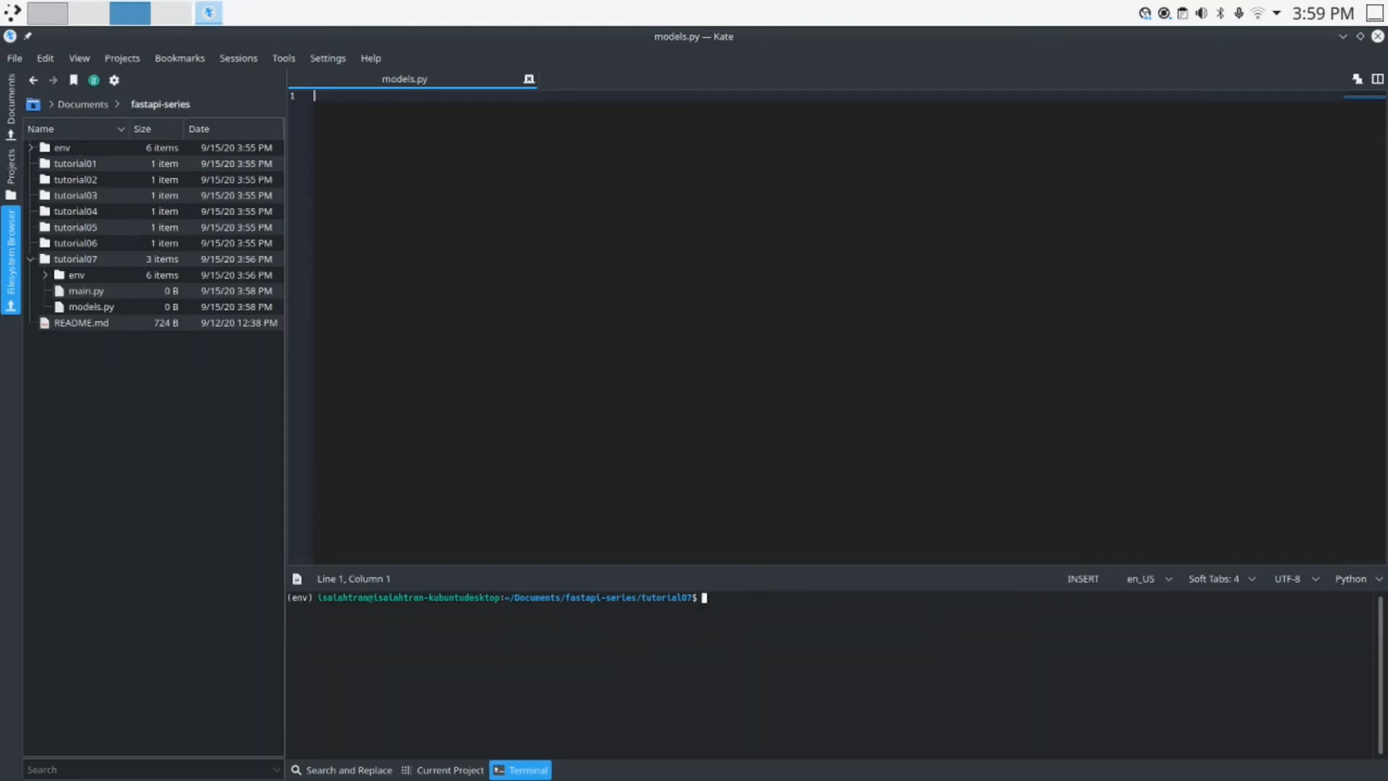
mouse_move(277, 282)
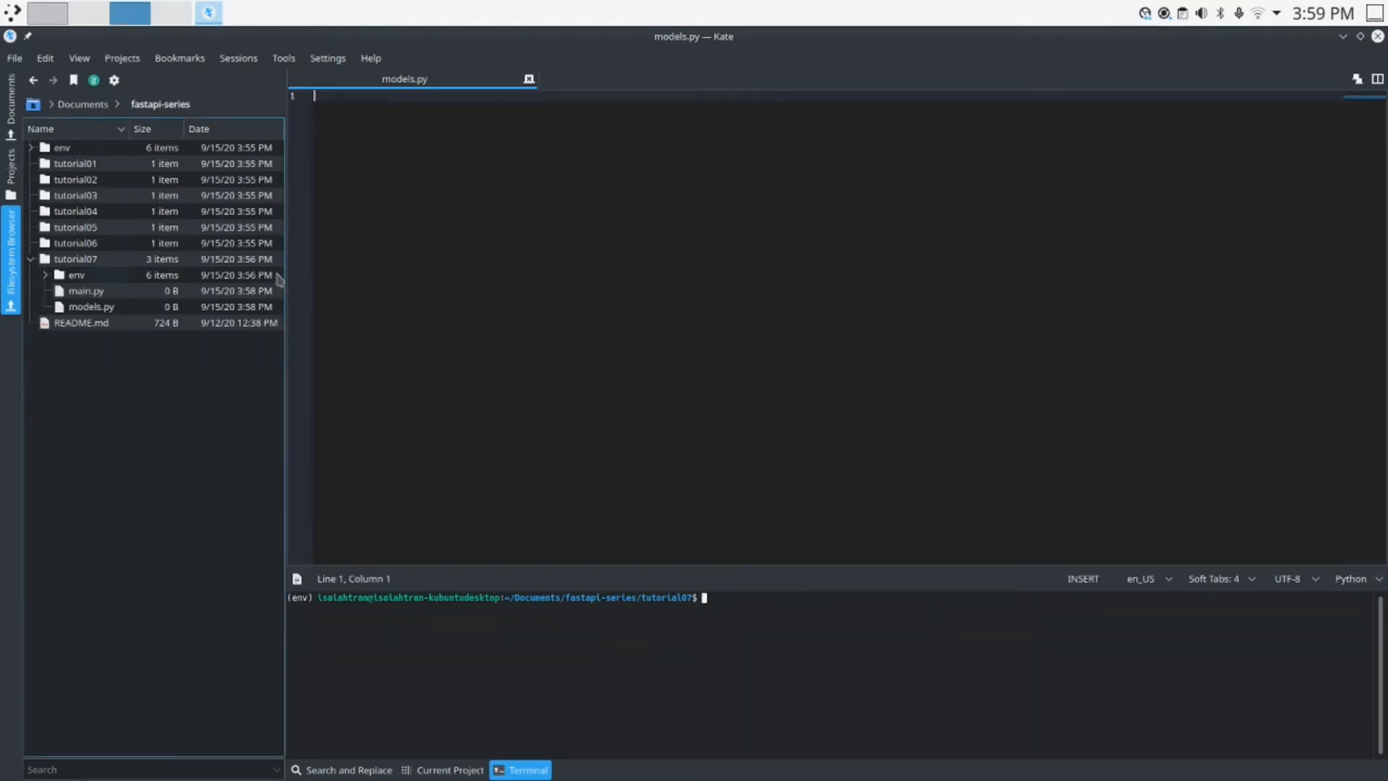
type("from")
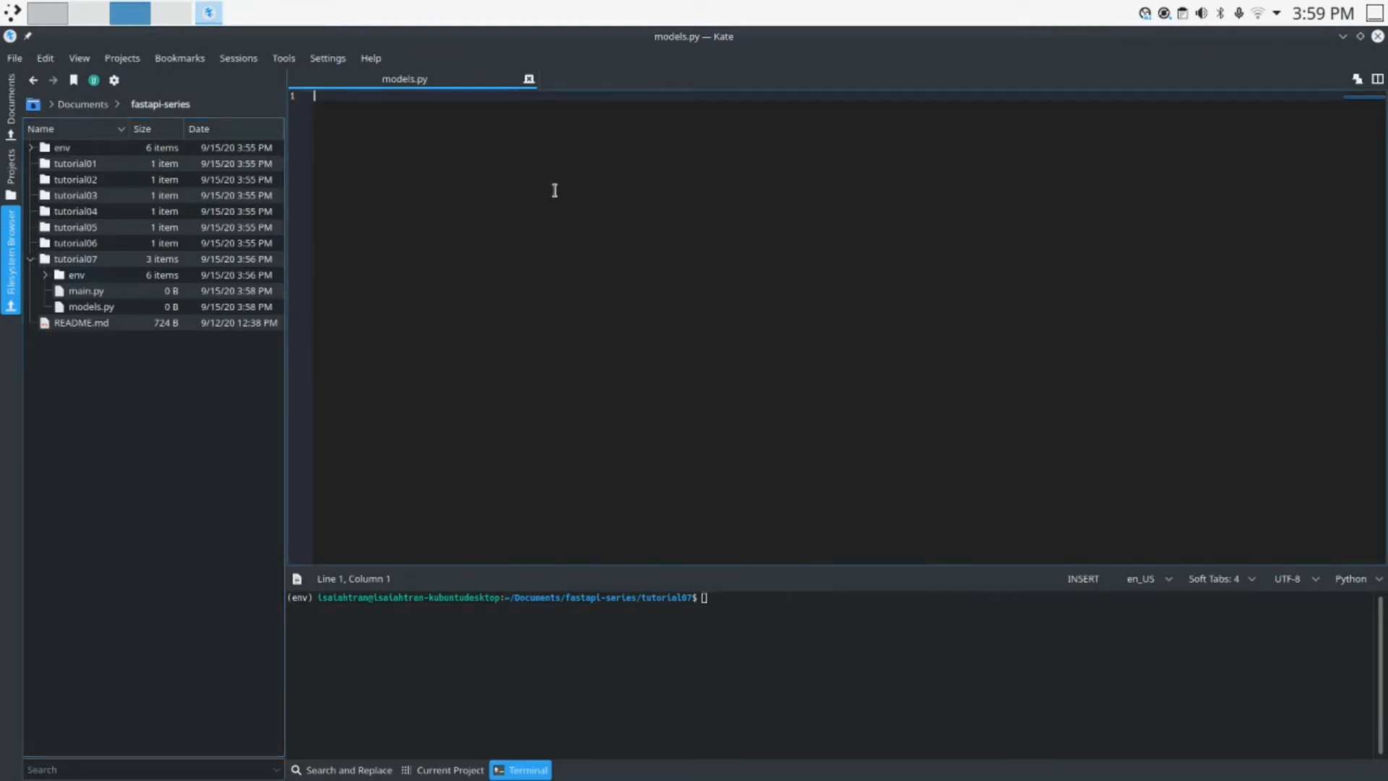
- Collapse the file browser and finish 'from tortoise import fields, models'
left_click(10, 245)
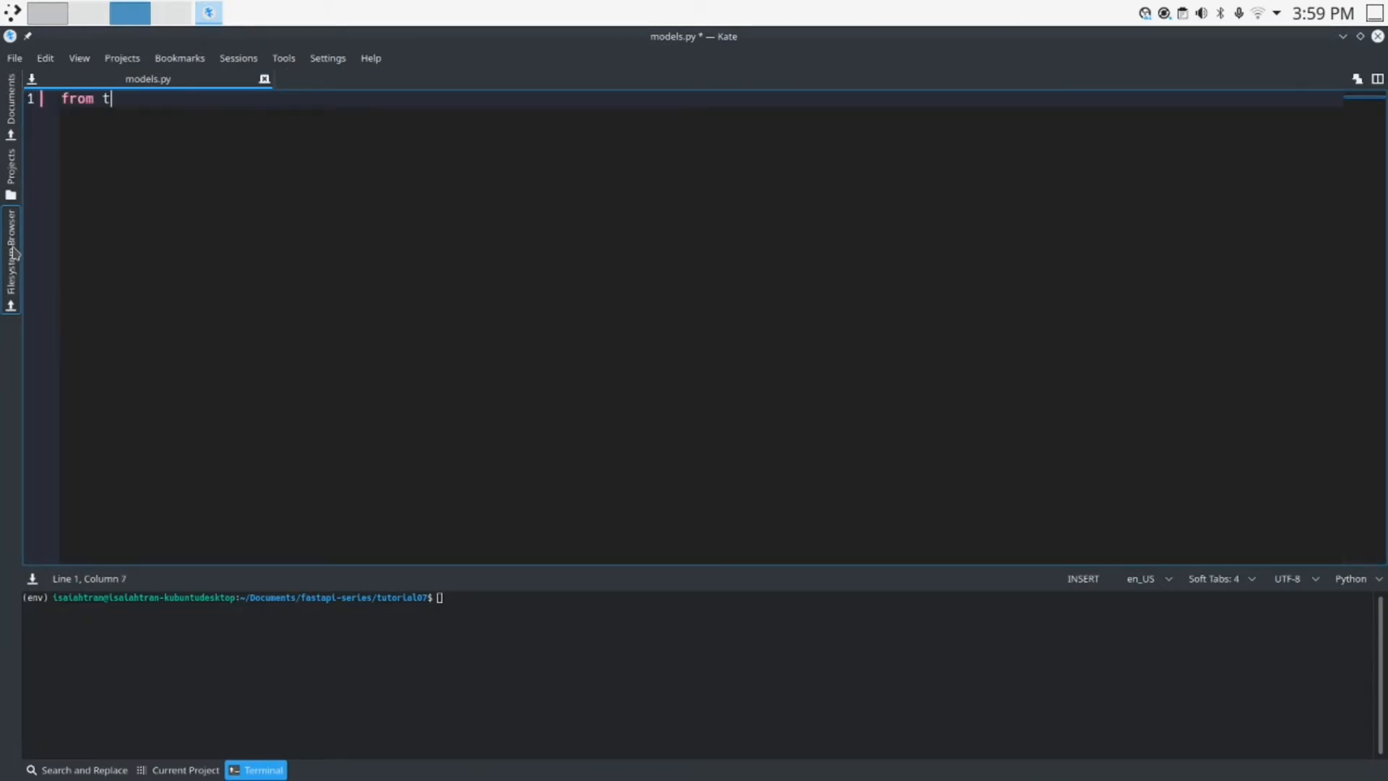
type("ortoise")
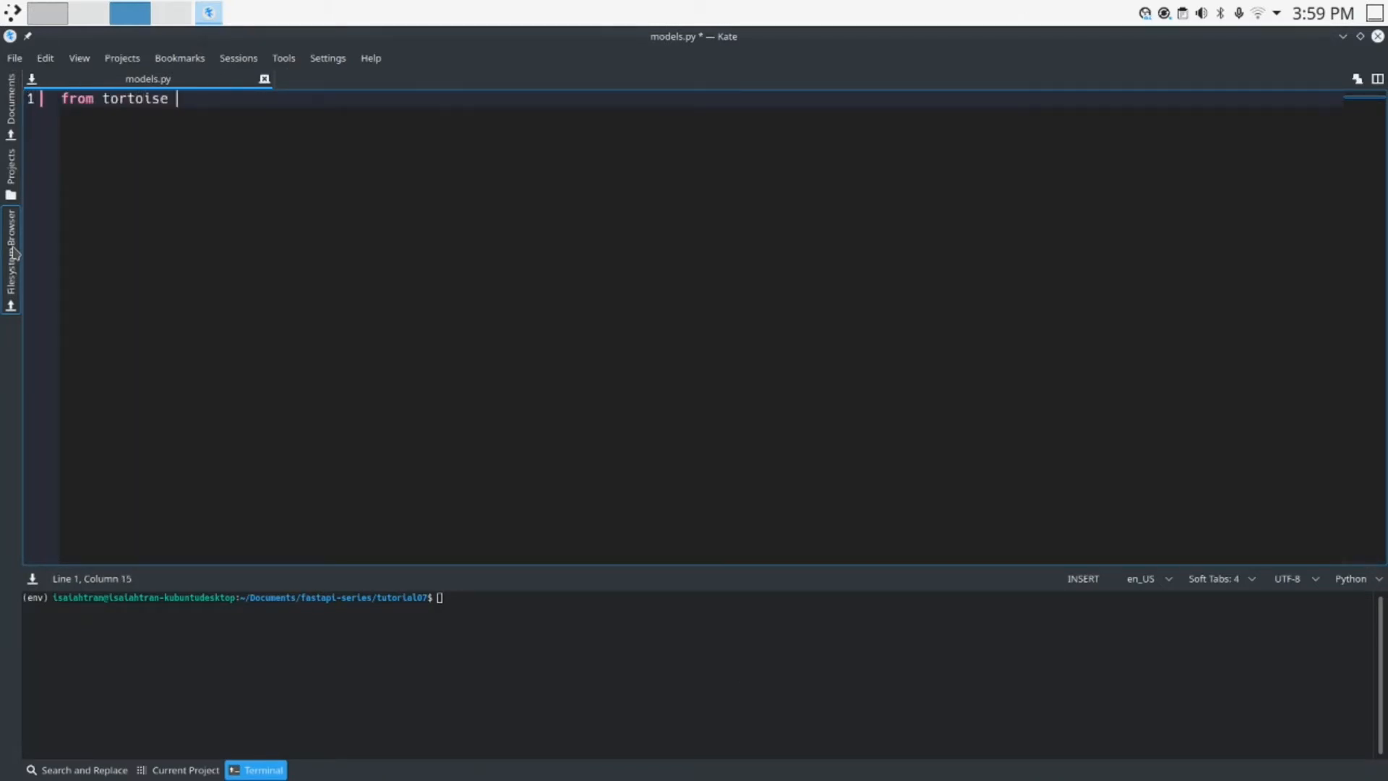
type("import")
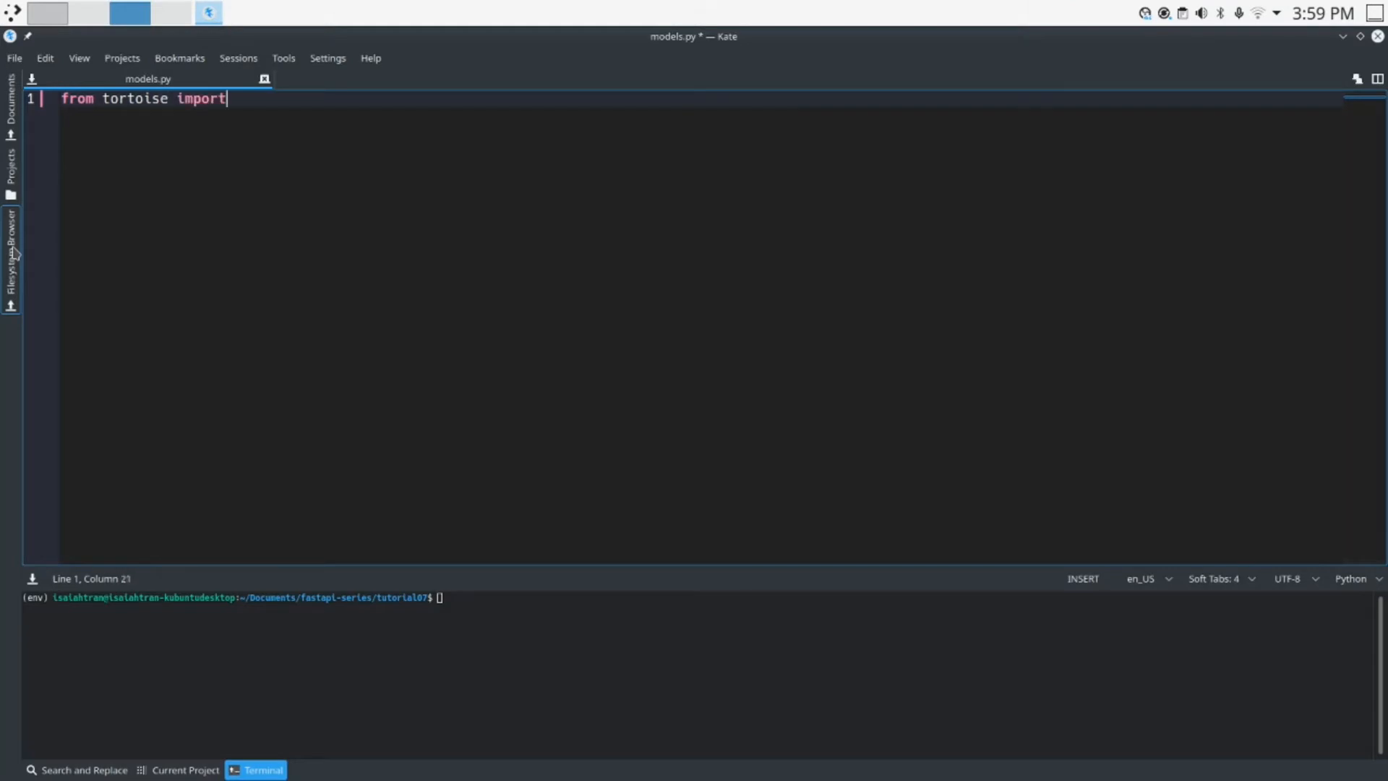
type("fields, models")
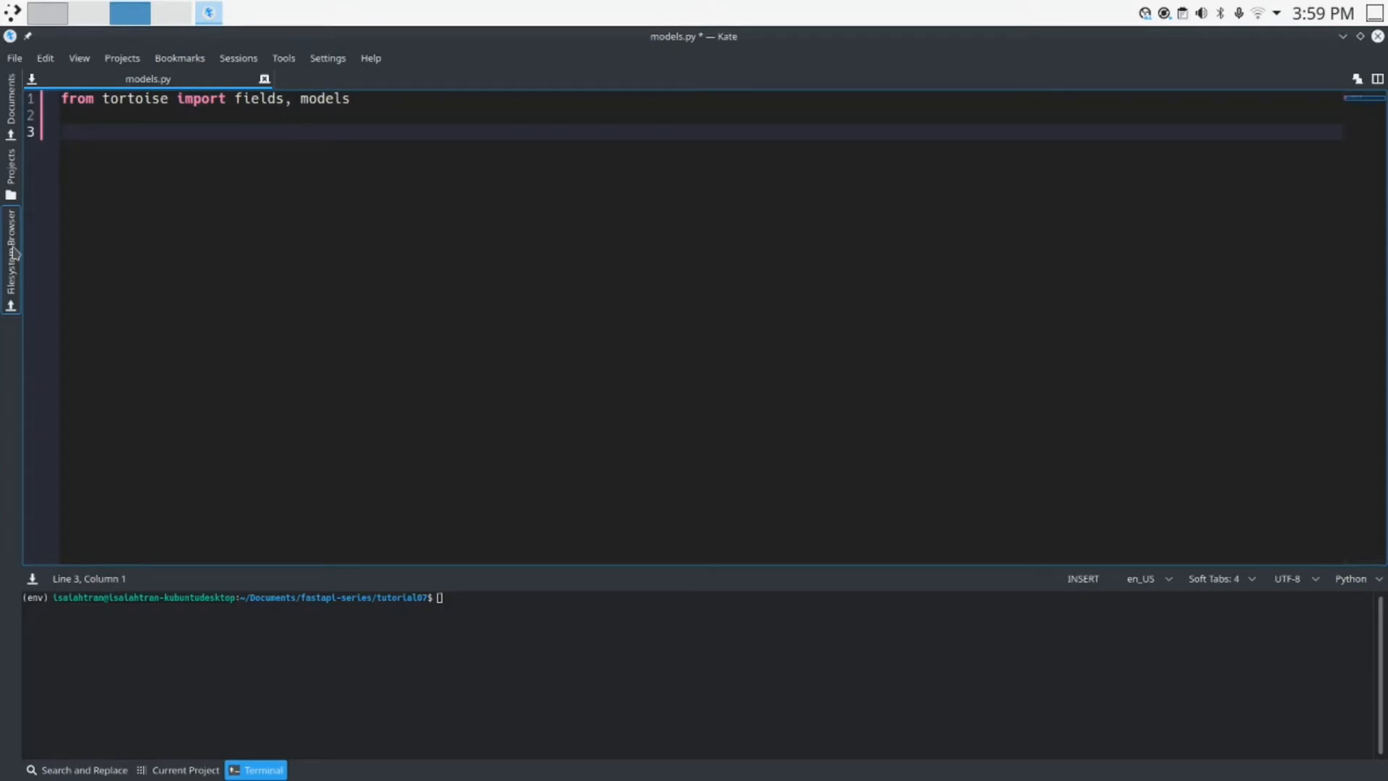
- Add 'from tortoise.contrib.pydantic import pydantic_model_creator' as the second import
type("from tort")
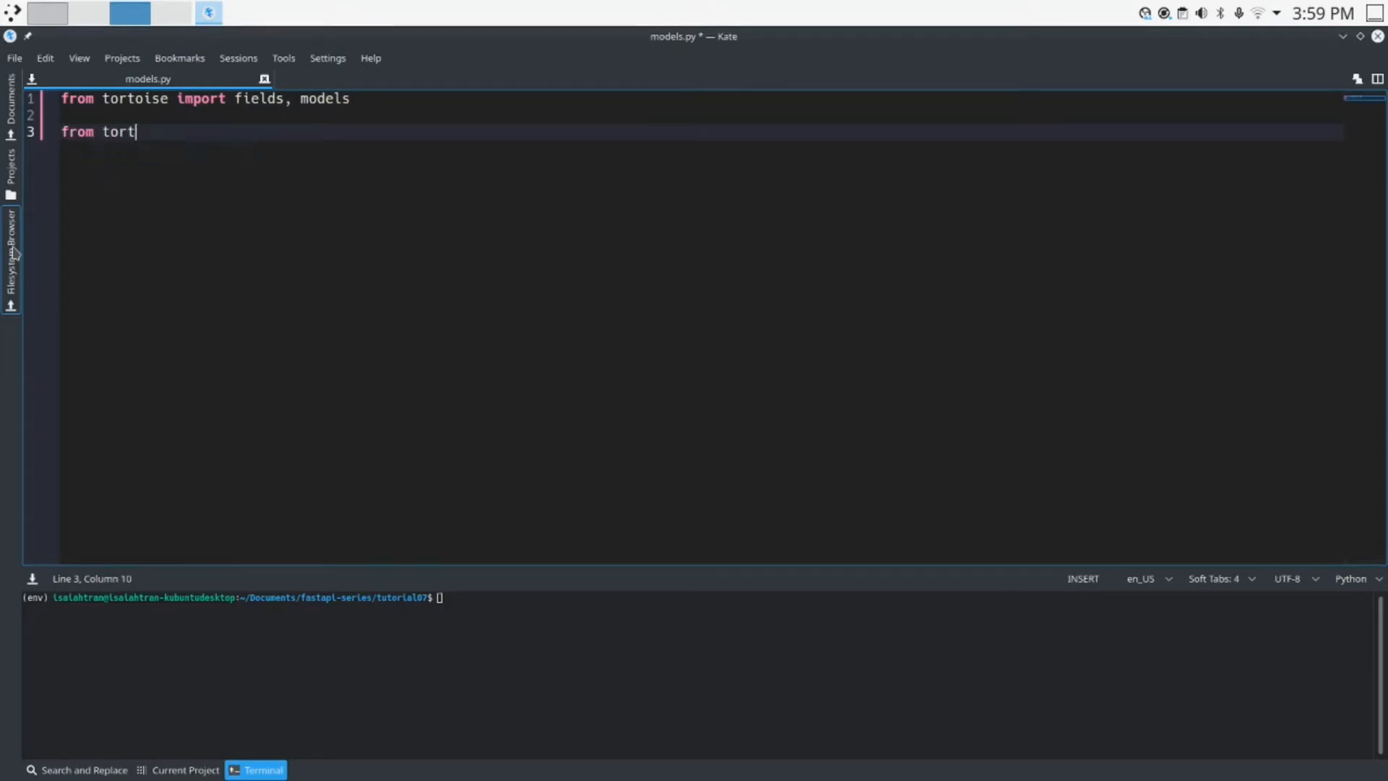
type("oise.contrib")
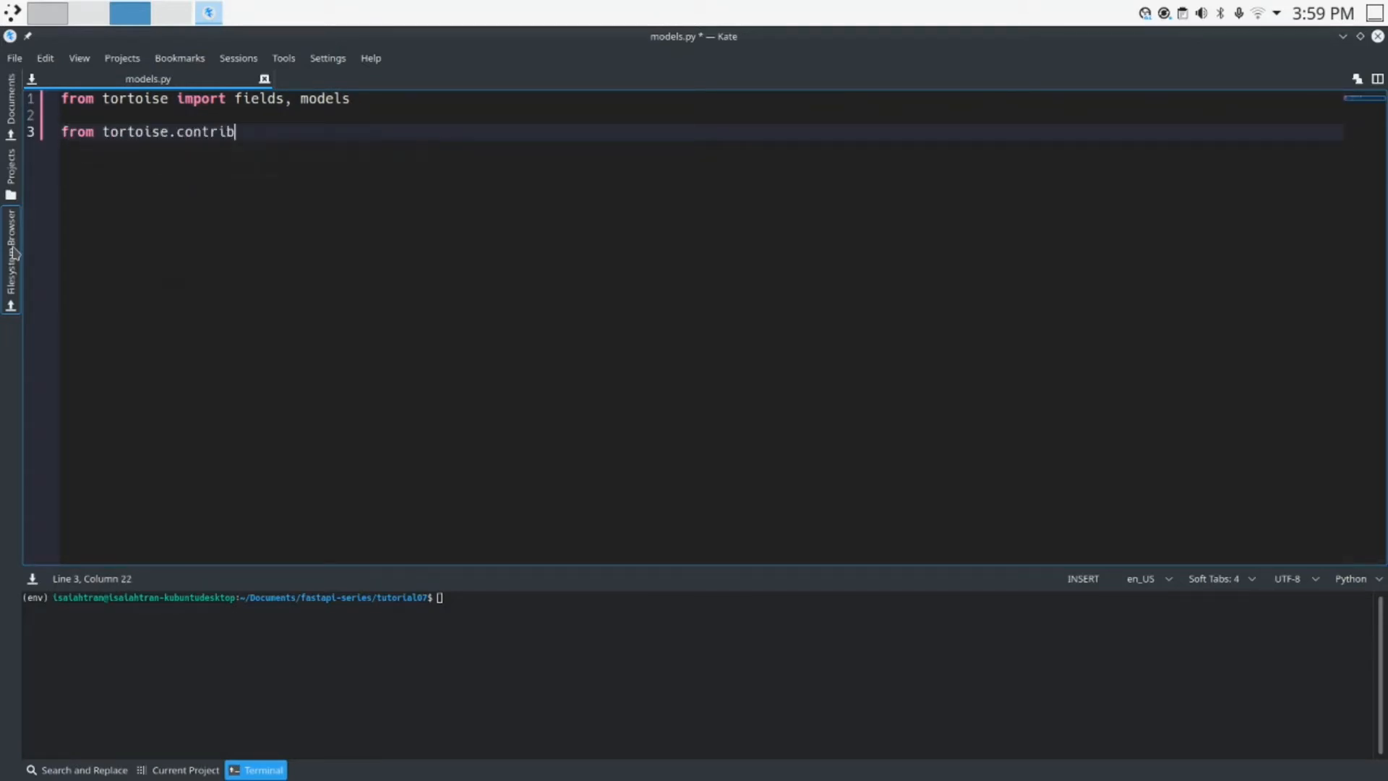
type(".pydantic")
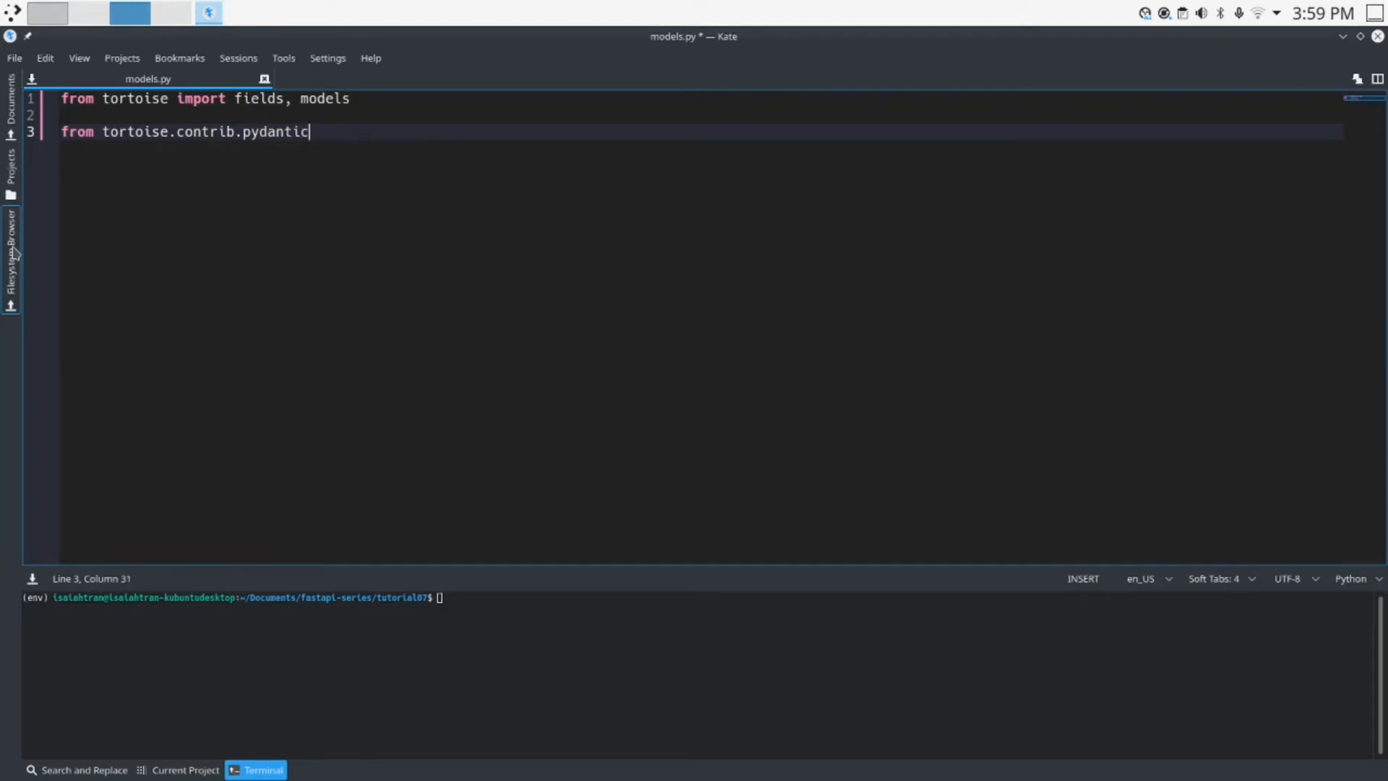
type("improt")
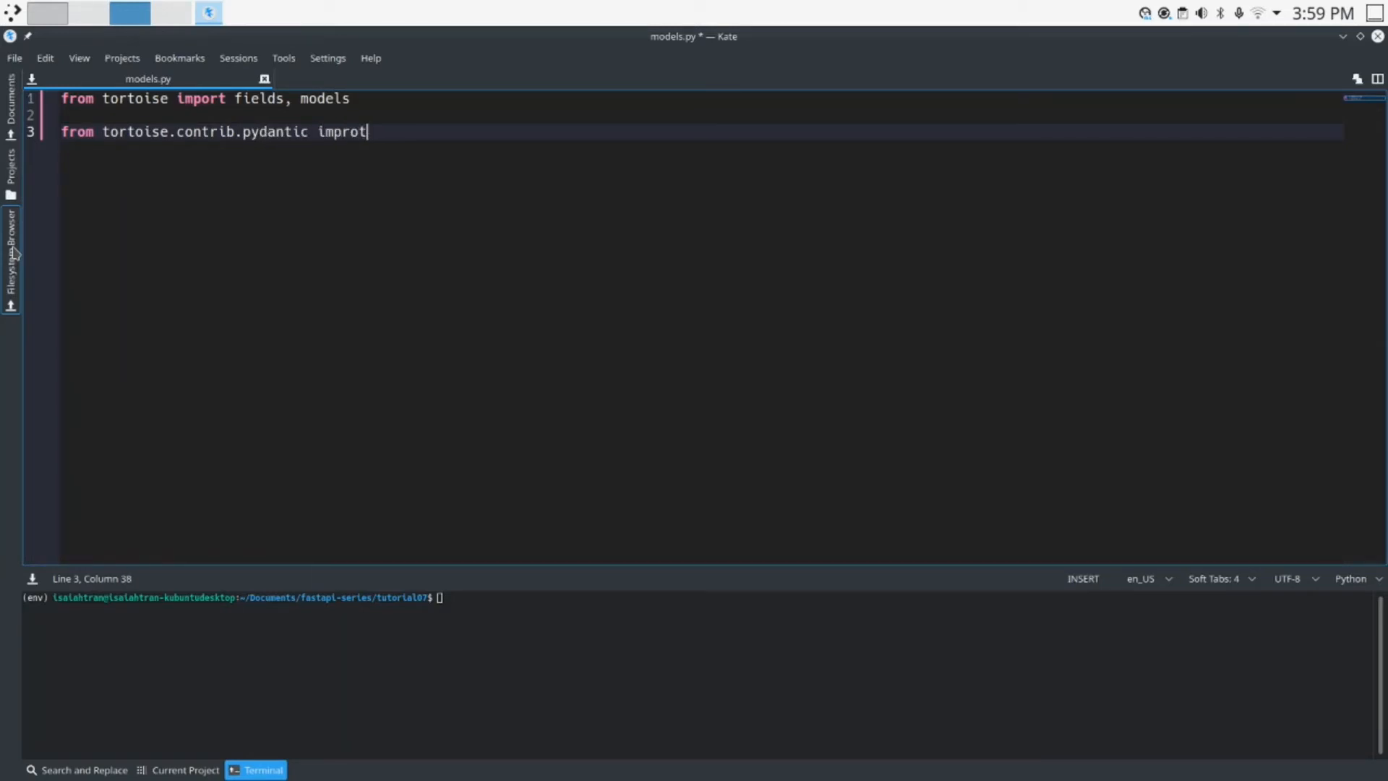
type("import pyd")
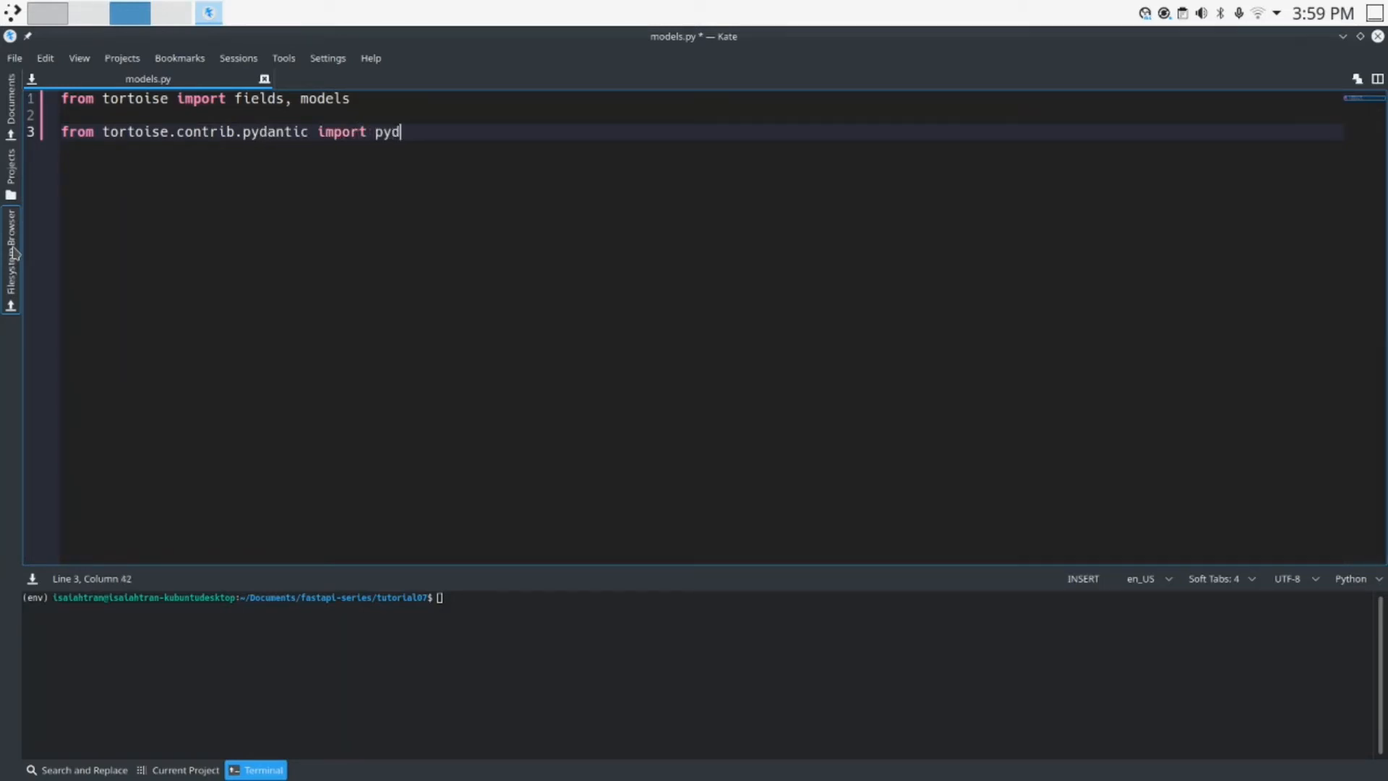
type("antic_mod")
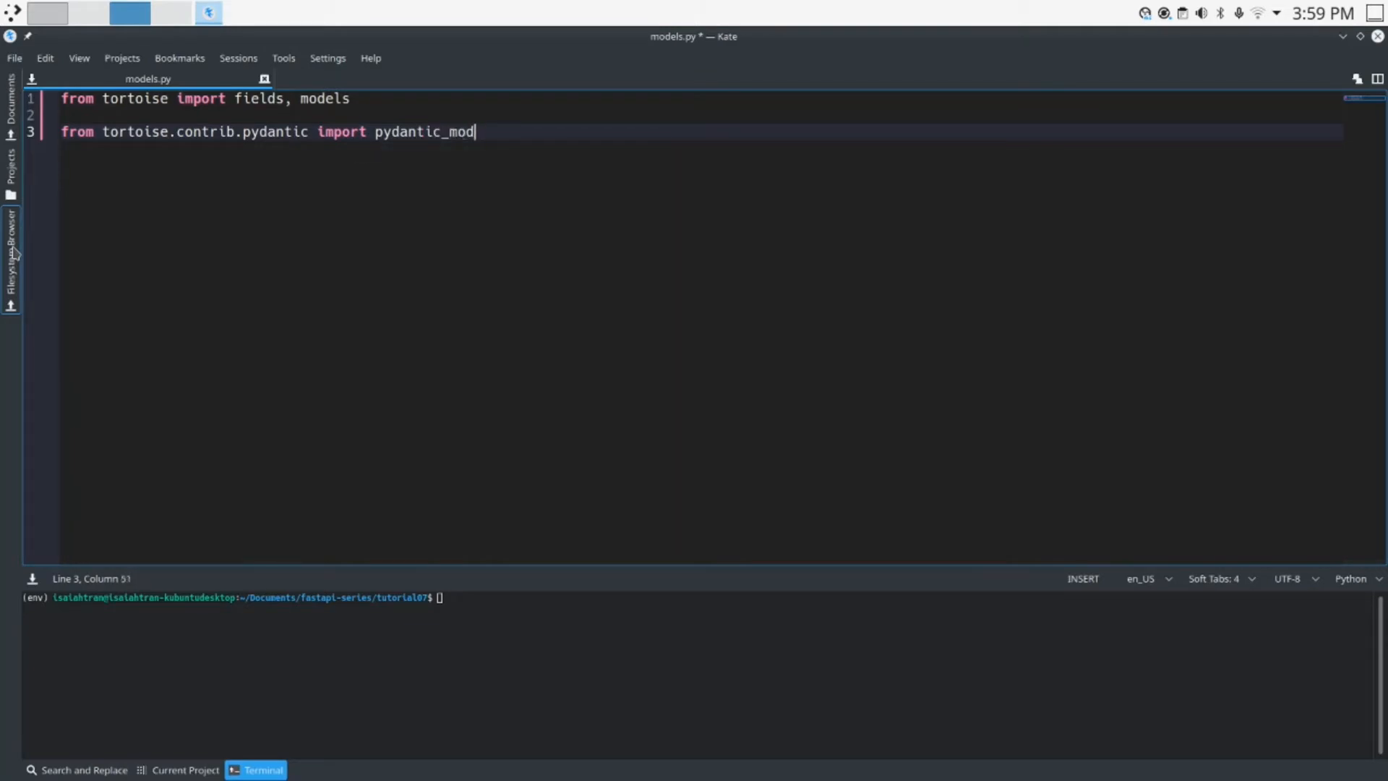
type("el_creator")
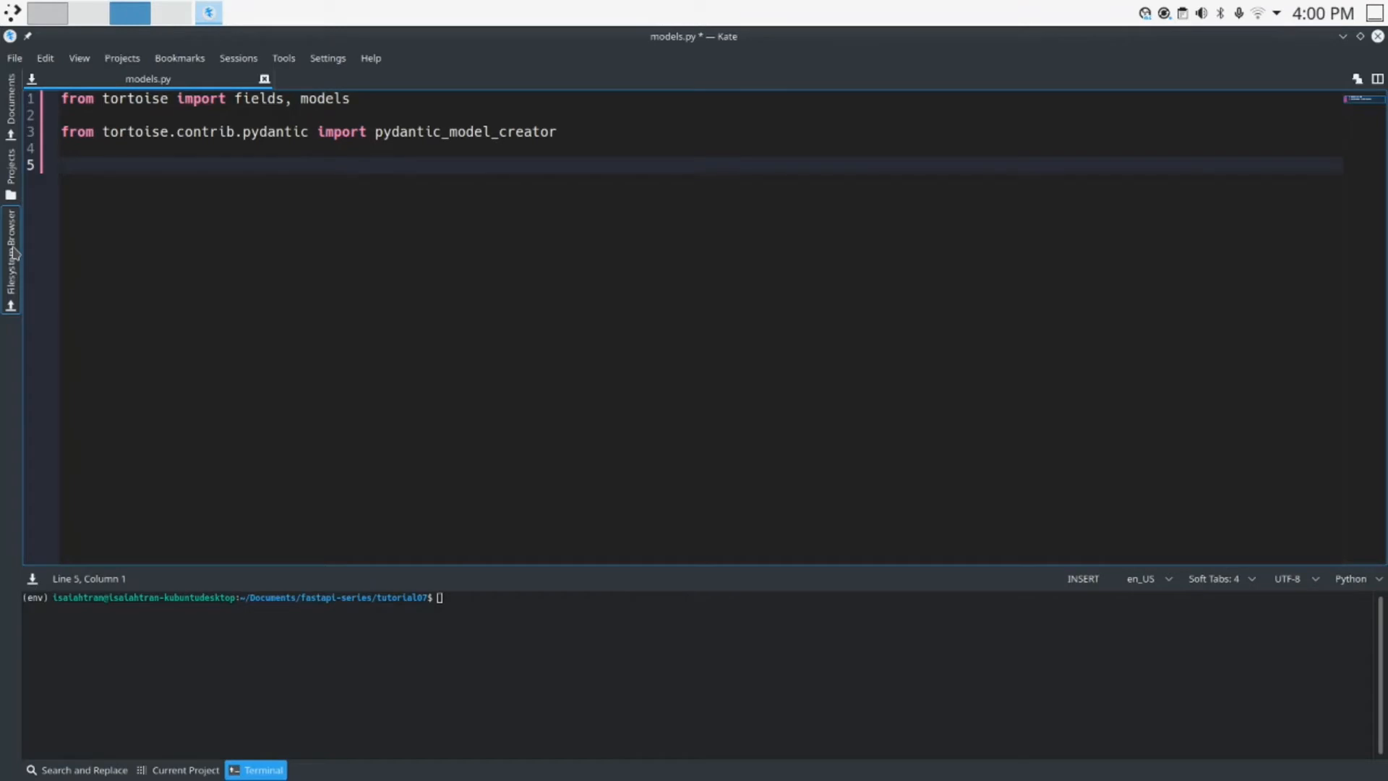
- Declare class Todo(models.Model) with id = fields.IntField(pk=True)
type("c")
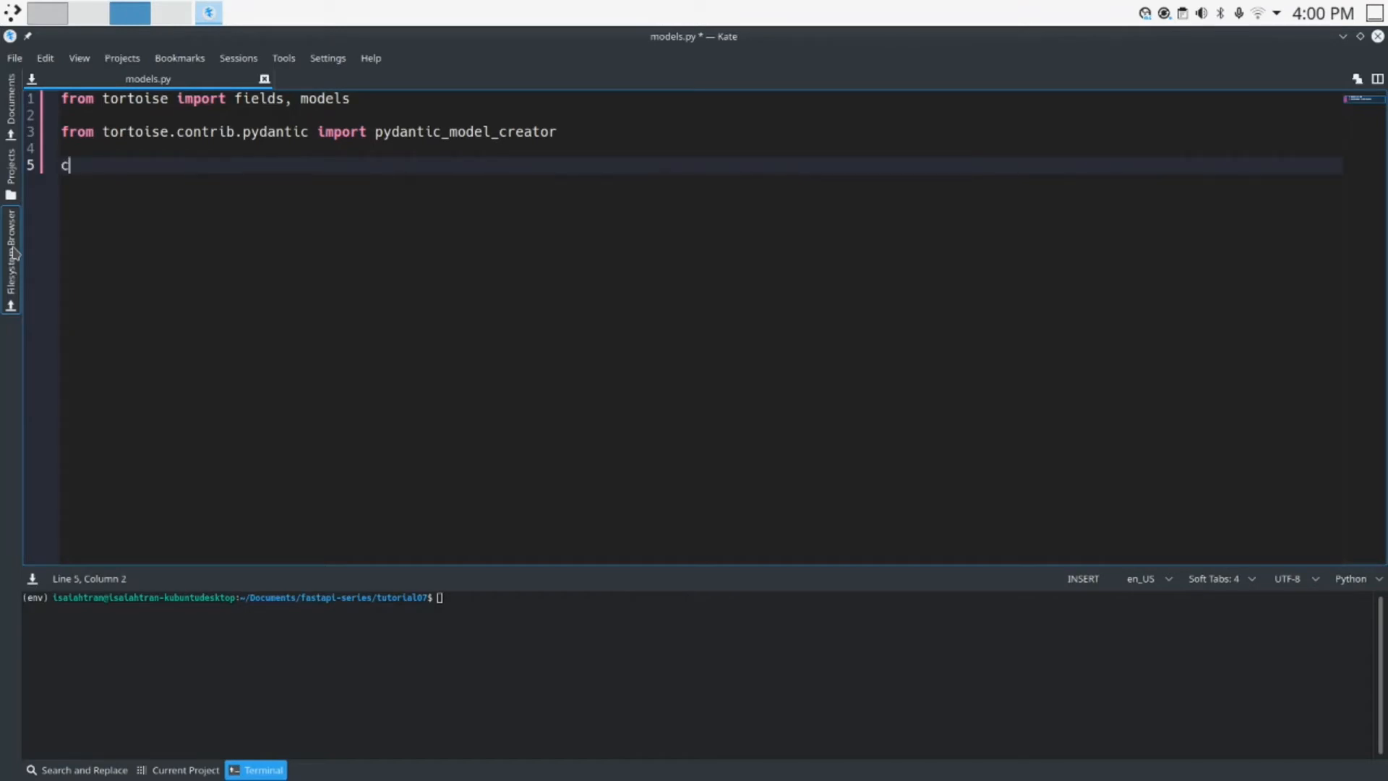
type("class")
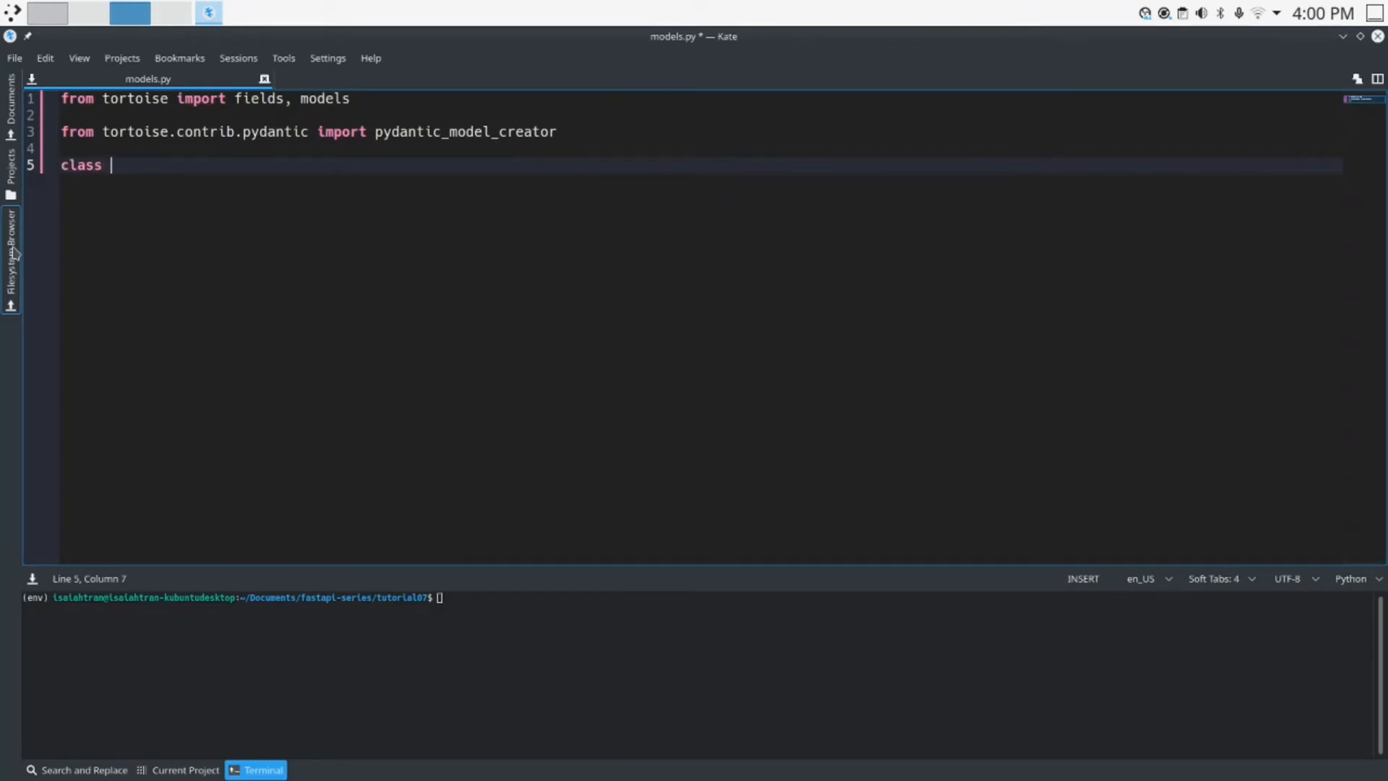
type("Tofo(modes")
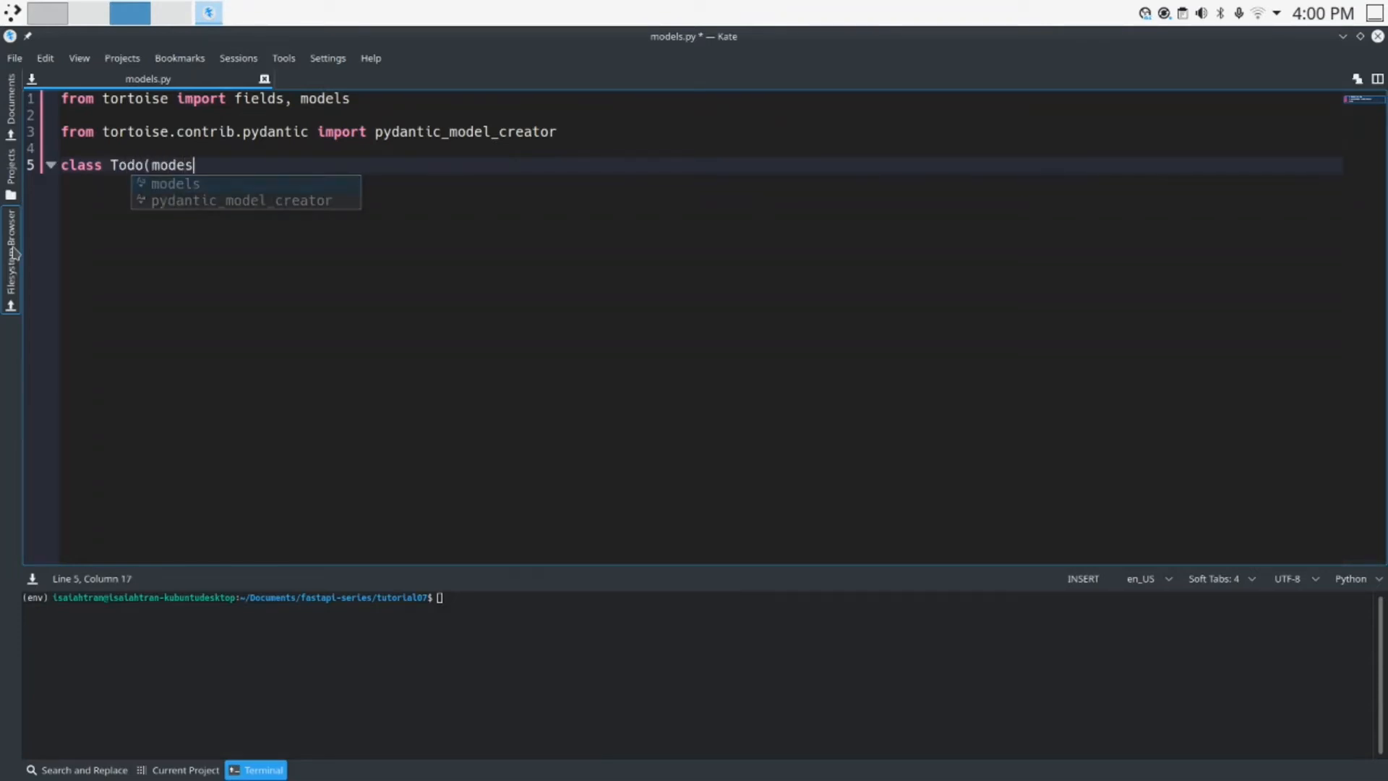
type(".Model):")
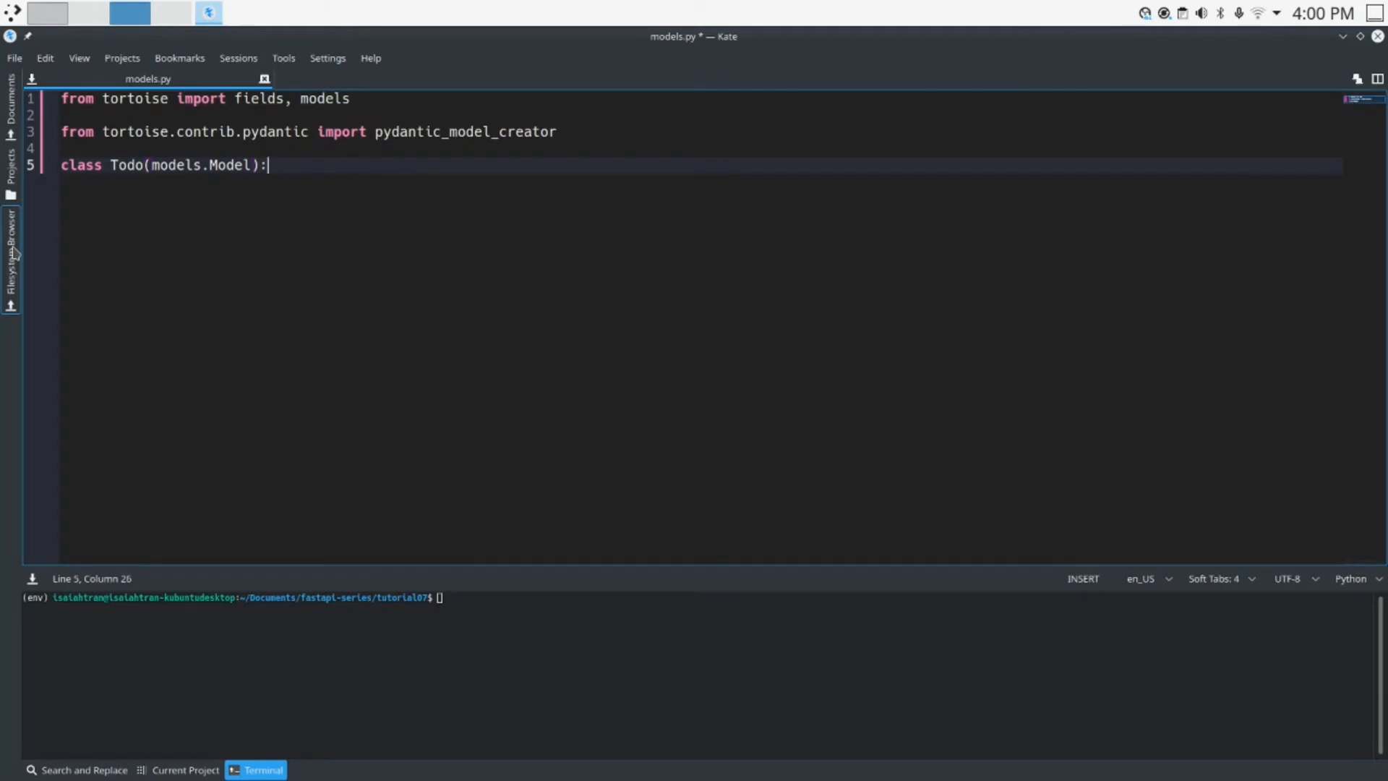
type("id")
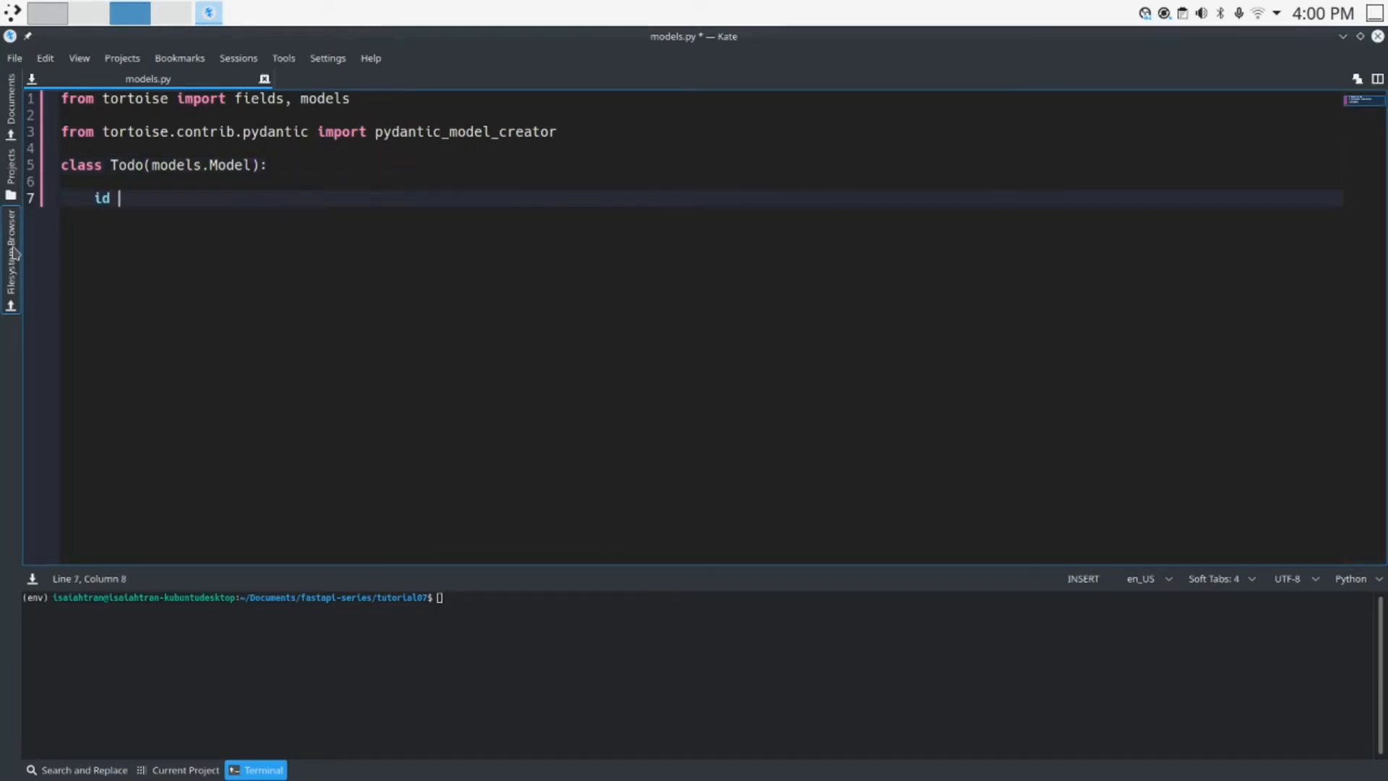
type("= fields.I")
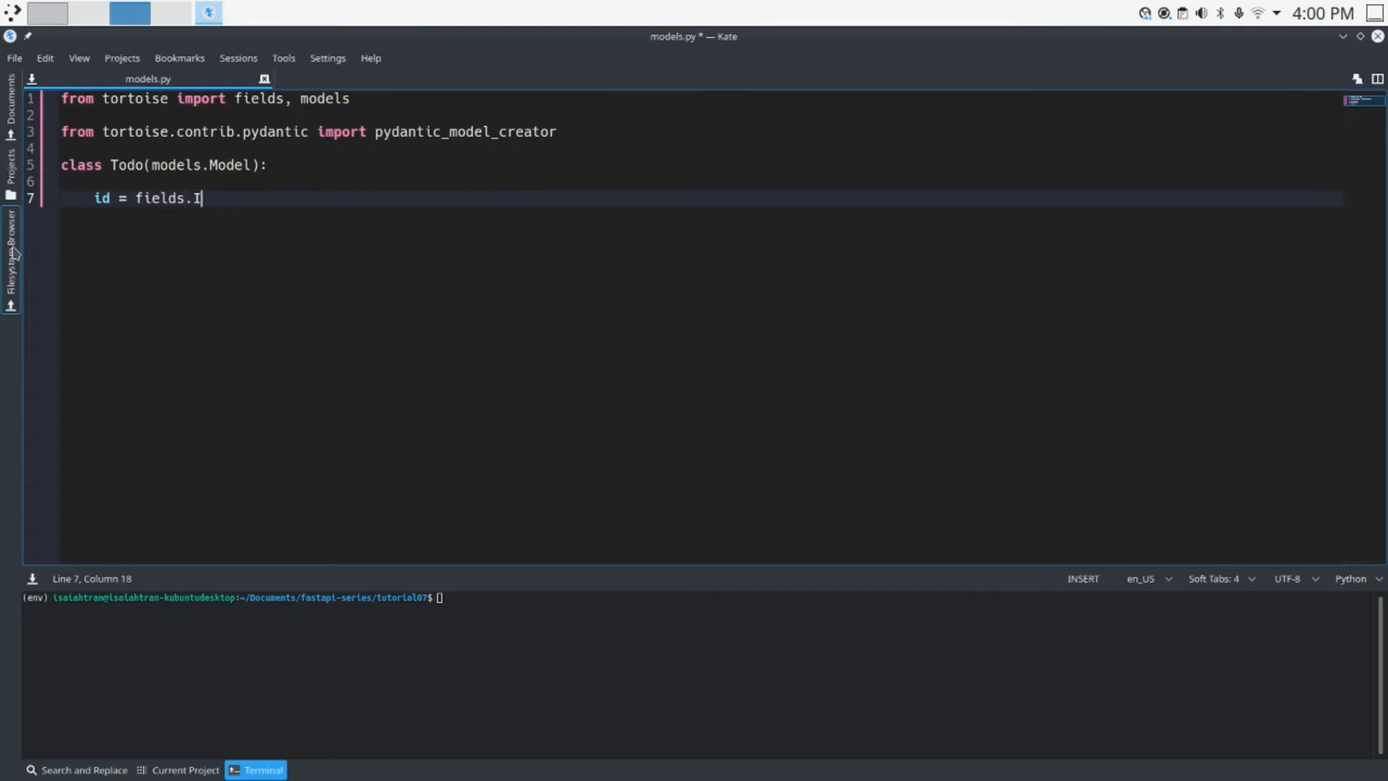
type("ntField(")
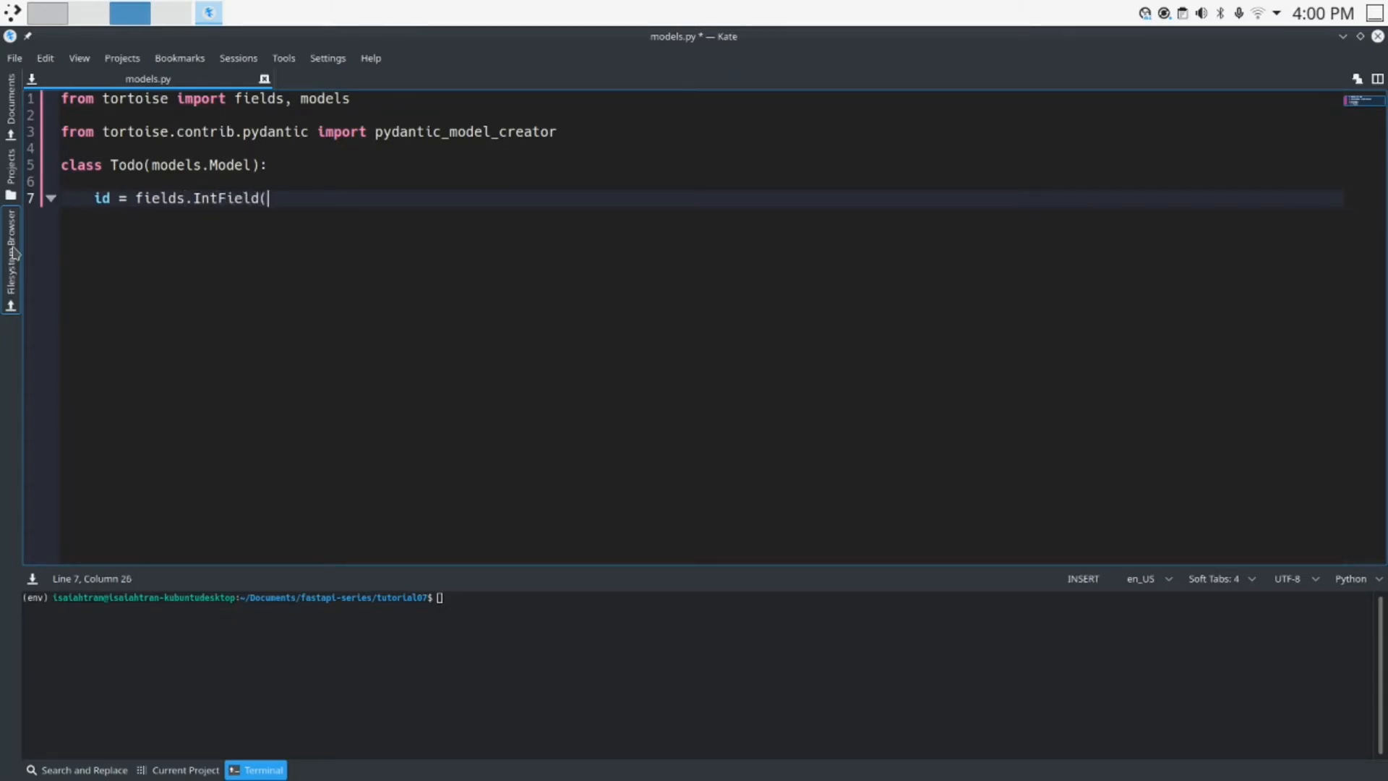
type("pk=True")
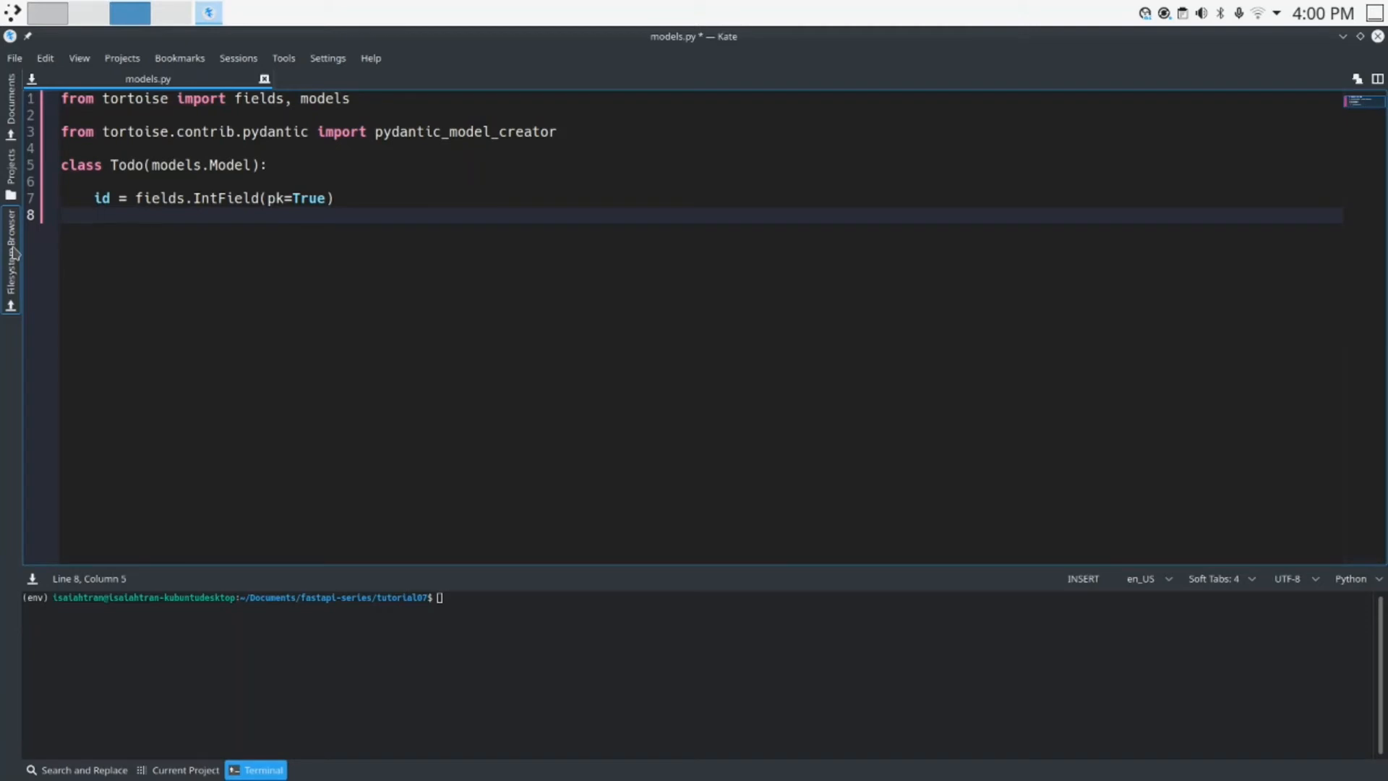
- Add the field todo = fields.CharField(max_length=500)
type("top")
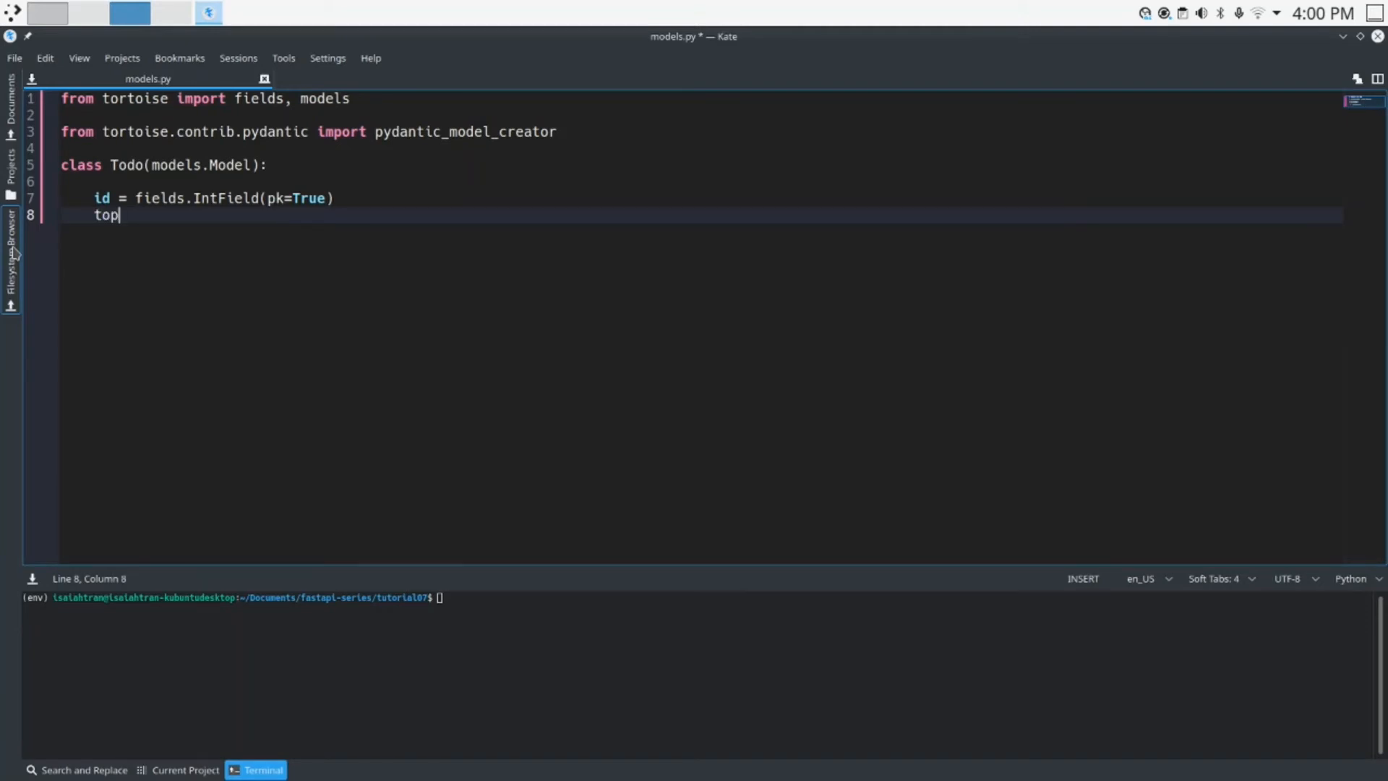
key("BackSpace")
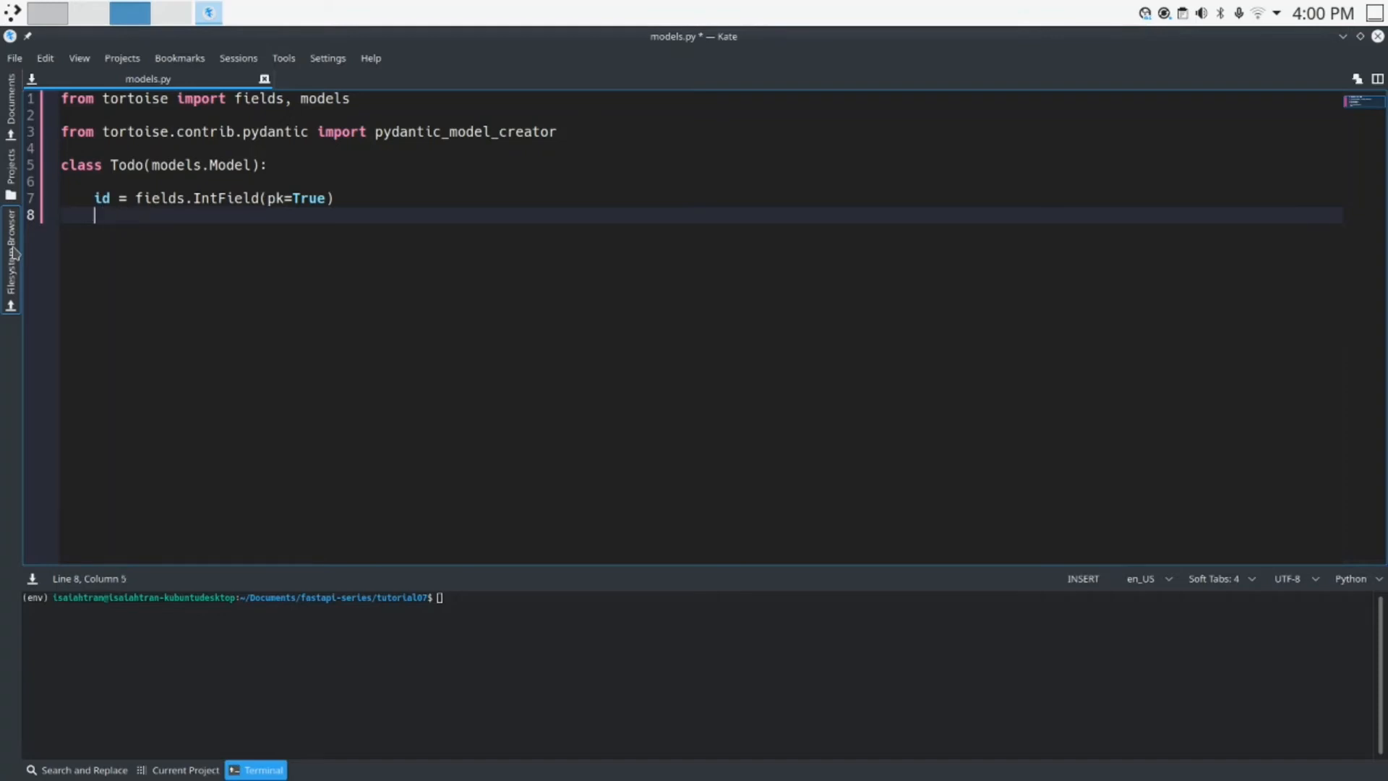
type("todo = fields")
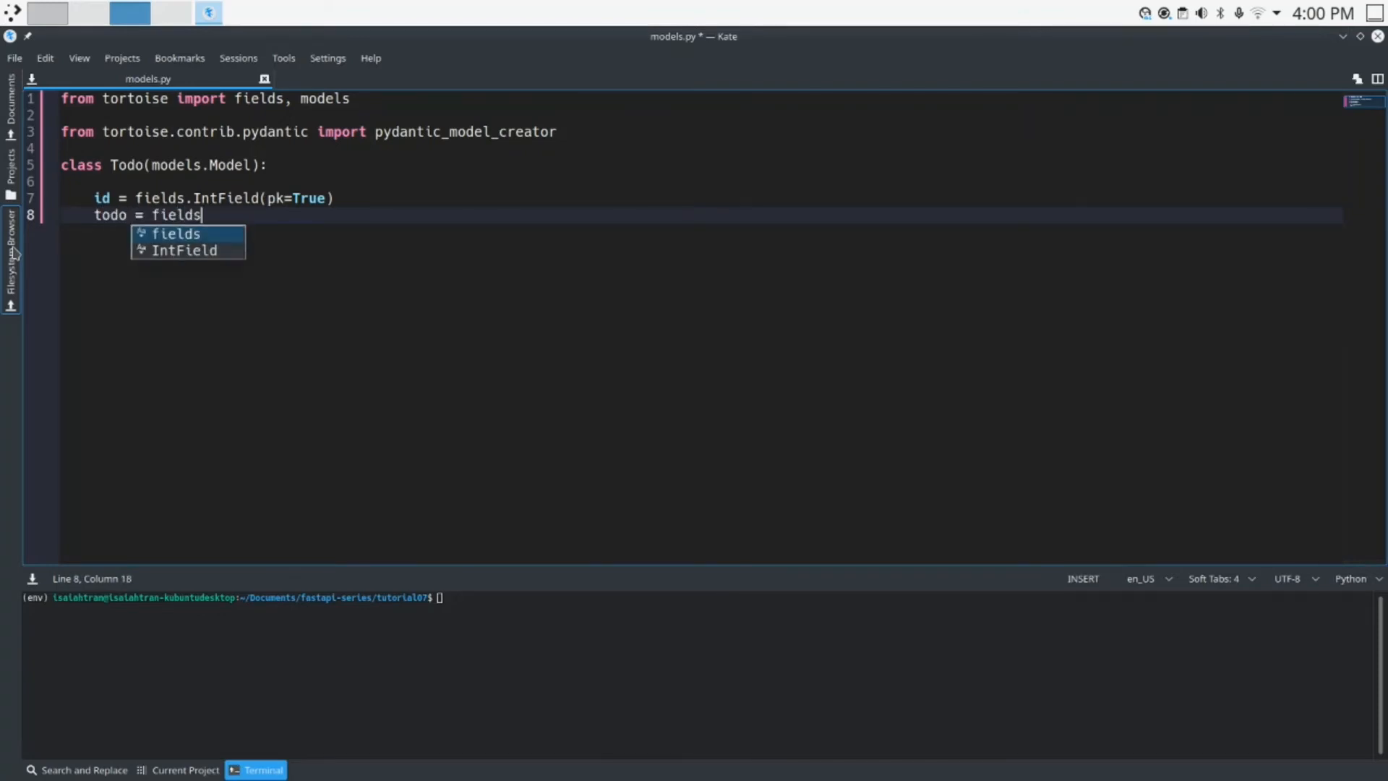
type(".CharField")
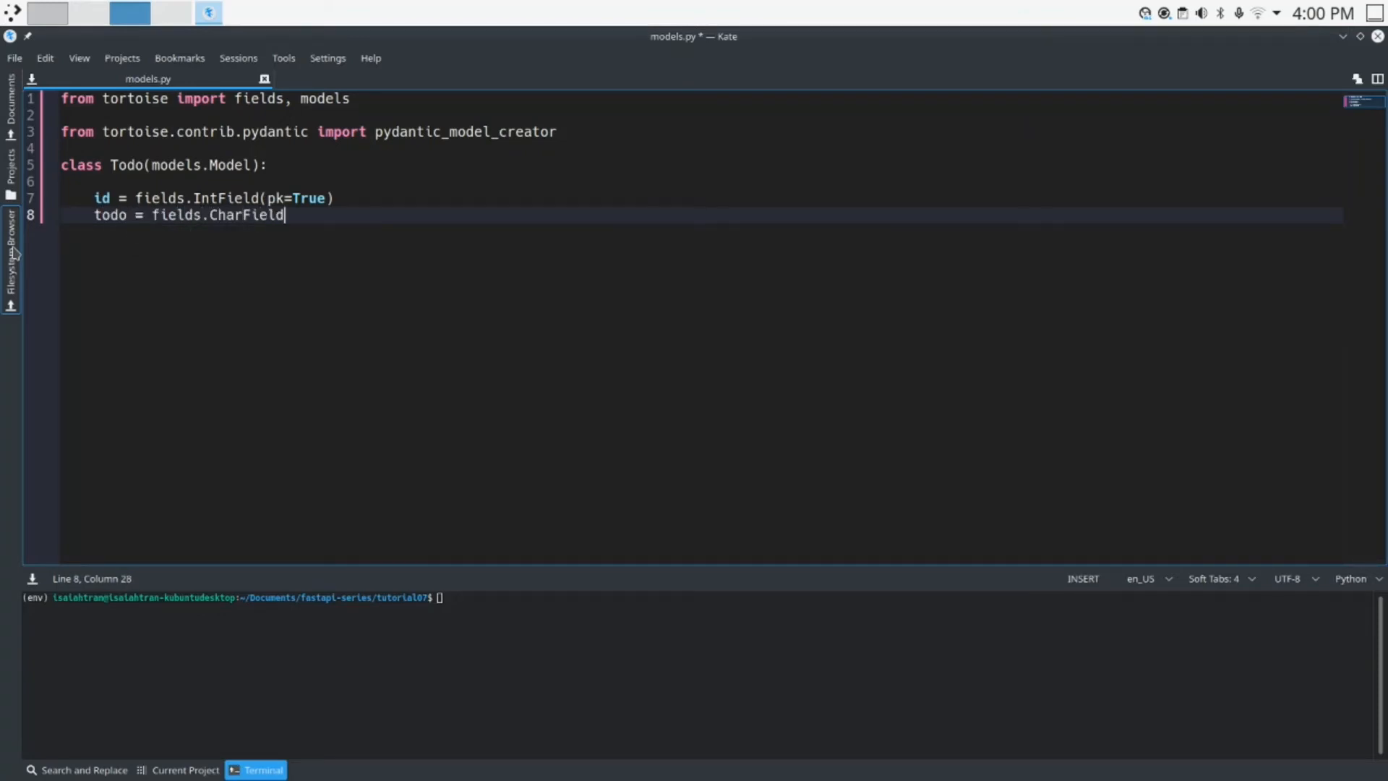
type("(max_leng")
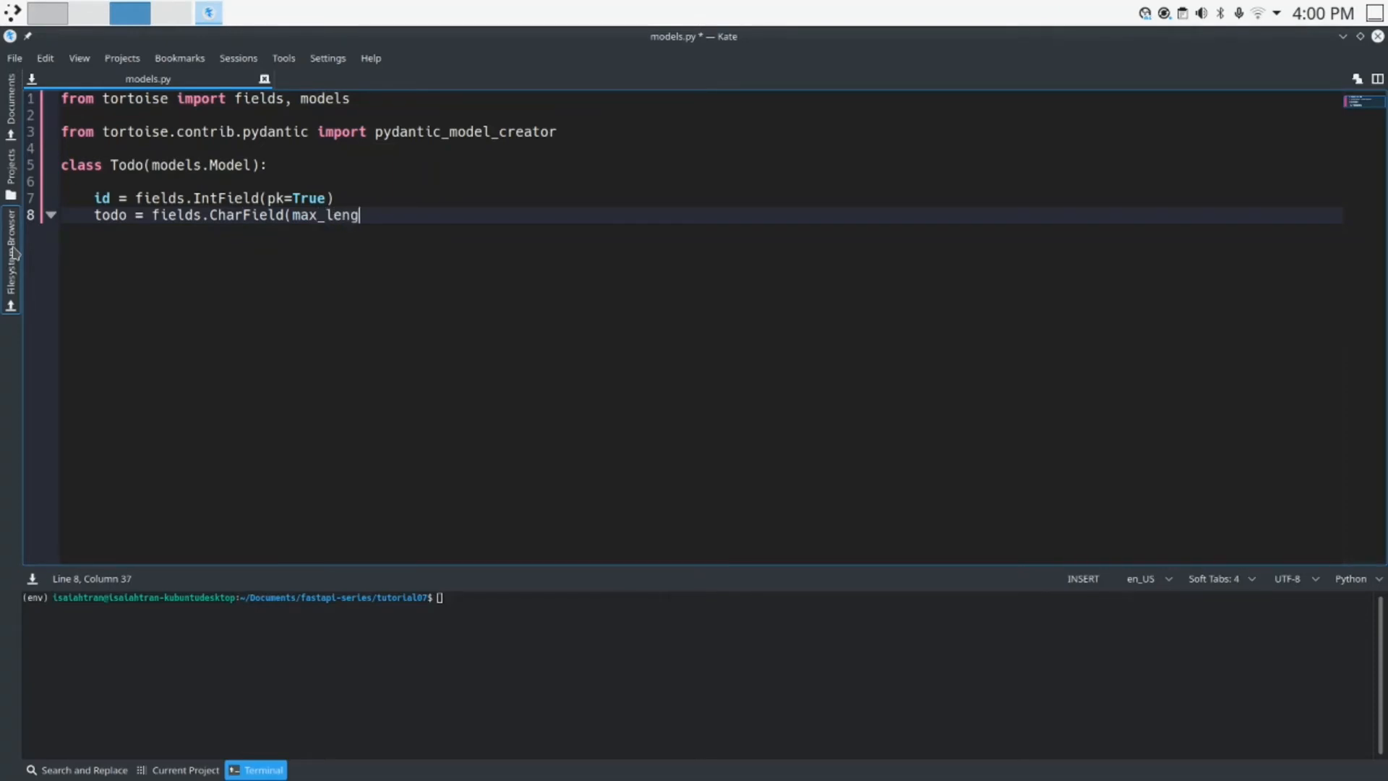
type("th=50")
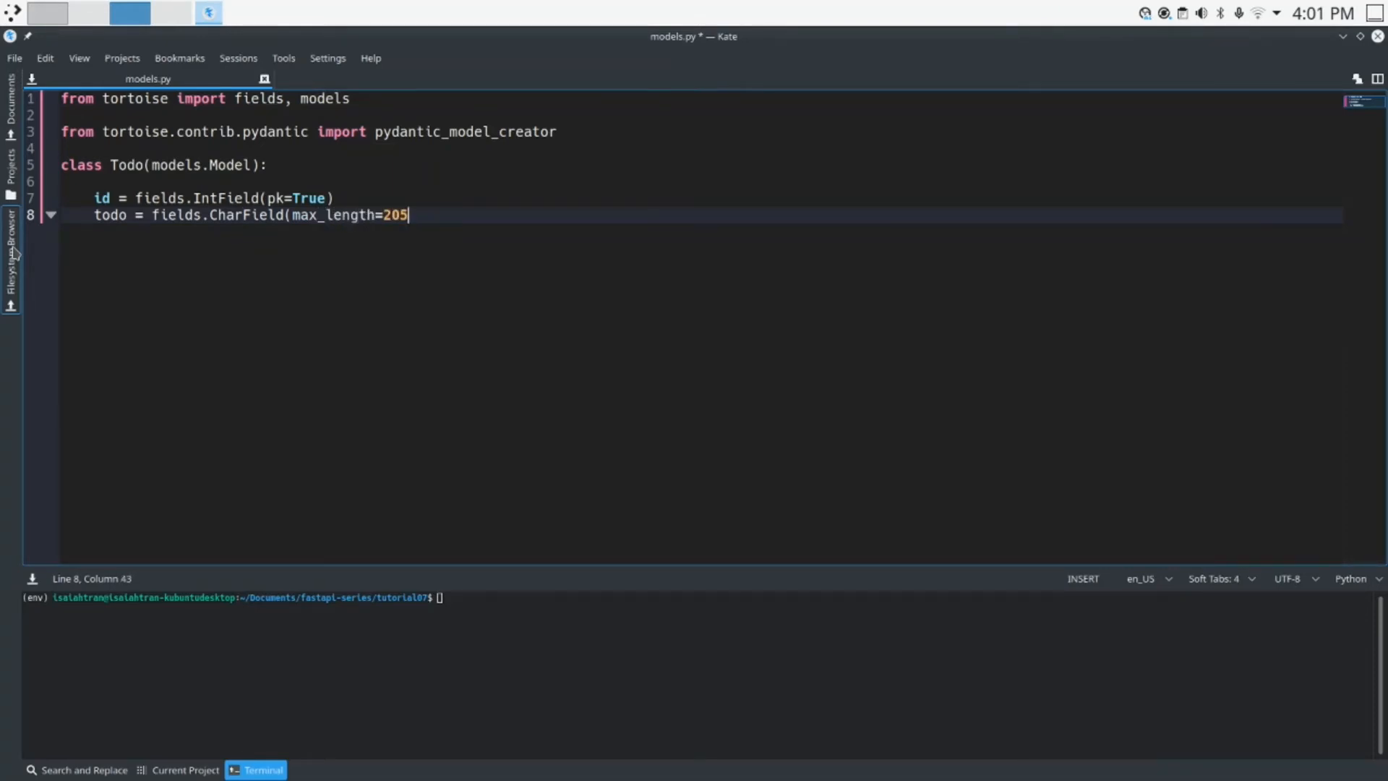
type("0)")
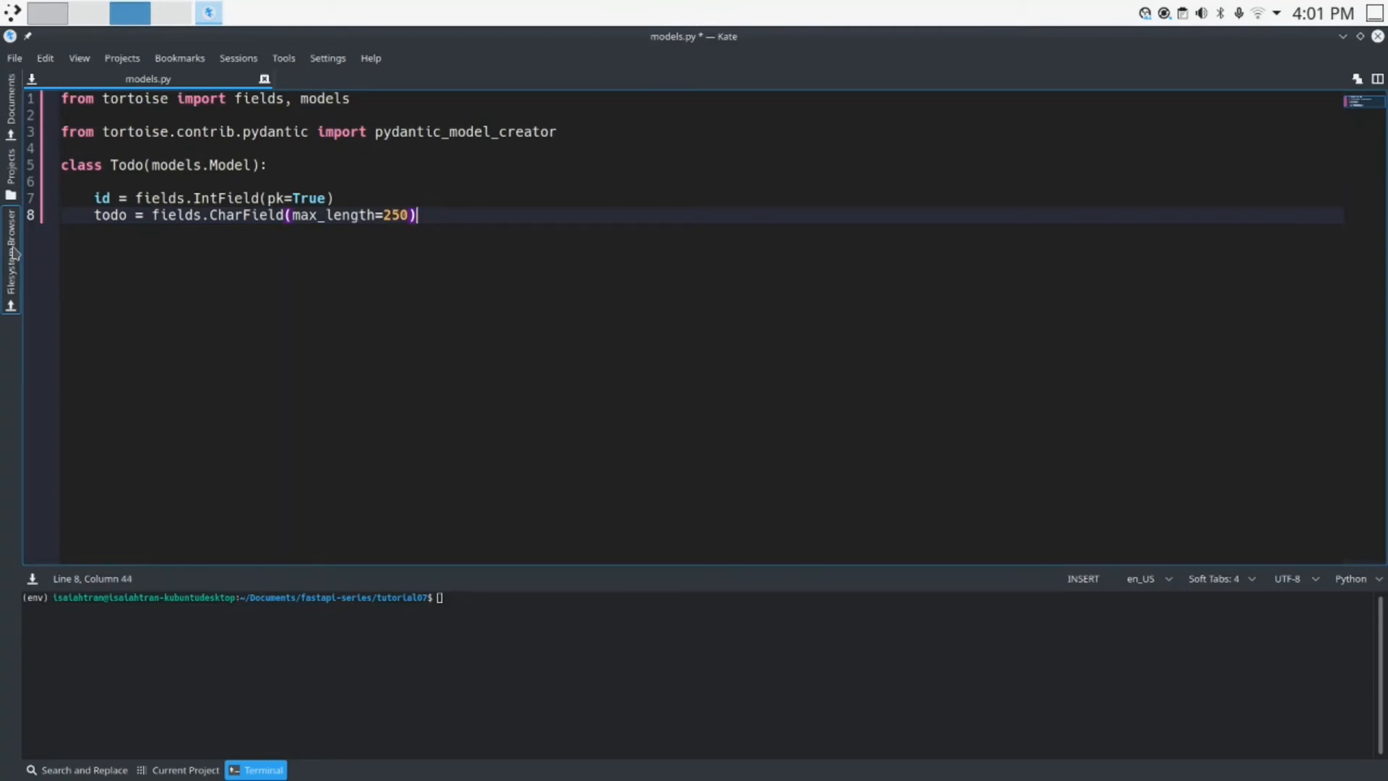
- Add the due_date CharField with a max_length argument
type("due_date")
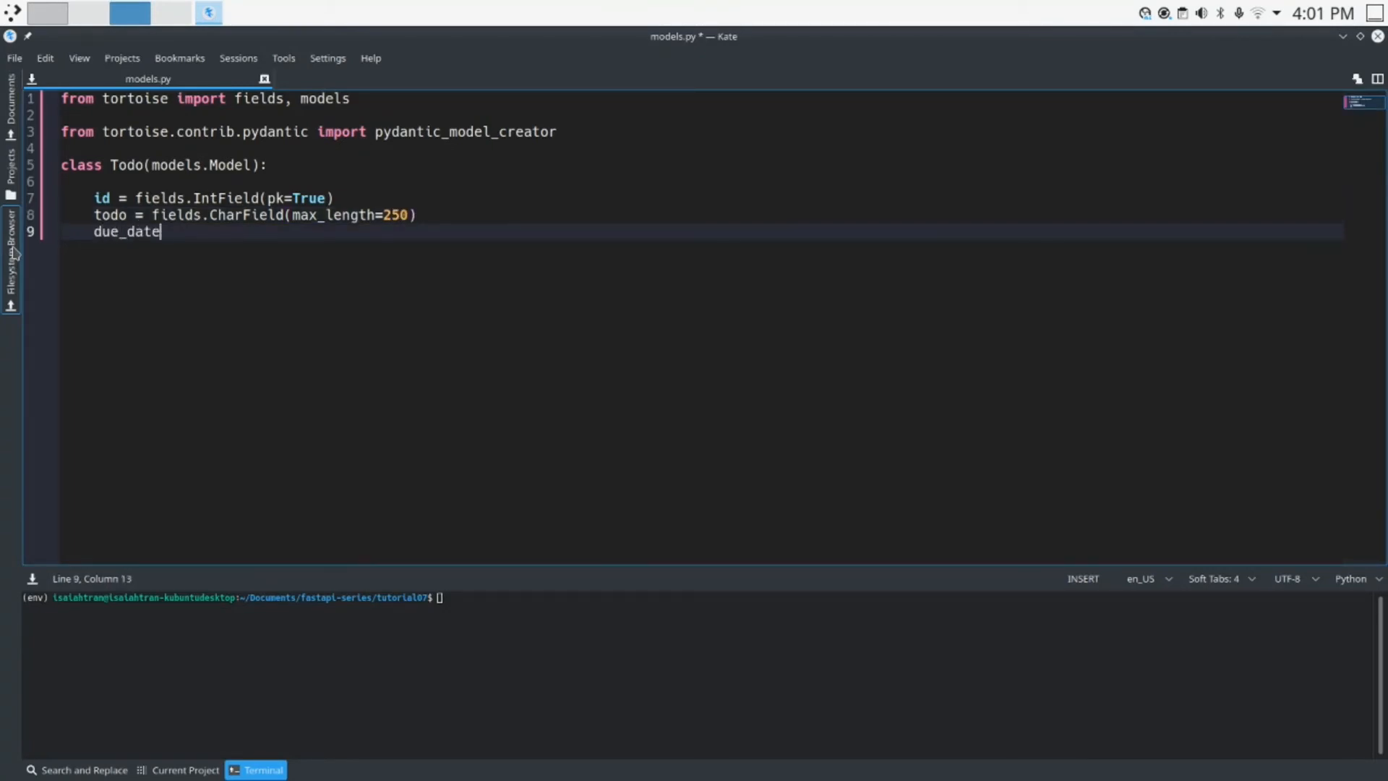
type("= field.Char")
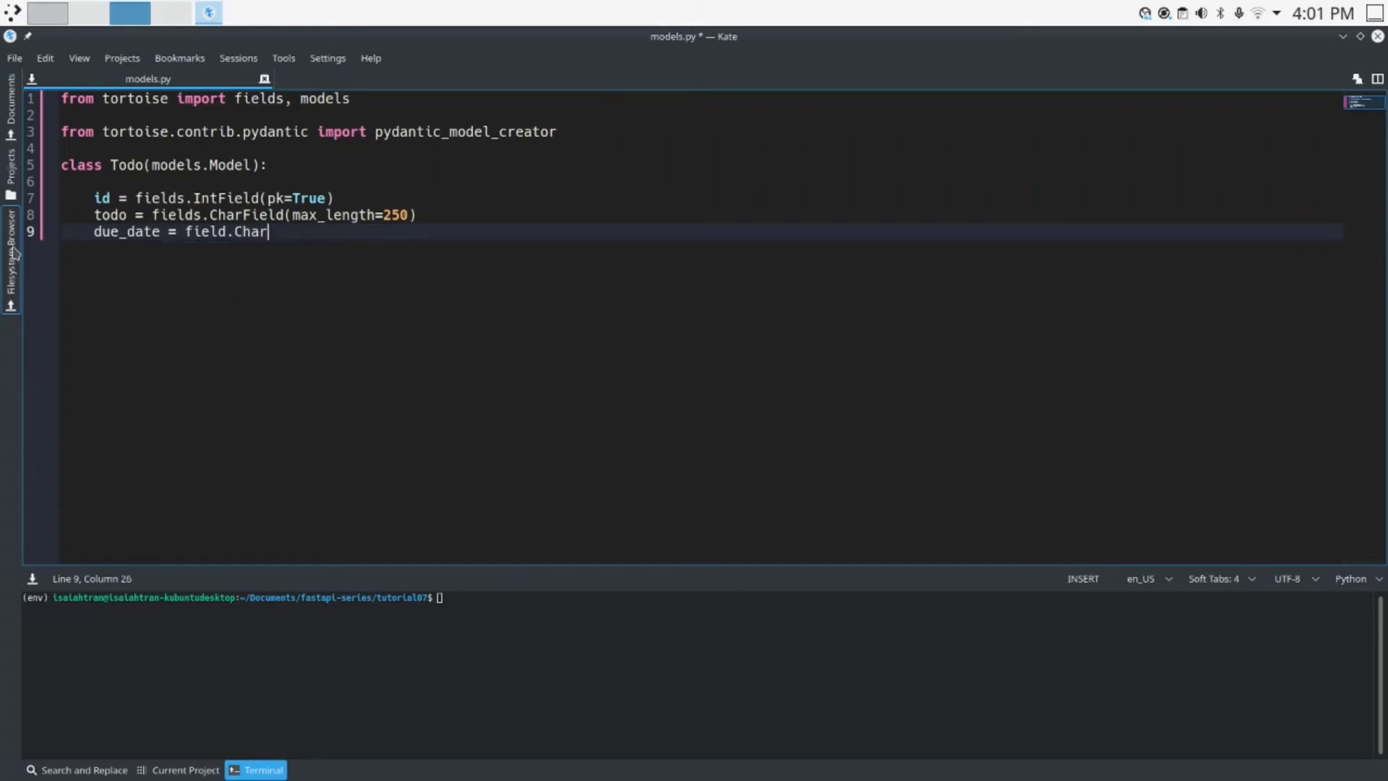
type("field")
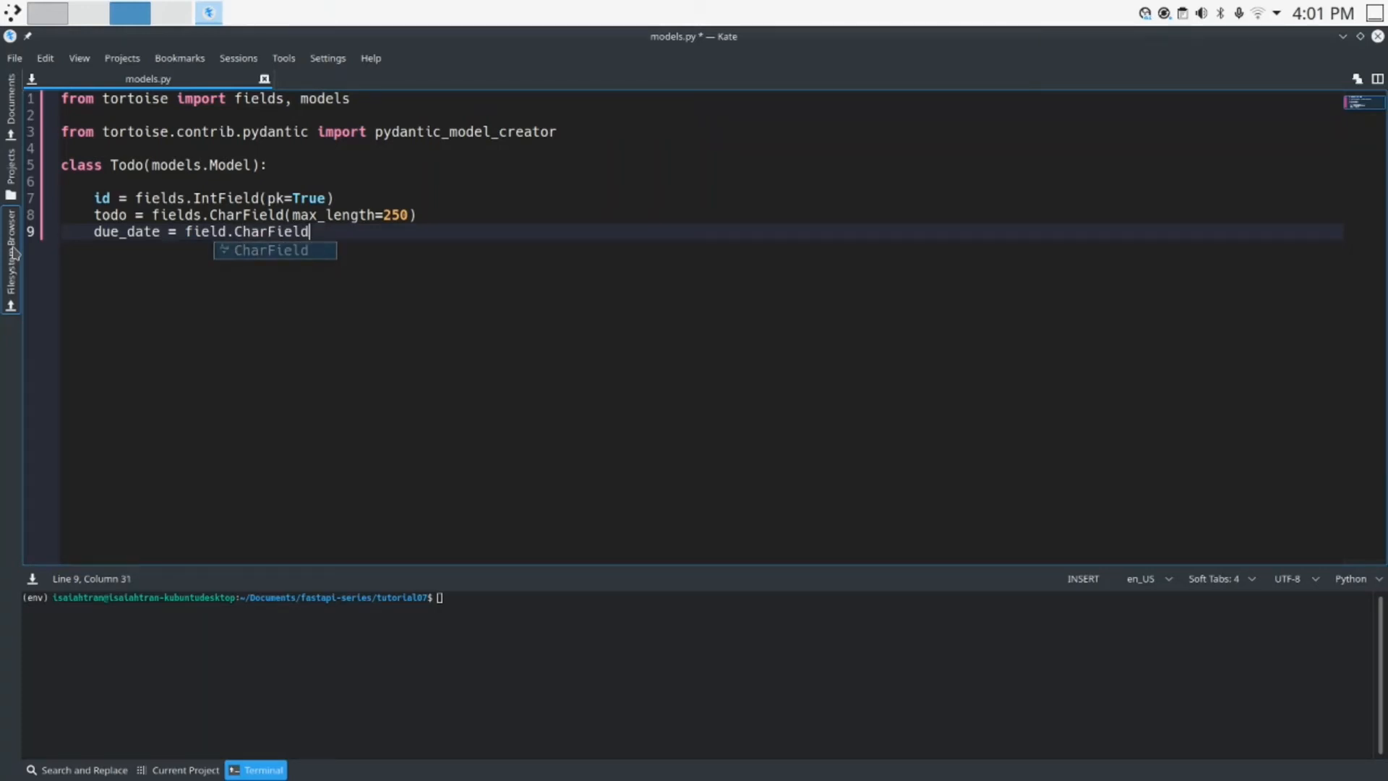
type("(")
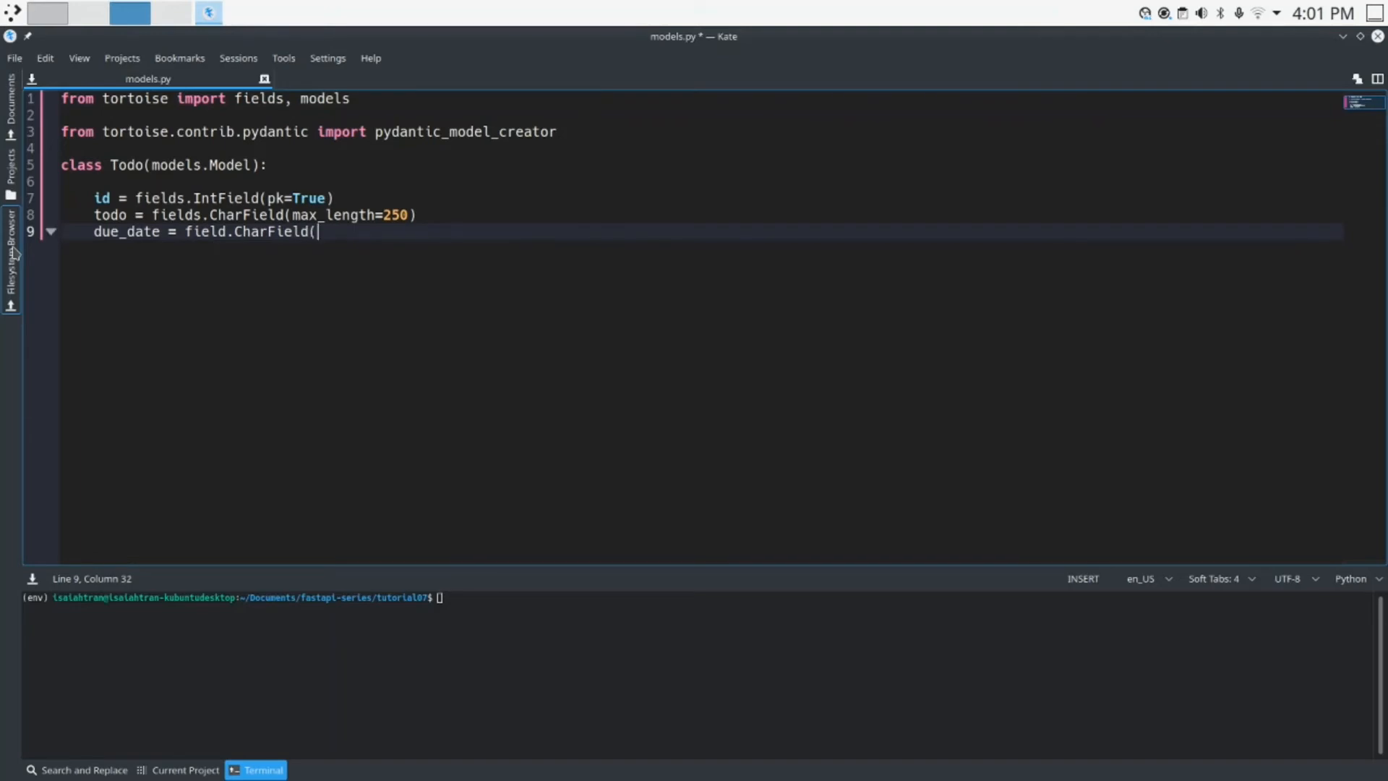
type("max")
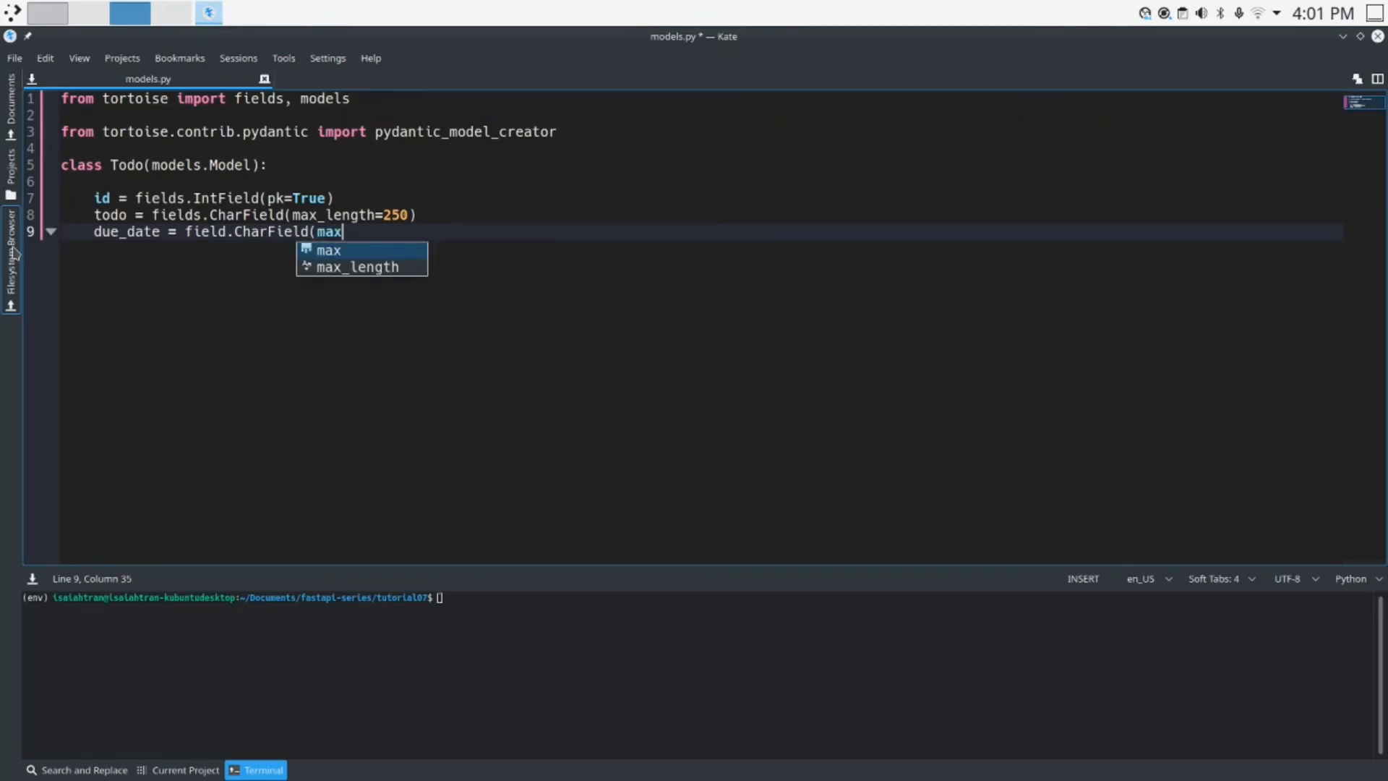
type("_length=250")
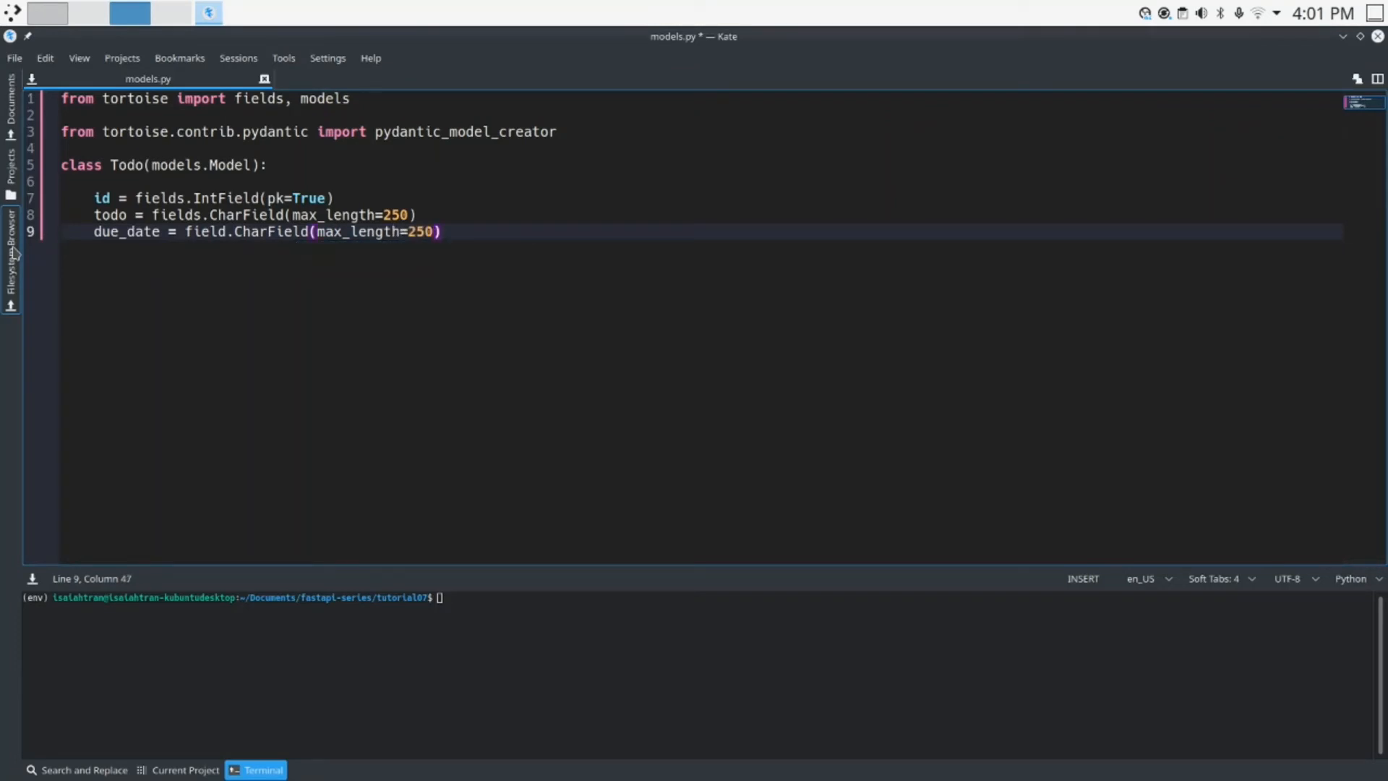
key("Return")
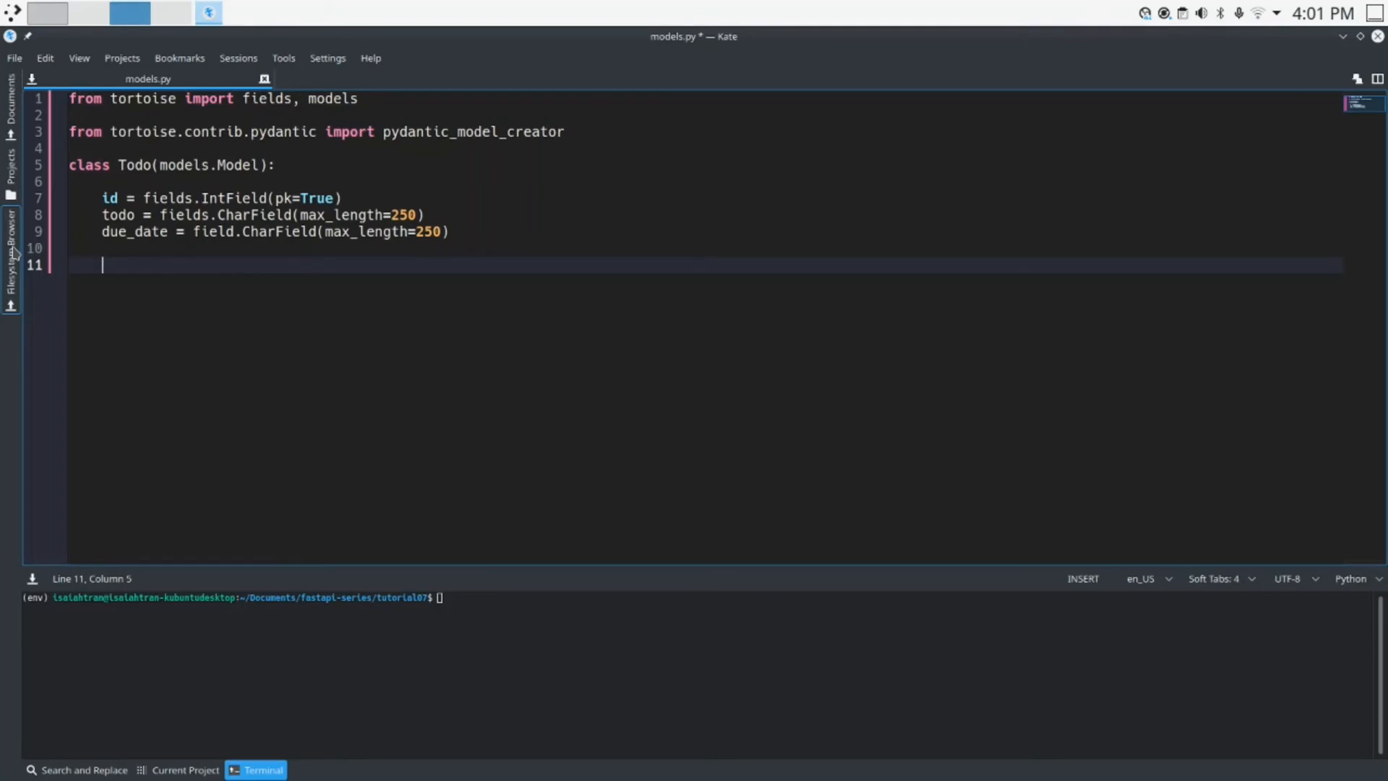
- Nest 'class PydanticMeta:' with a pass body inside the Todo model
type("class P")
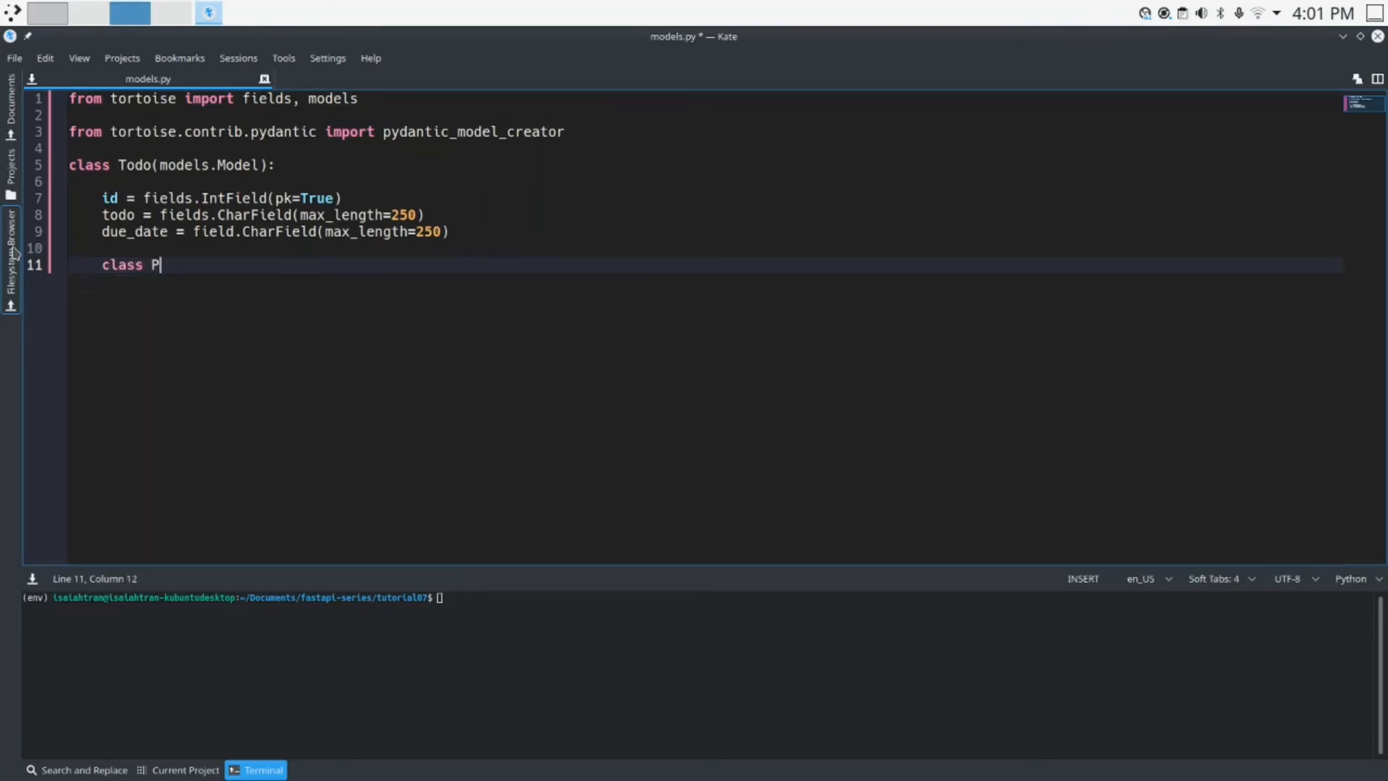
type("ydanticMeta")
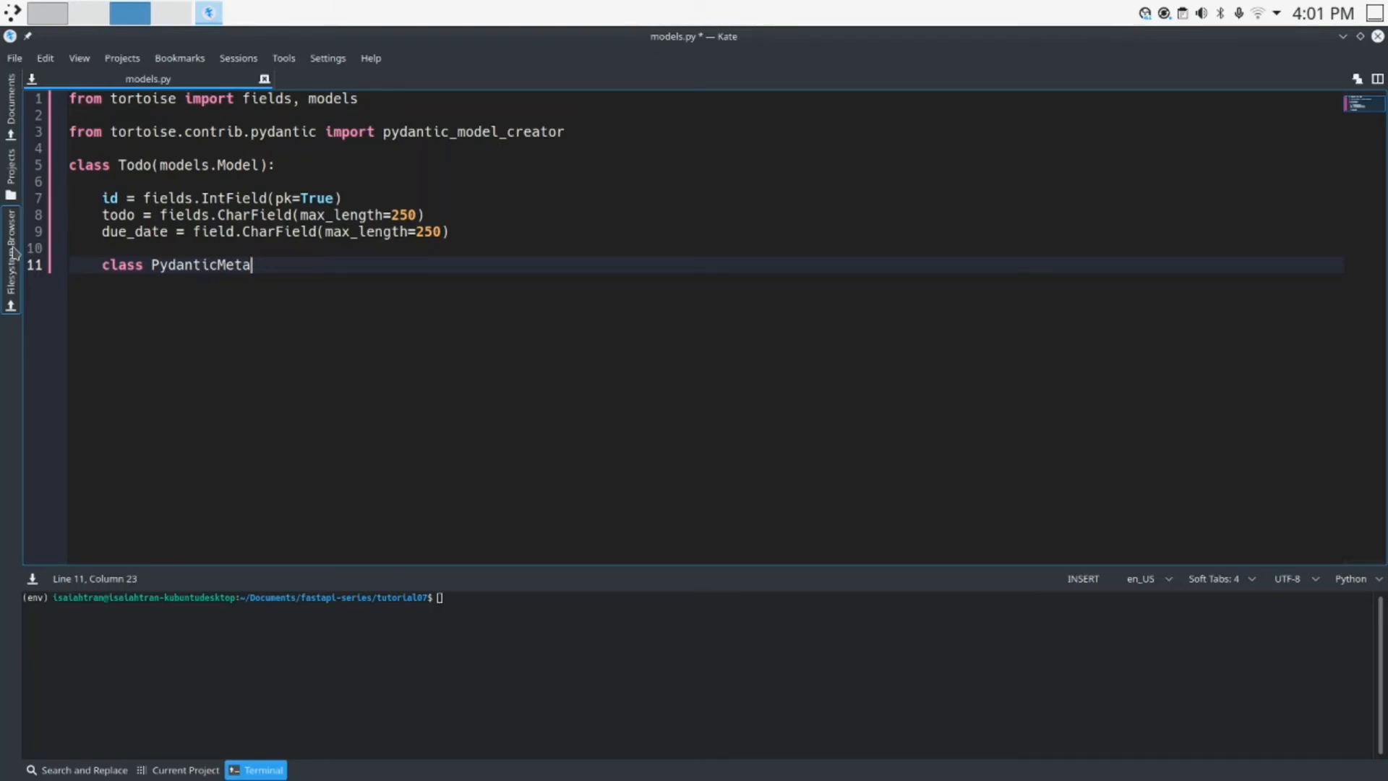
type(":")
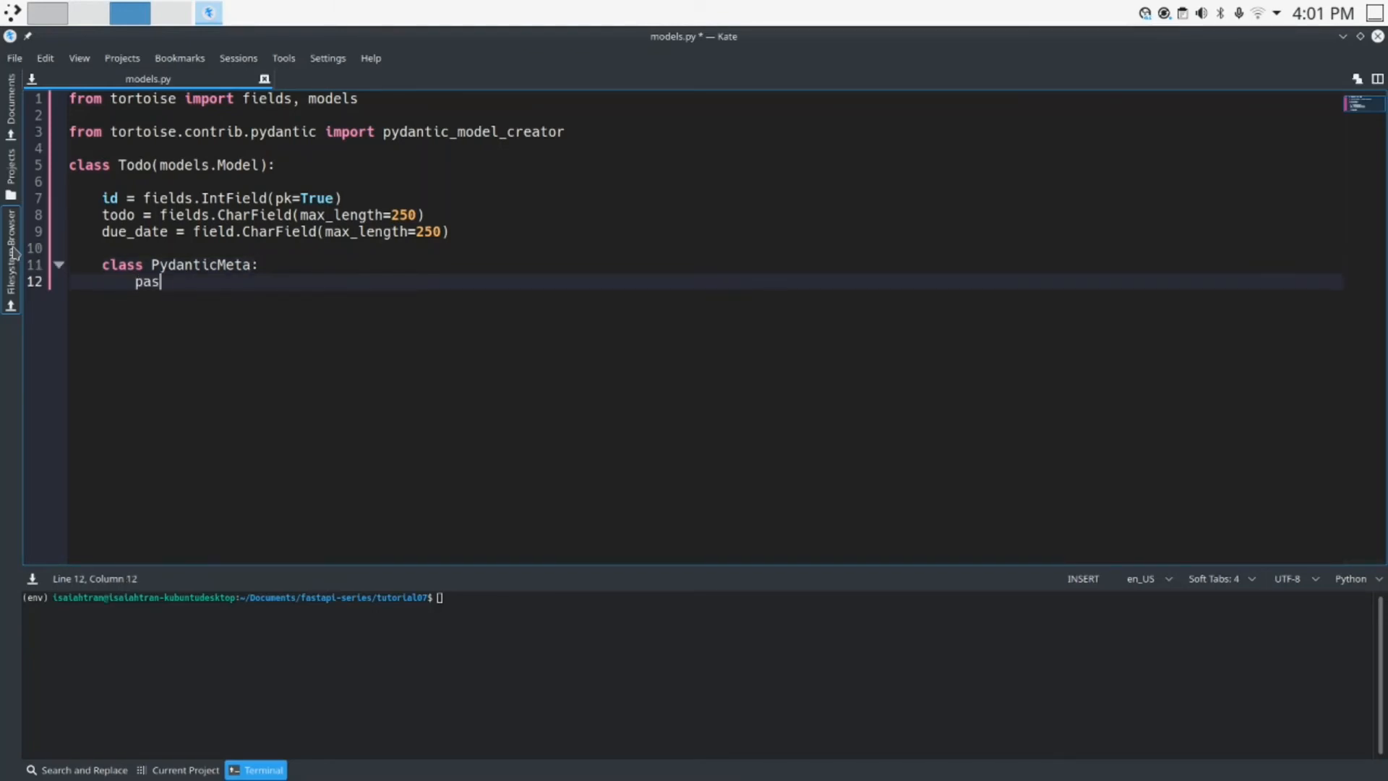
type("s")
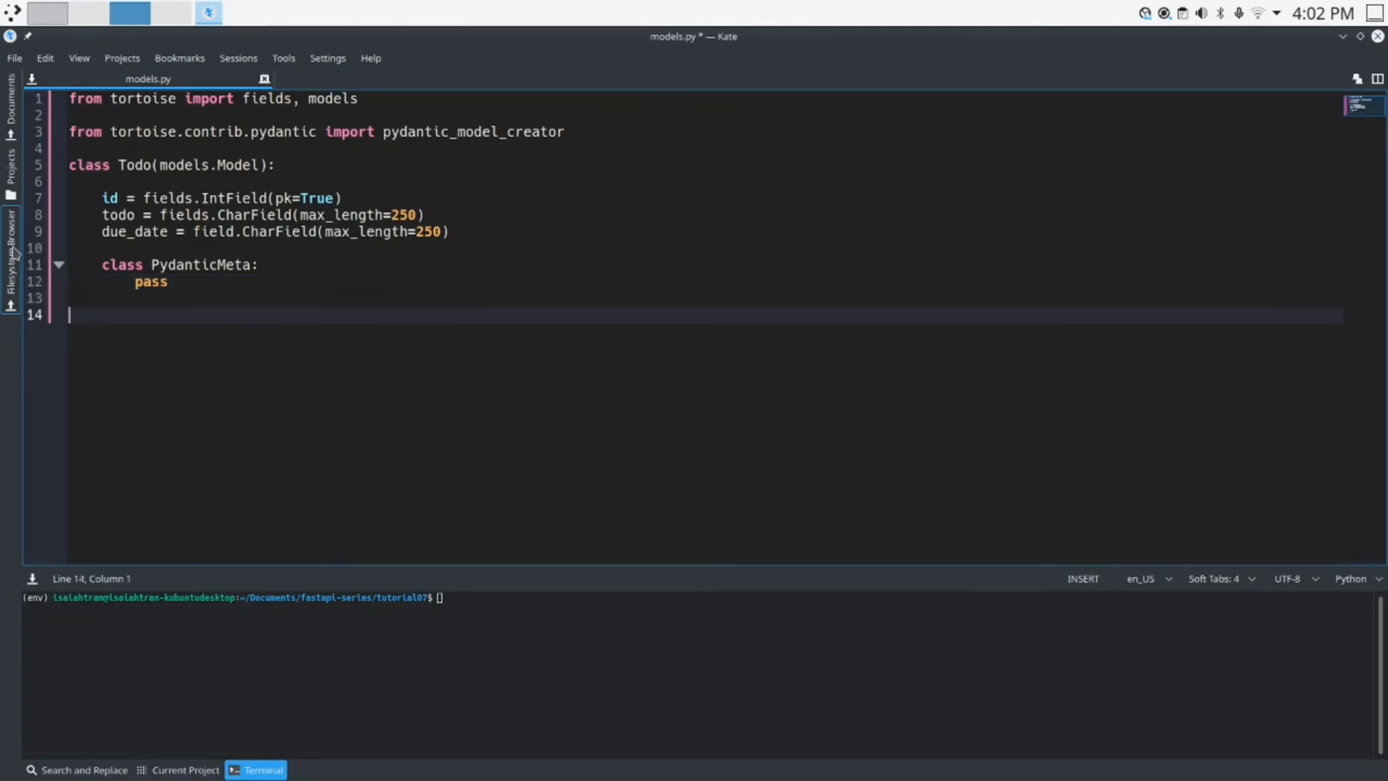
- Begin the Todo_Pydantic and TodoIn_Pydantic pydantic_model_creator assignment lines
type("Todo_Pydant")
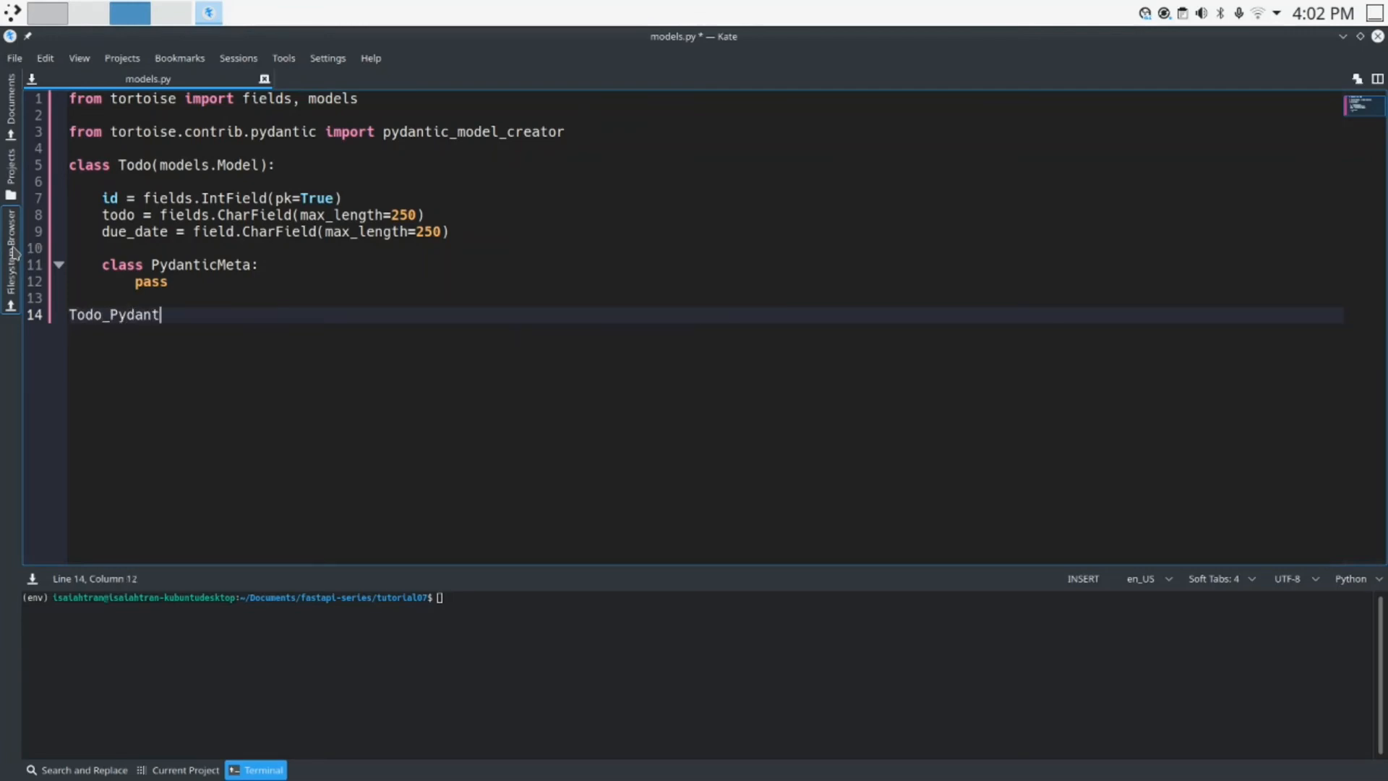
type("ic =p")
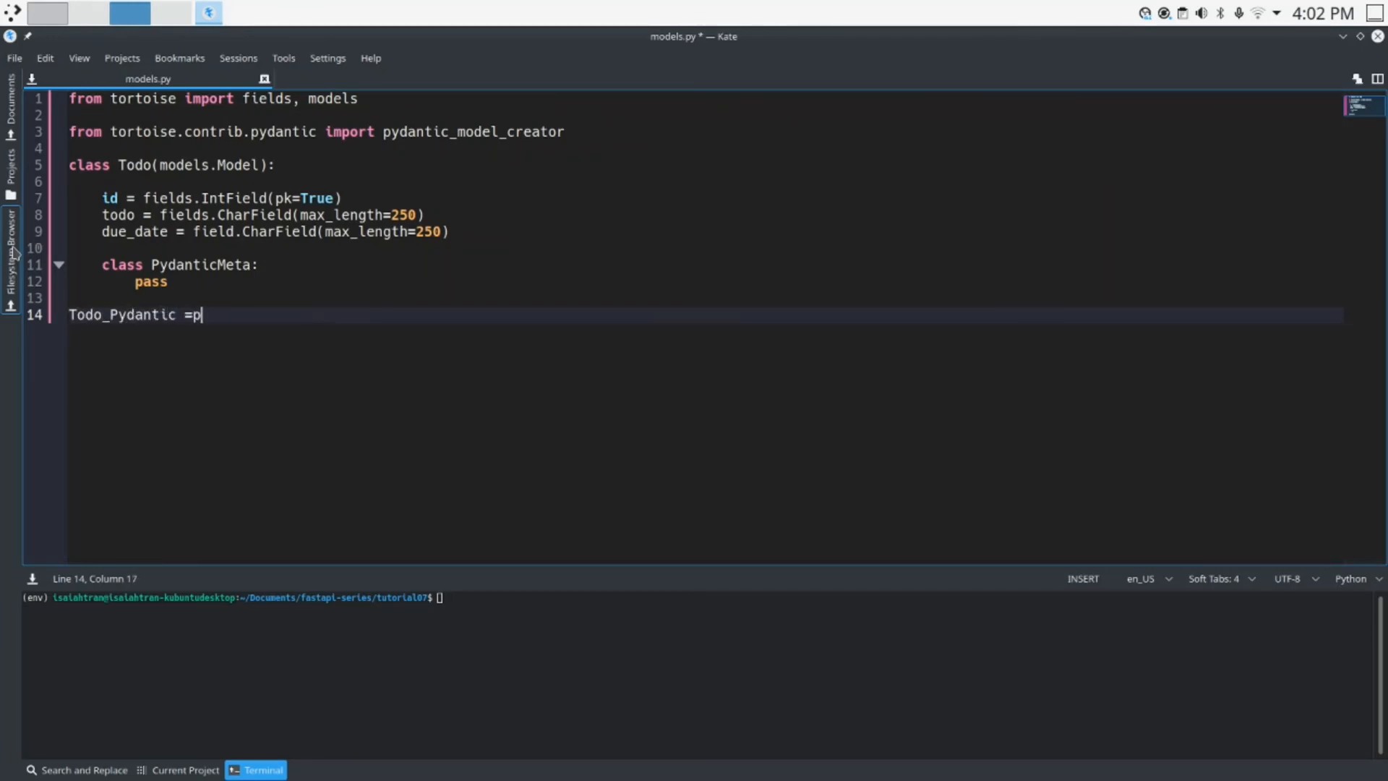
type("pass")
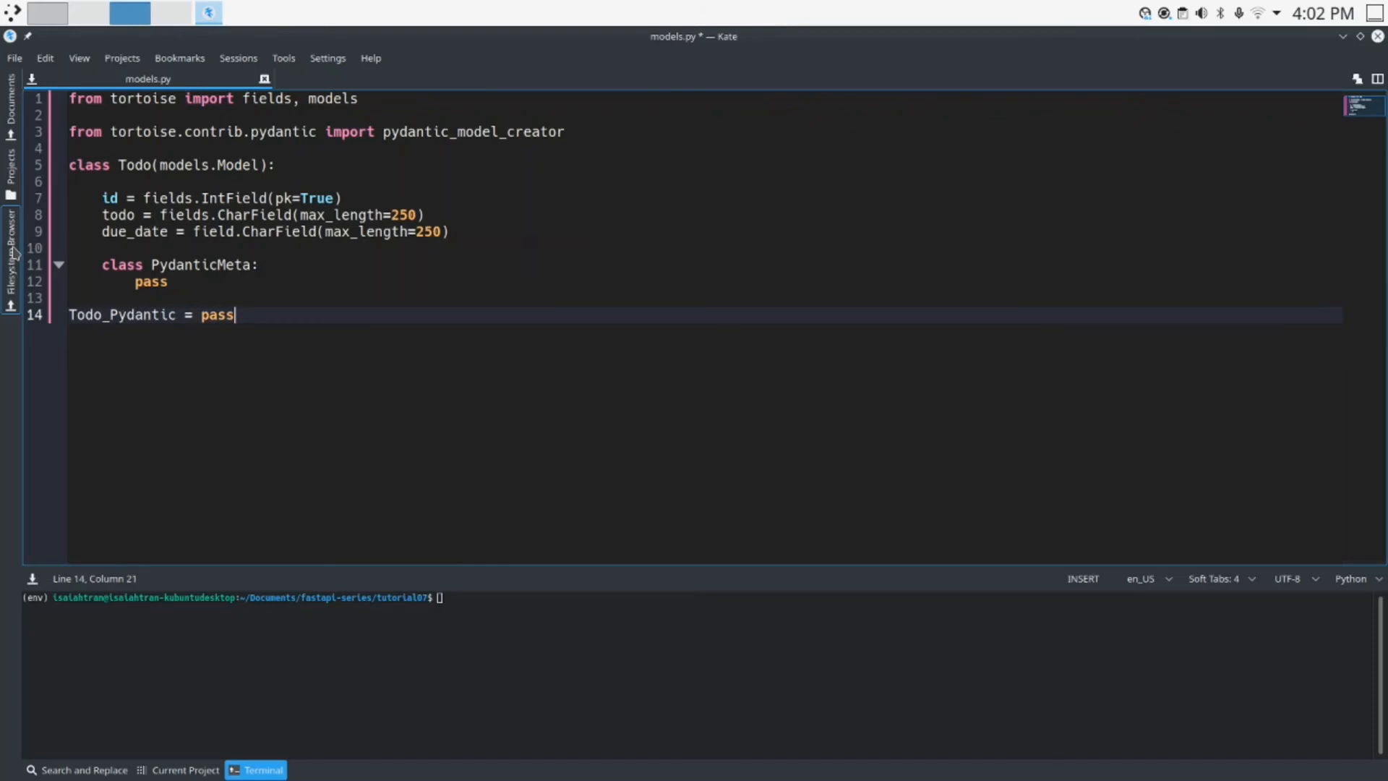
type("User")
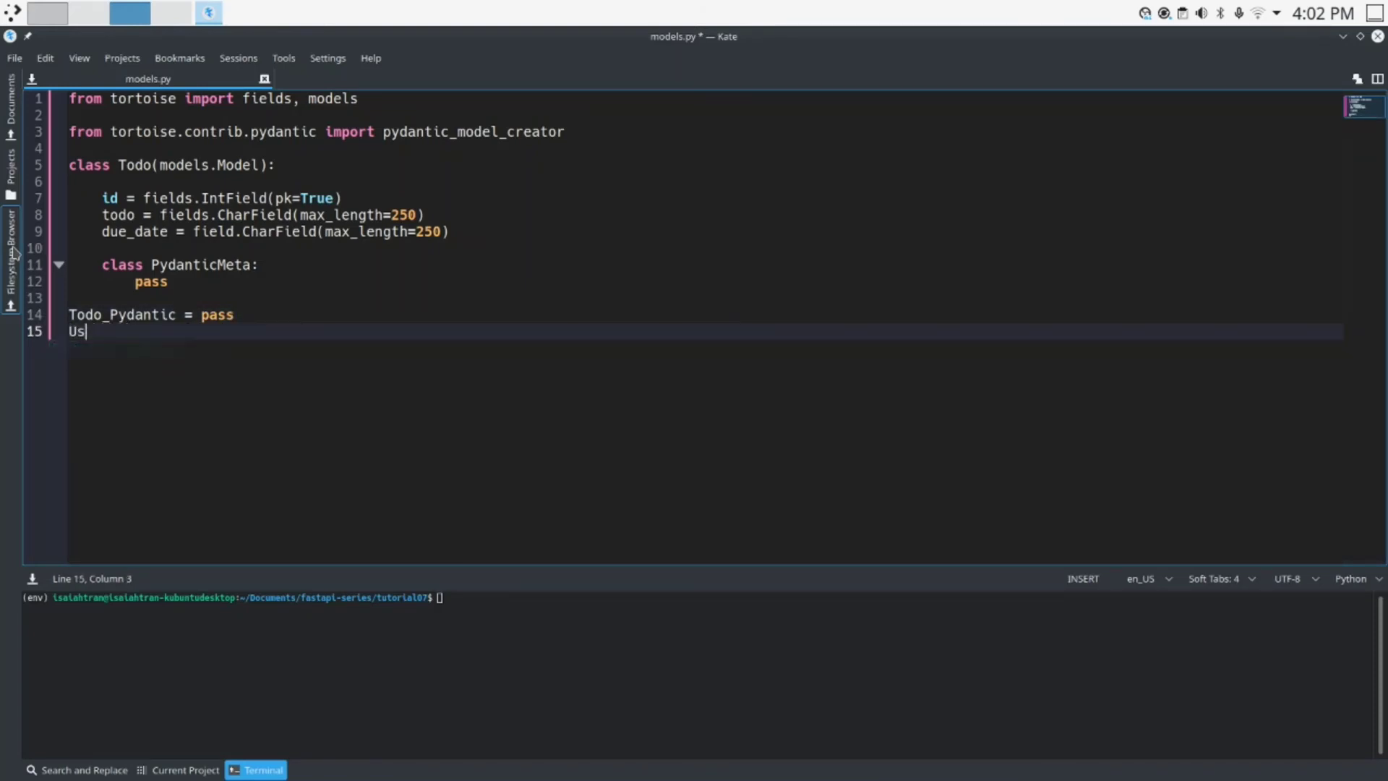
type("odoIn_")
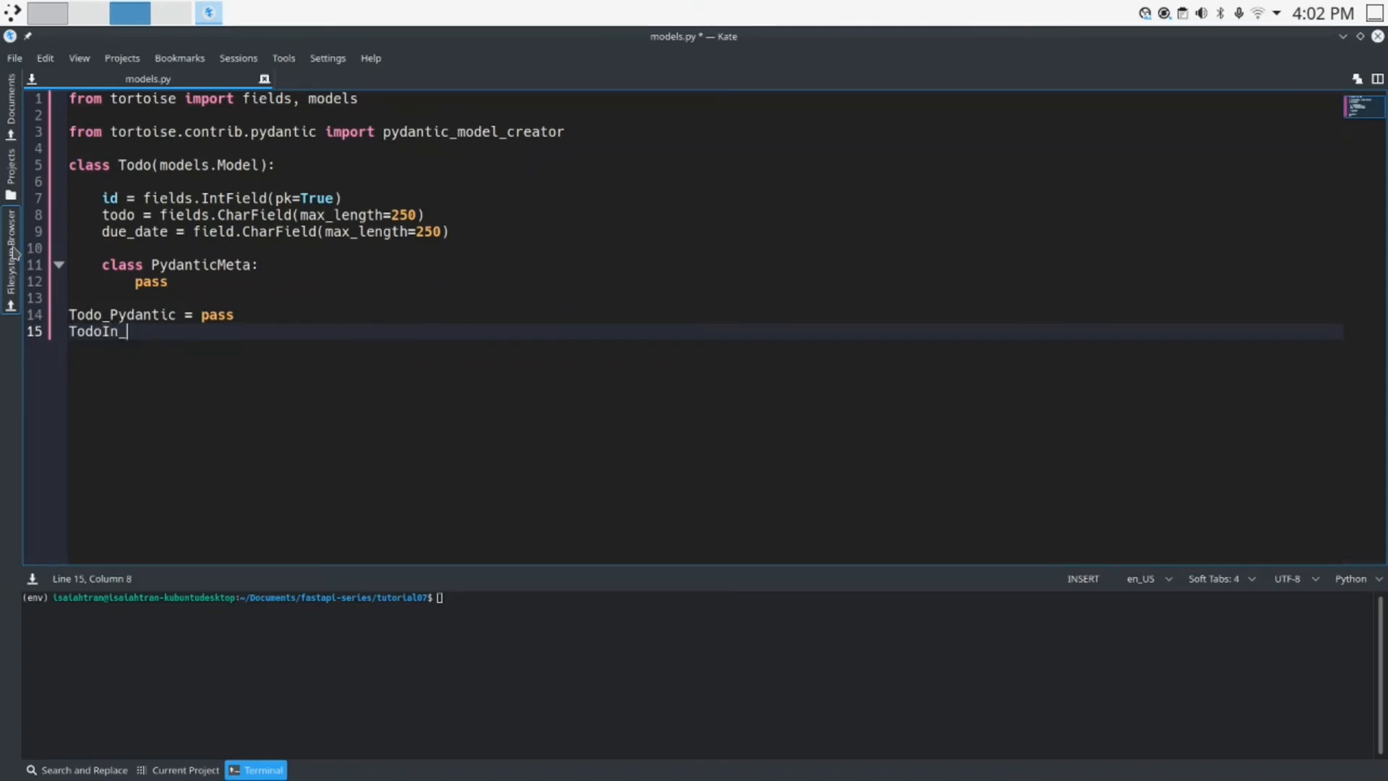
type("Pydantic = pyd")
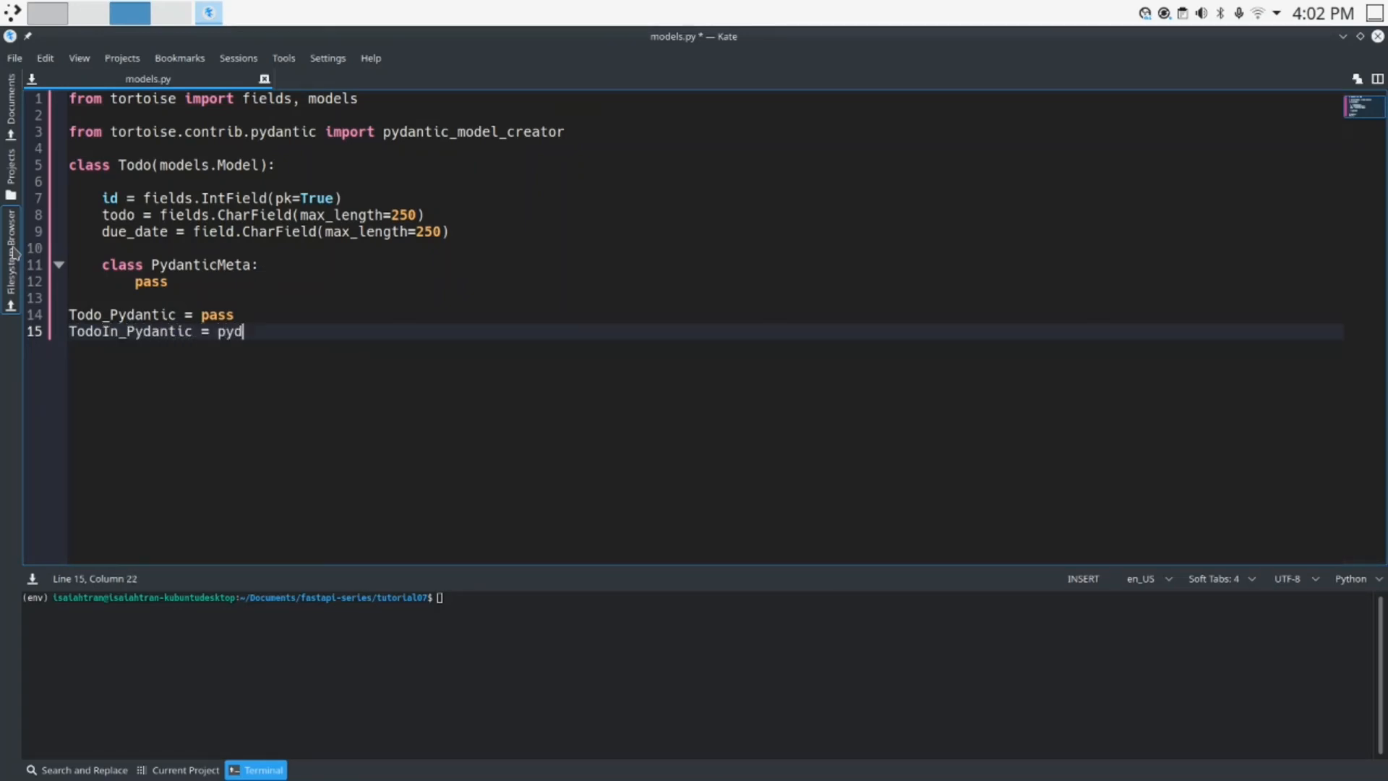
type("anti")
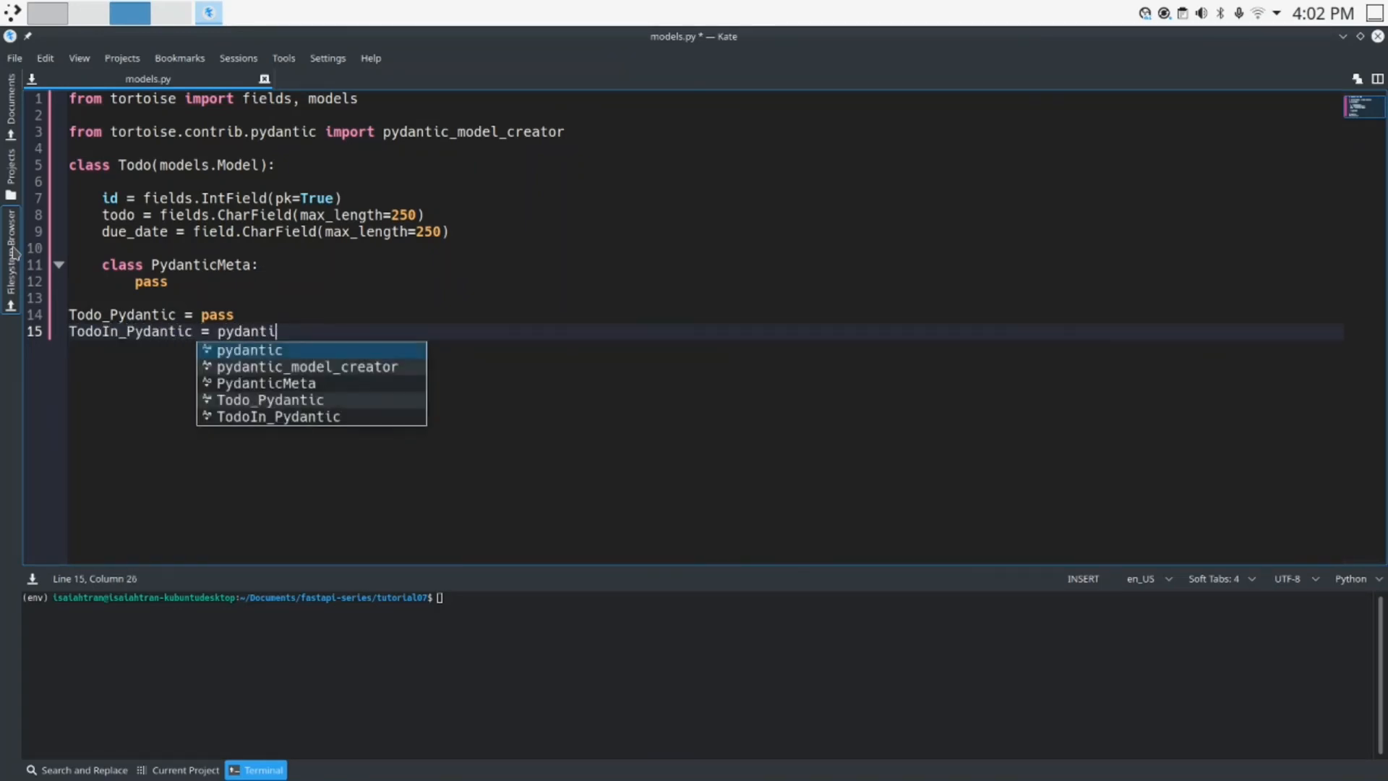
type("c_model_creator")
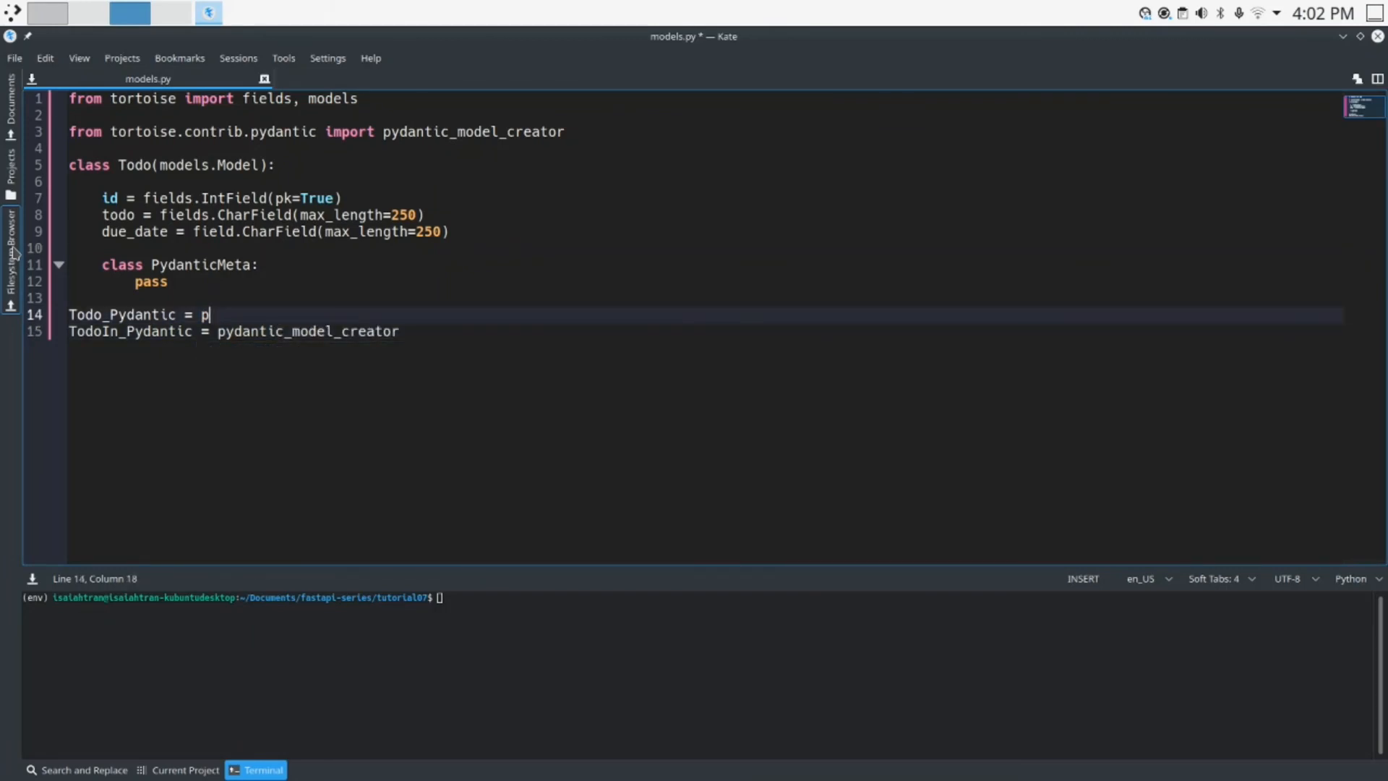
- Complete Todo_Pydantic = pydantic_model_creator(Todo, name="Todo")
type("ydantic")
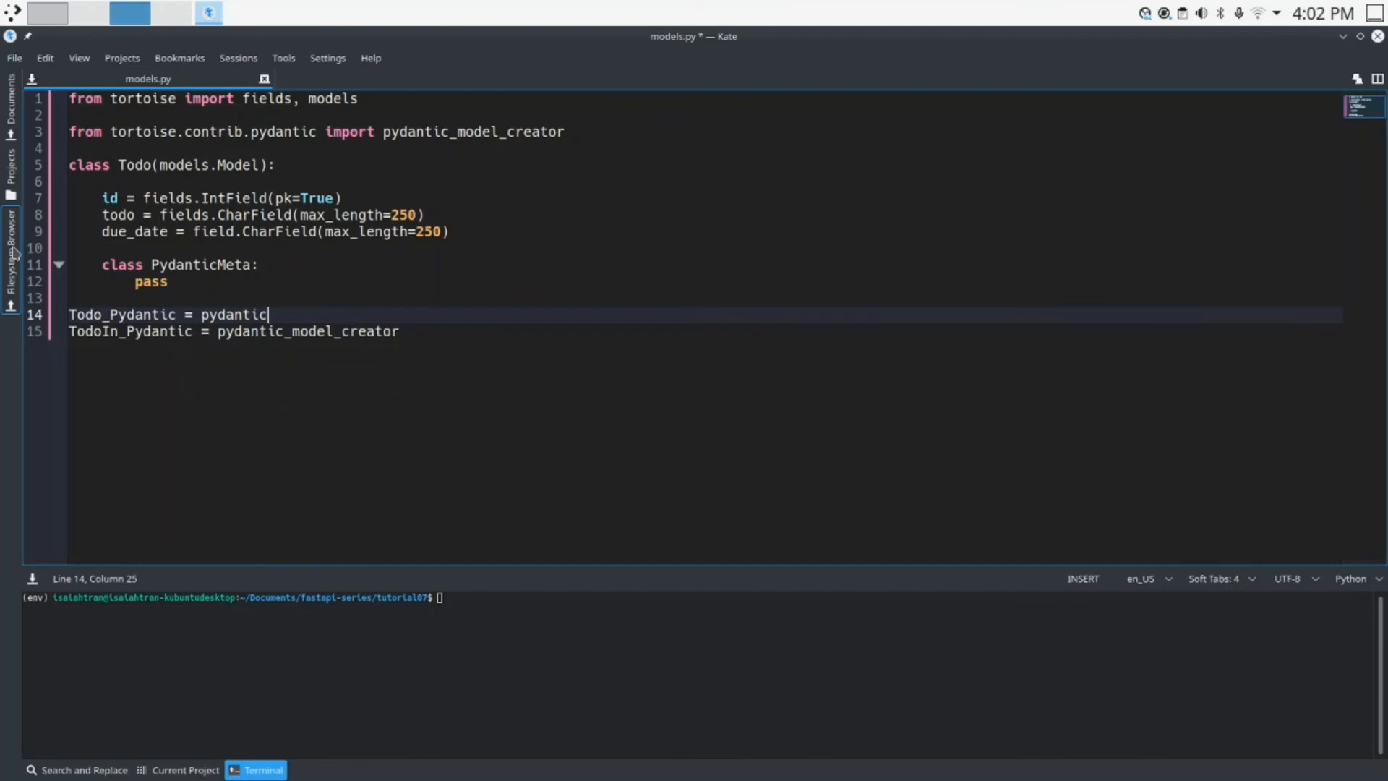
type("_model_creator")
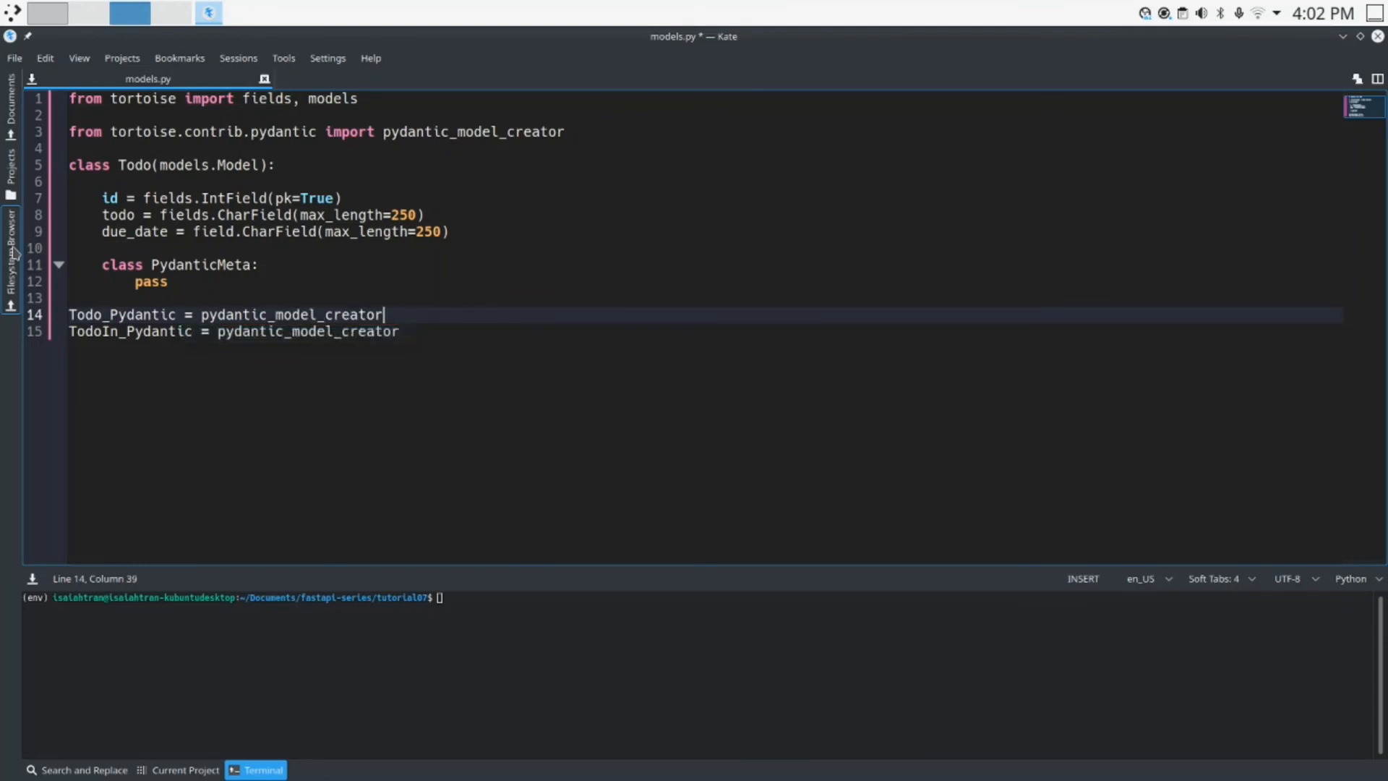
type("(")
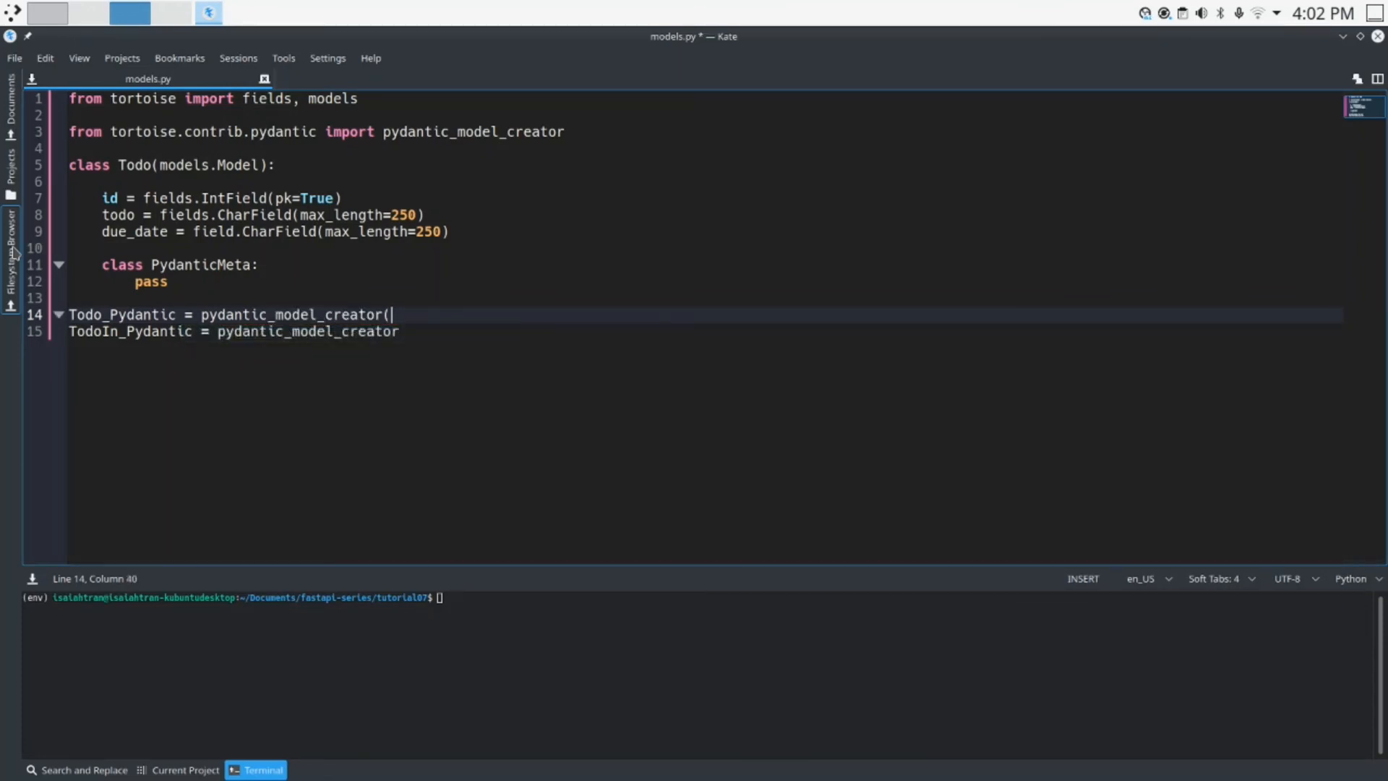
type(")")
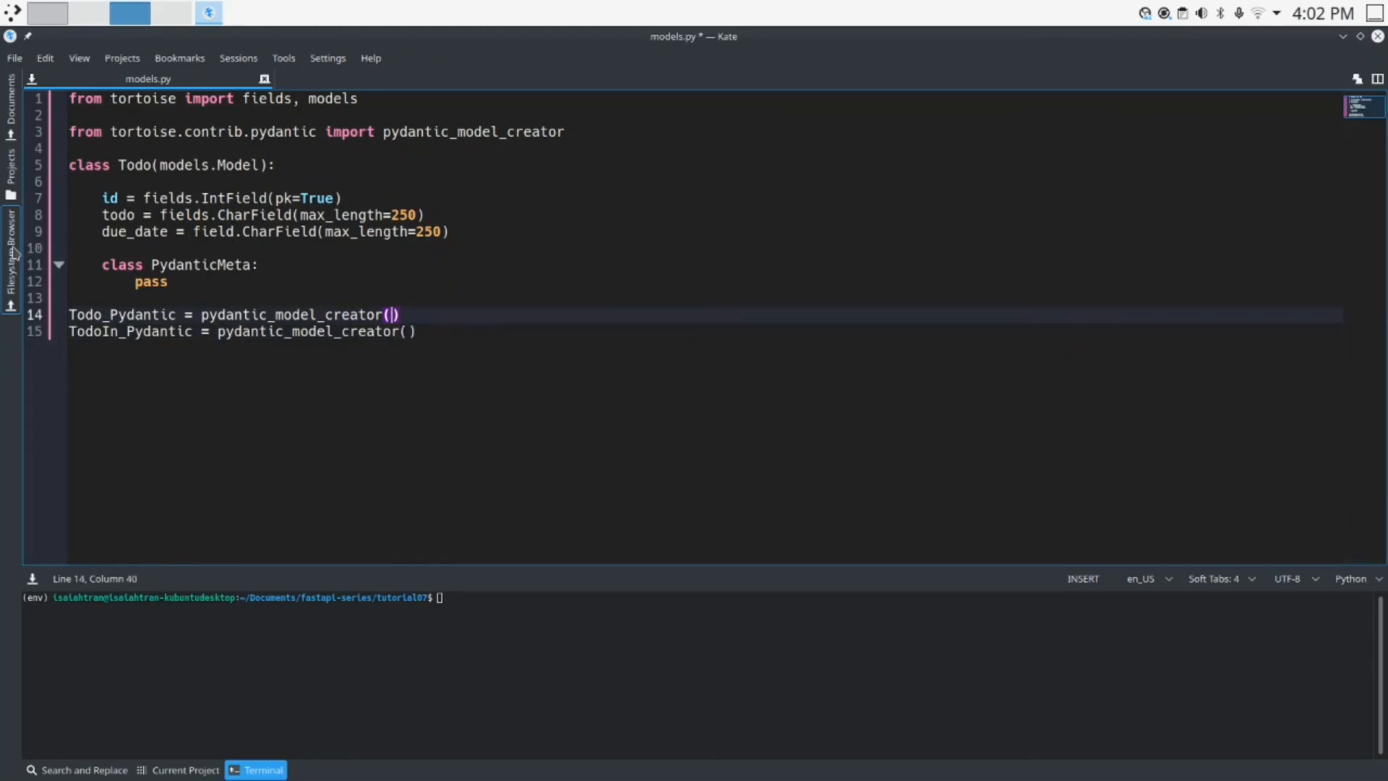
type("Todo, name")
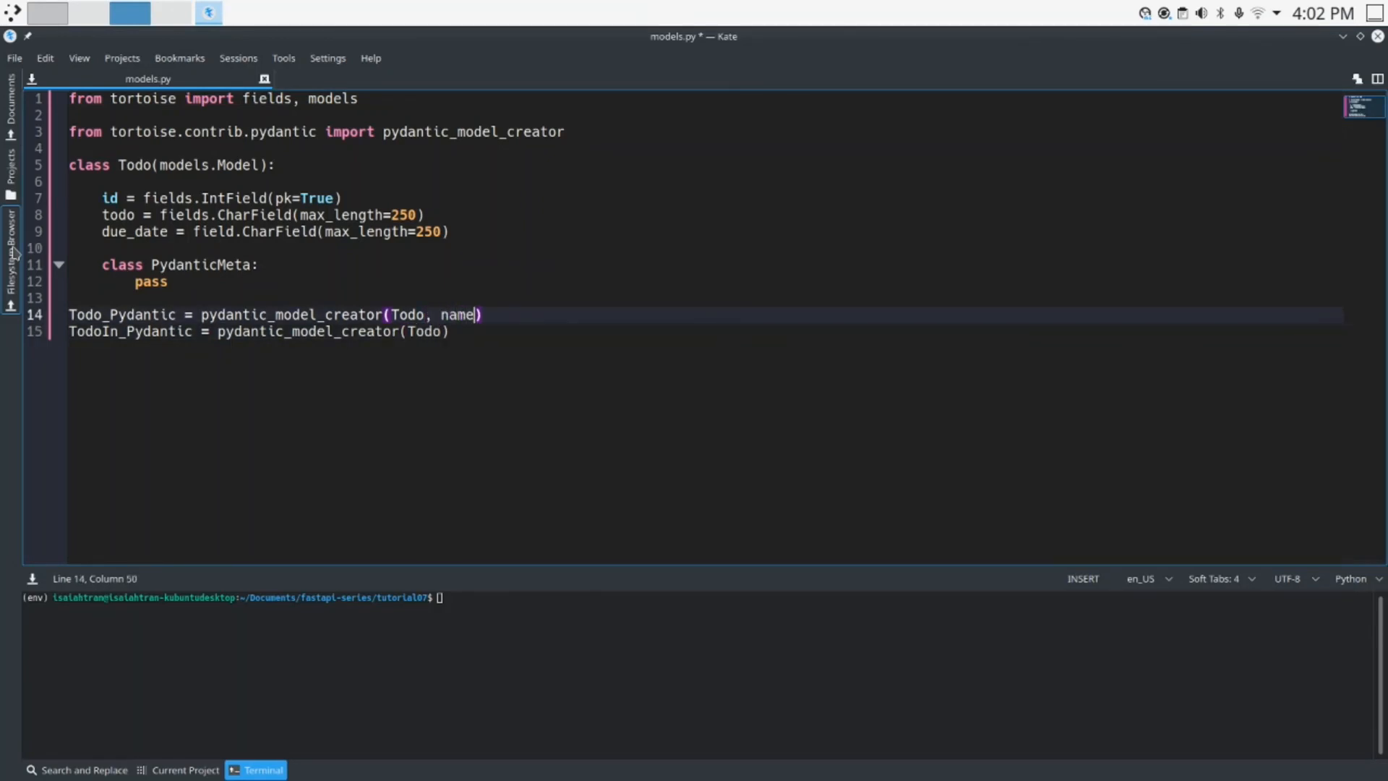
type("=\"Todo\"")
left_click(705, 331)
type(", na")
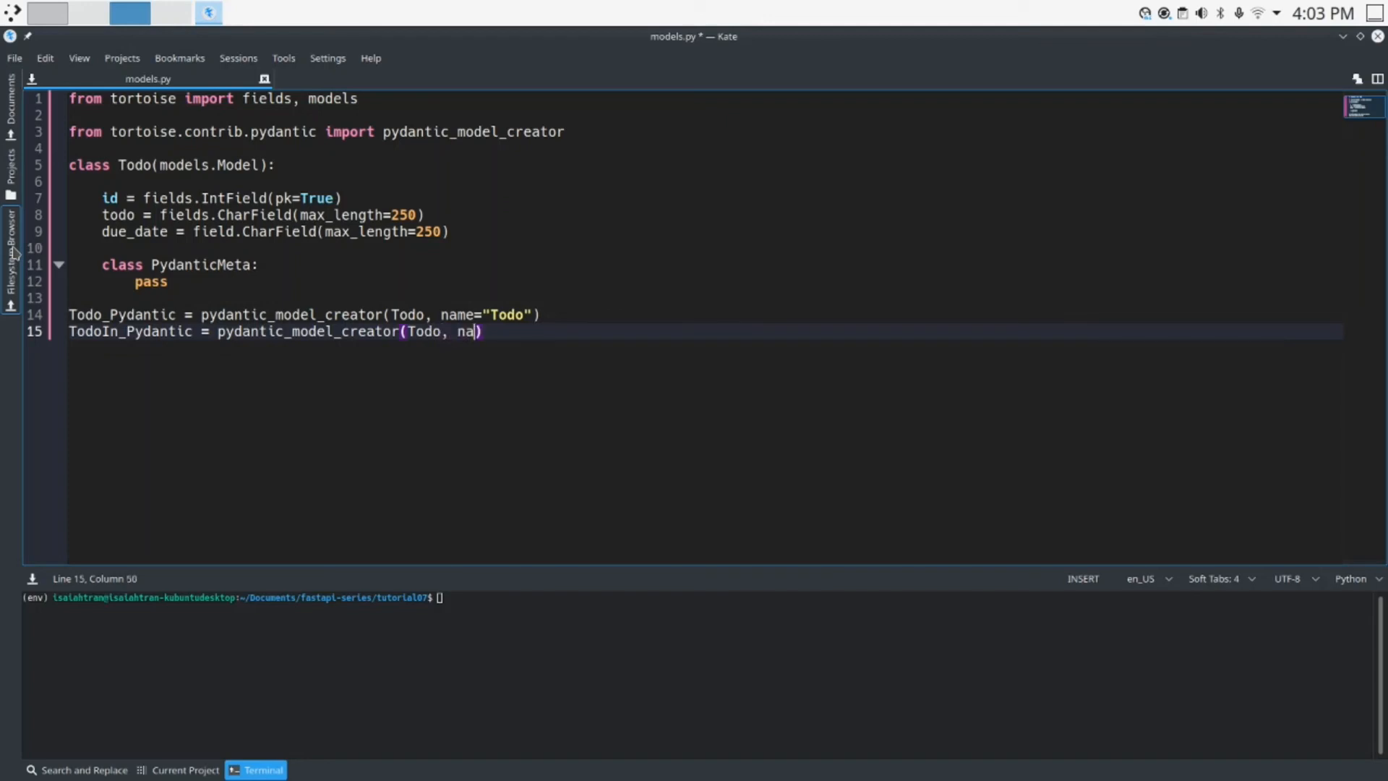
- Pass name="TodoIn" and exclude_readonly=True to the TodoIn_Pydantic creator call
type("me")
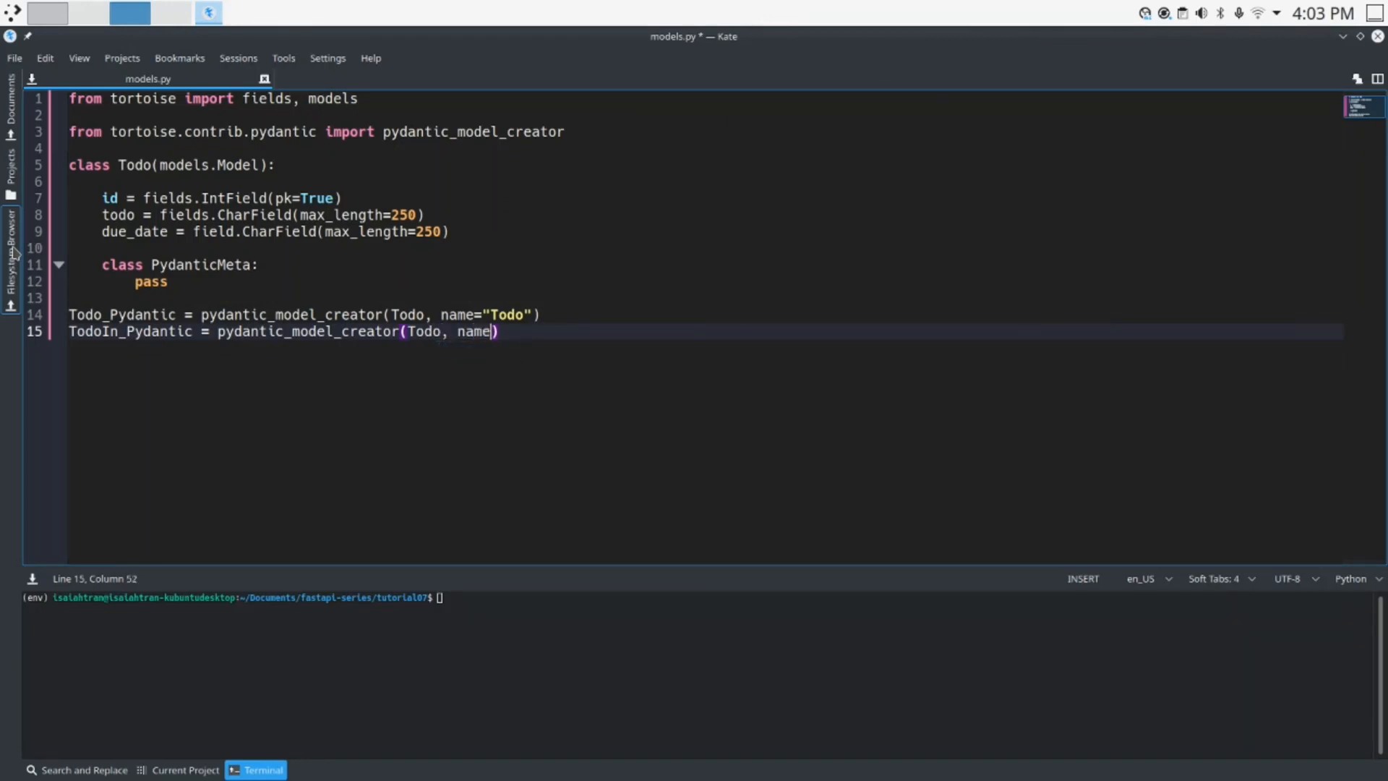
type("=")
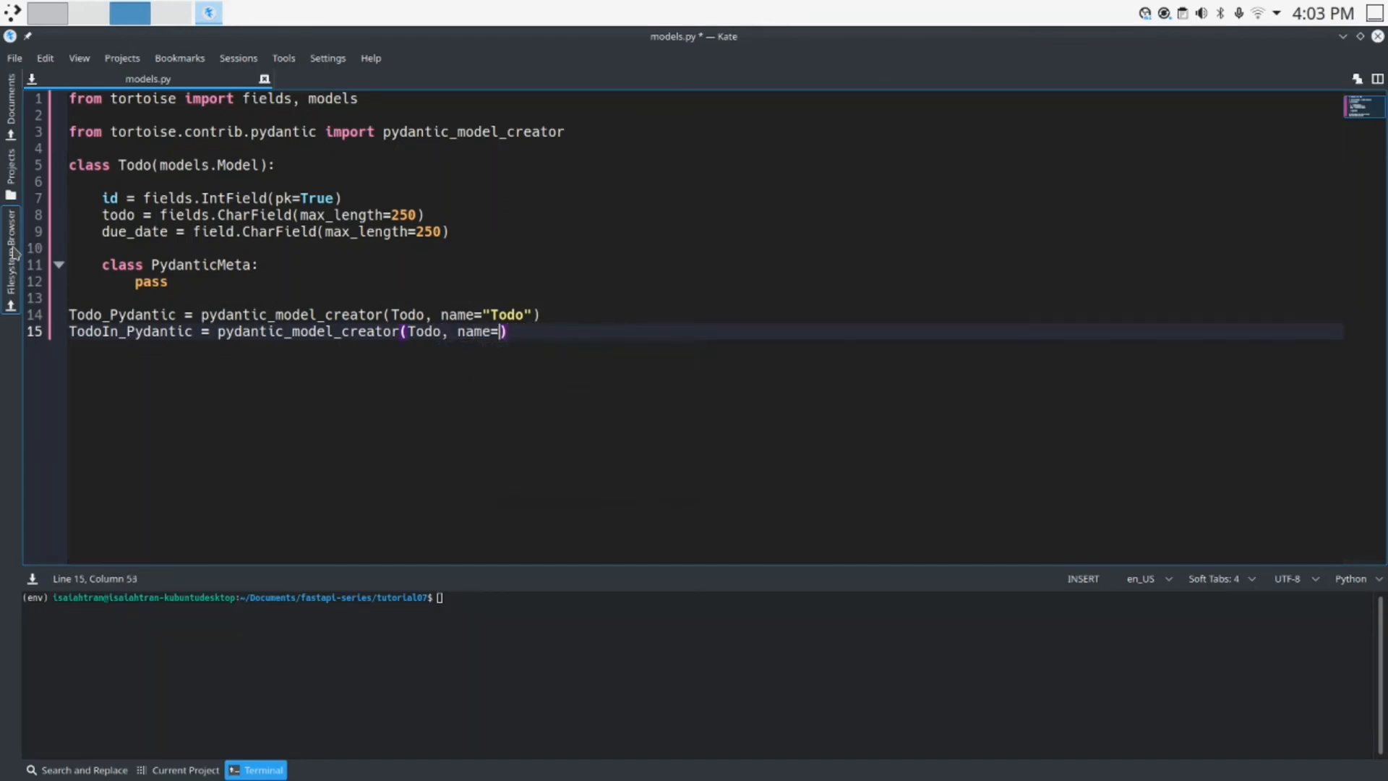
type("\"TodoI")
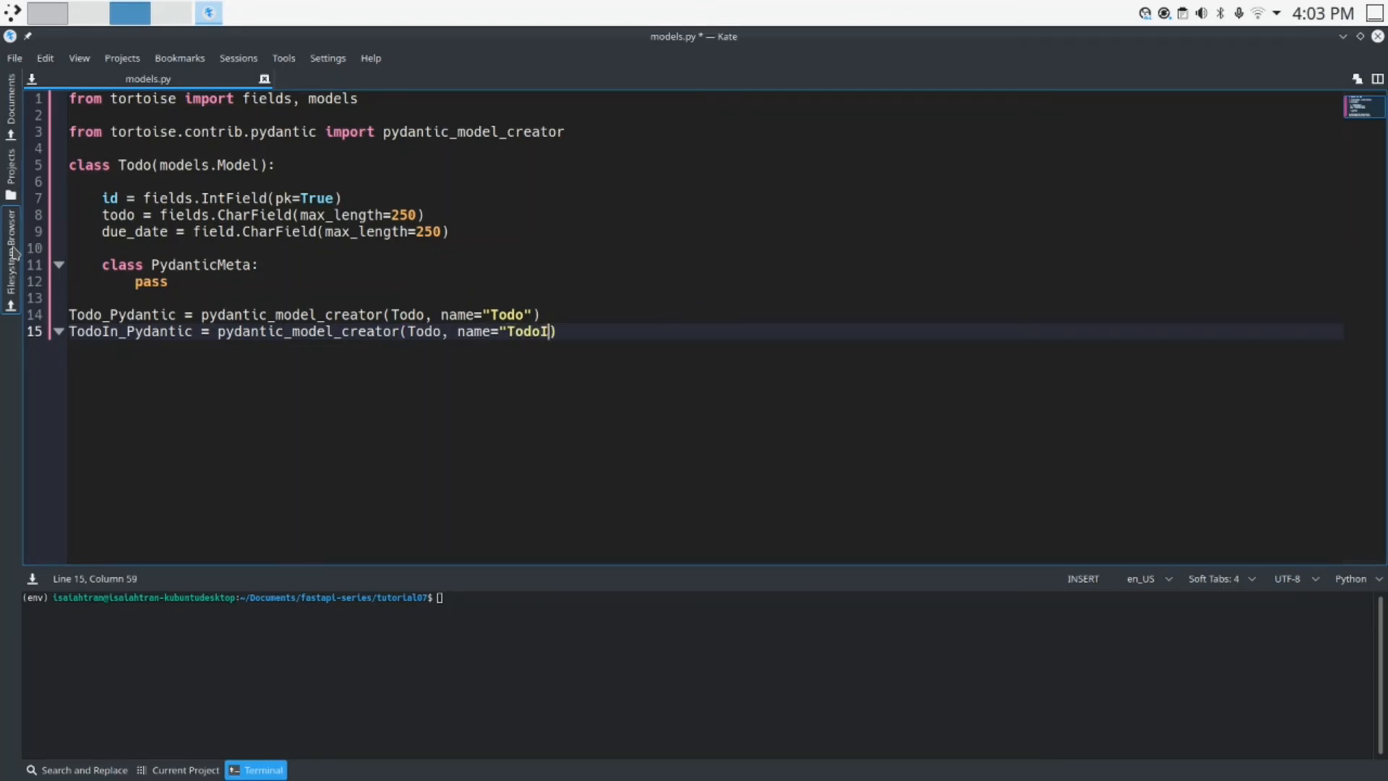
type("n\", ex")
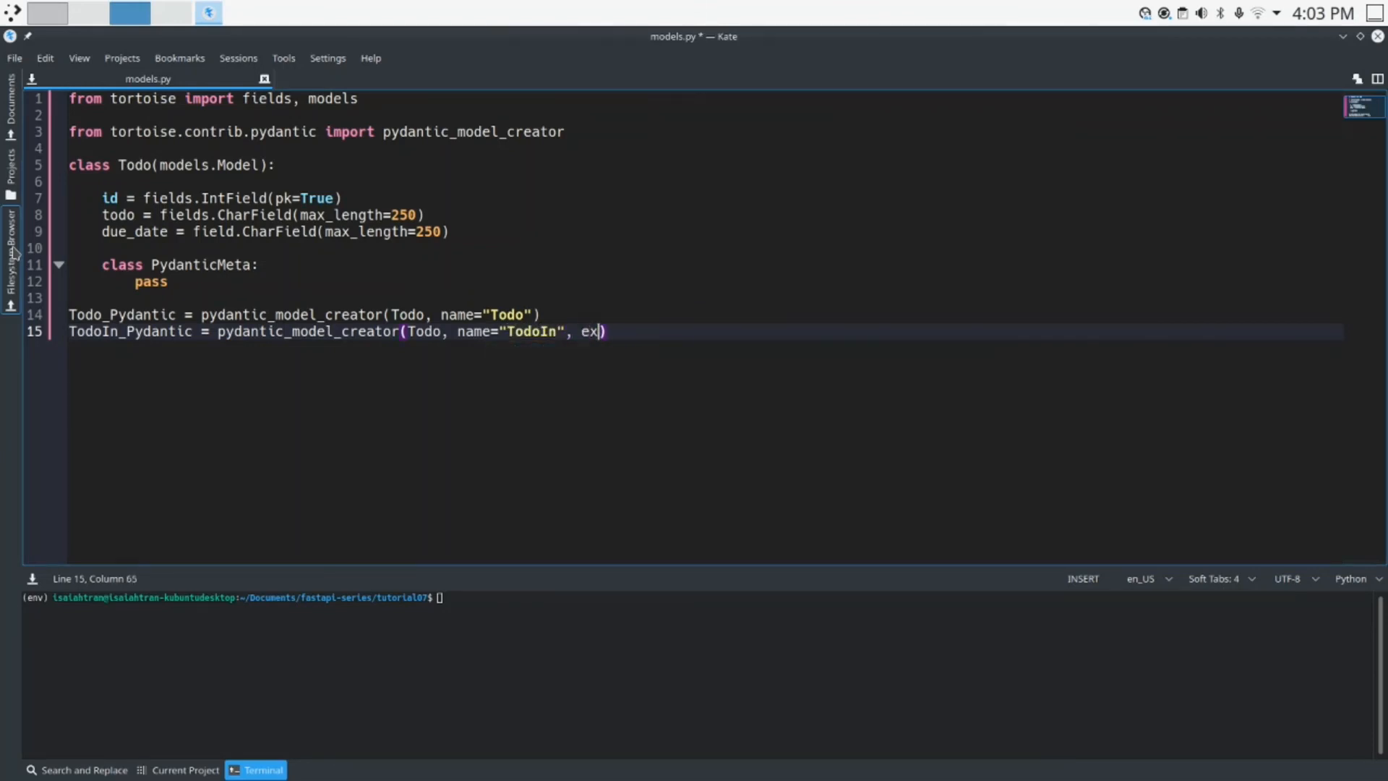
type("clude_reado")
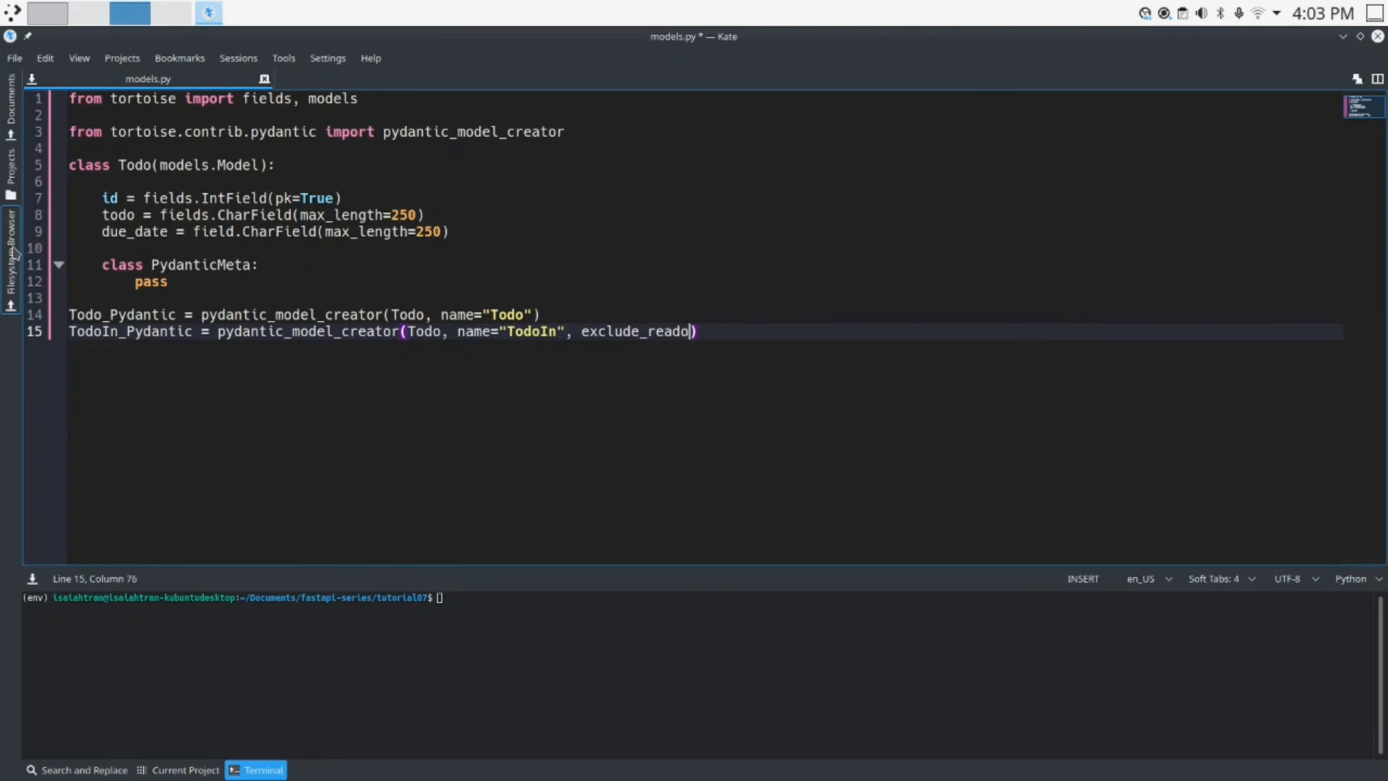
type("nly=")
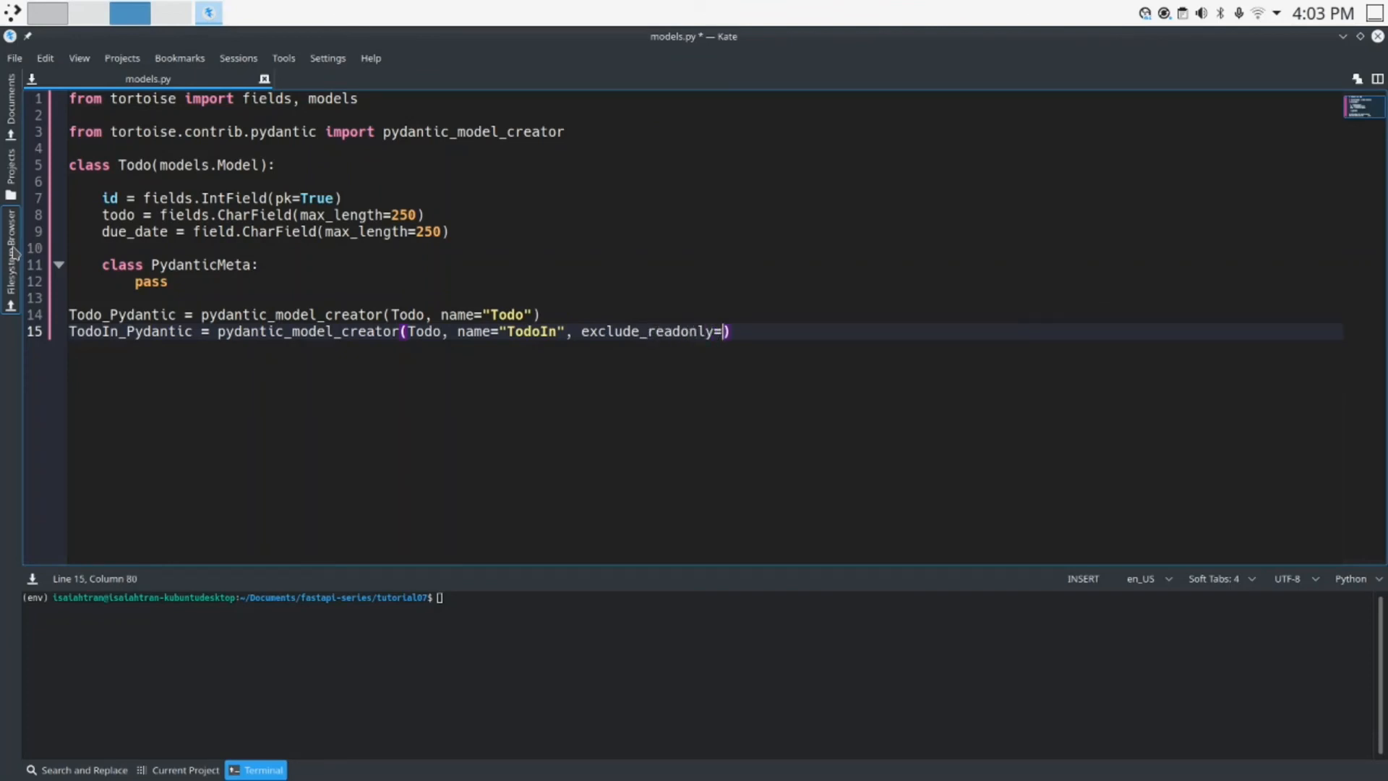
type("True")
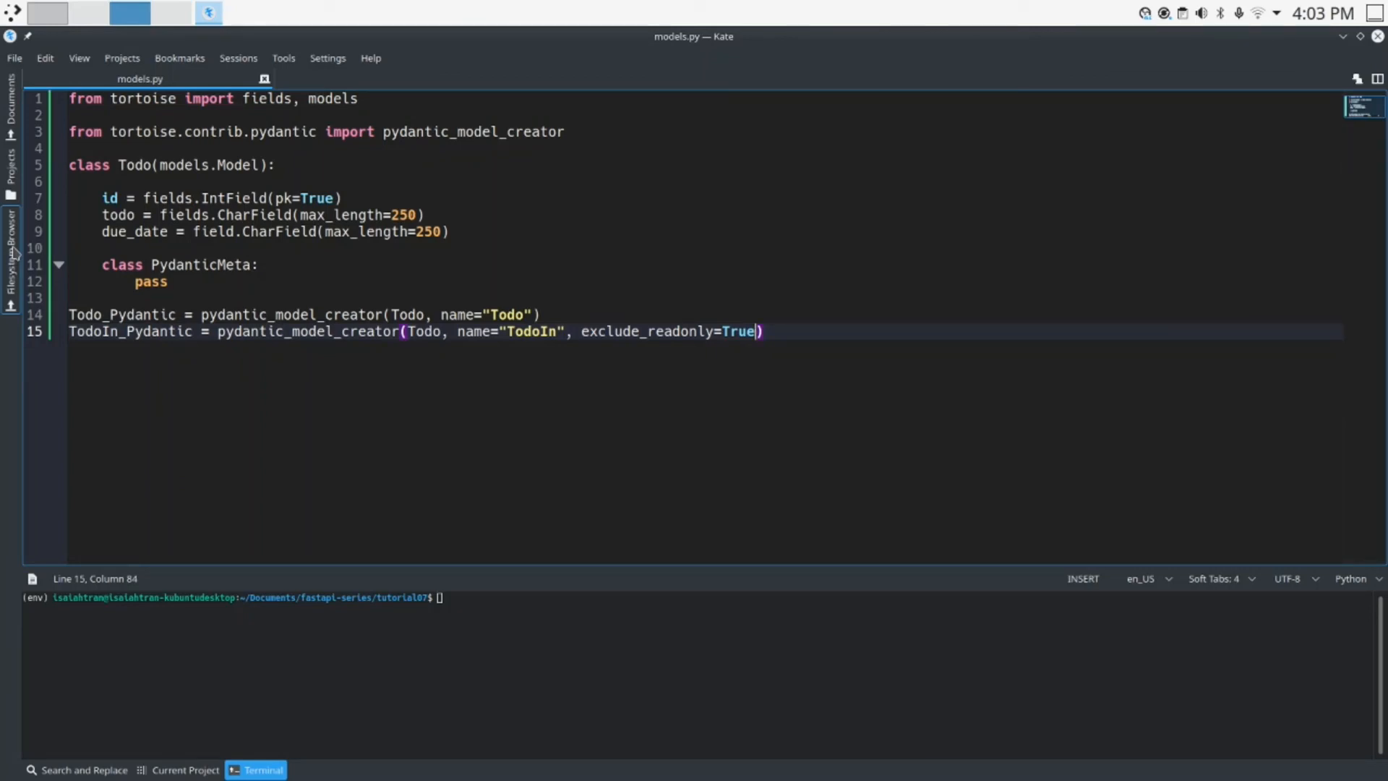
mouse_move(1346, 244)
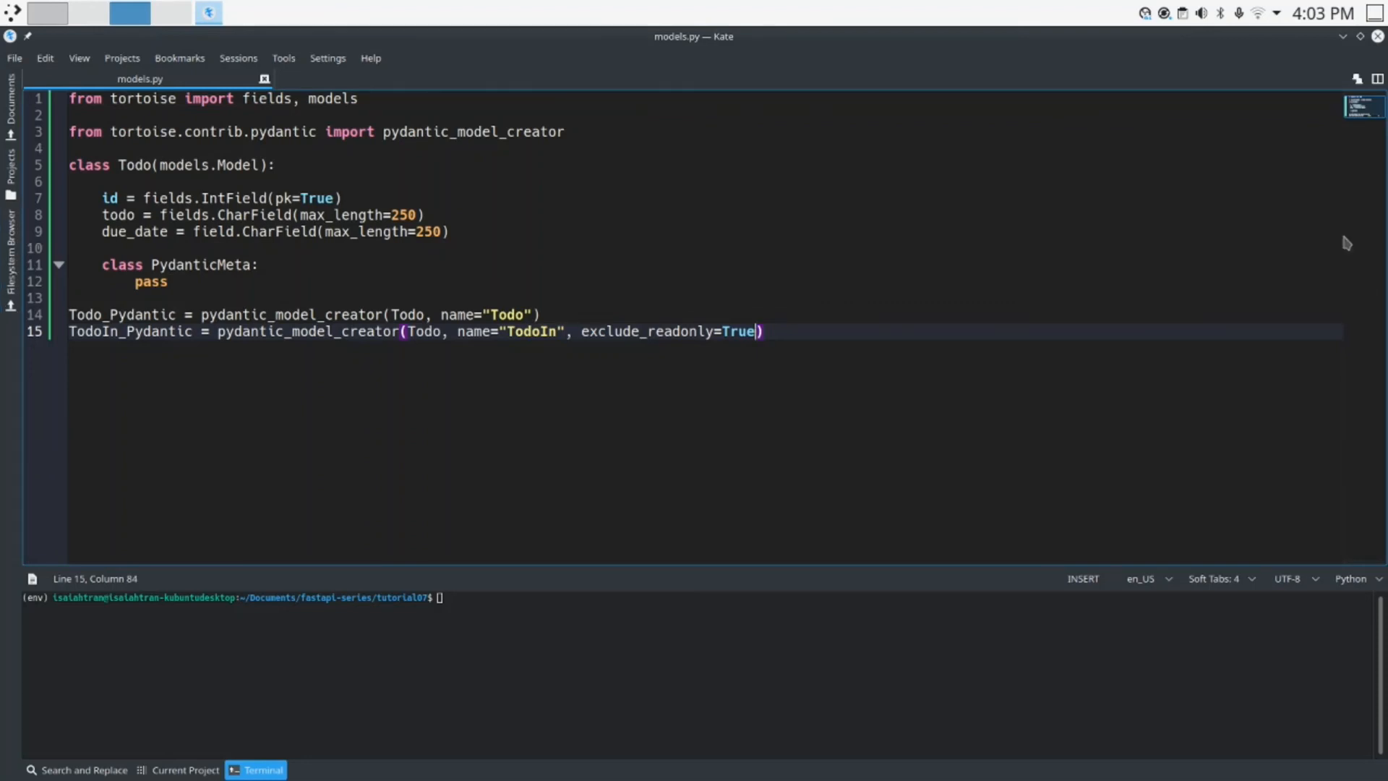